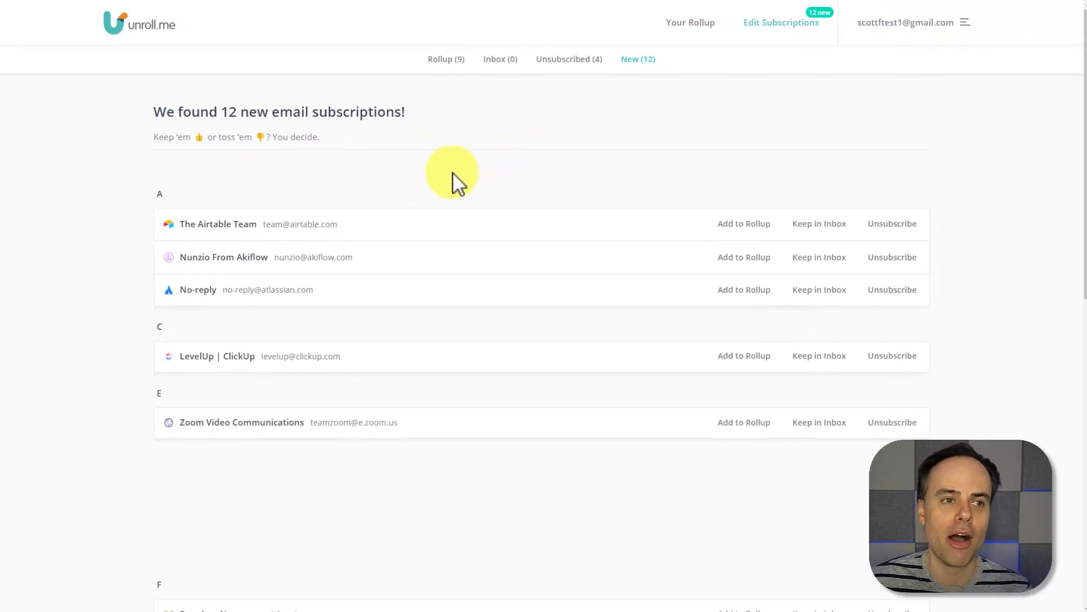
Add The Airtable Team to the Unroll.me rollup, view the rollup digest, then go to Gmail
scroll(down, 3)
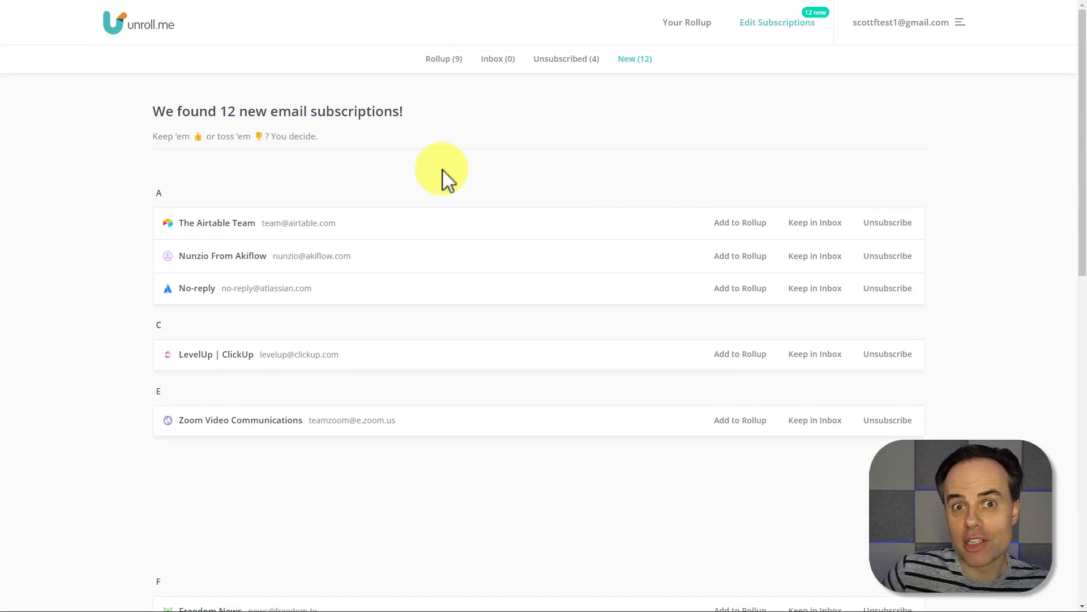
mouse_move(492, 204)
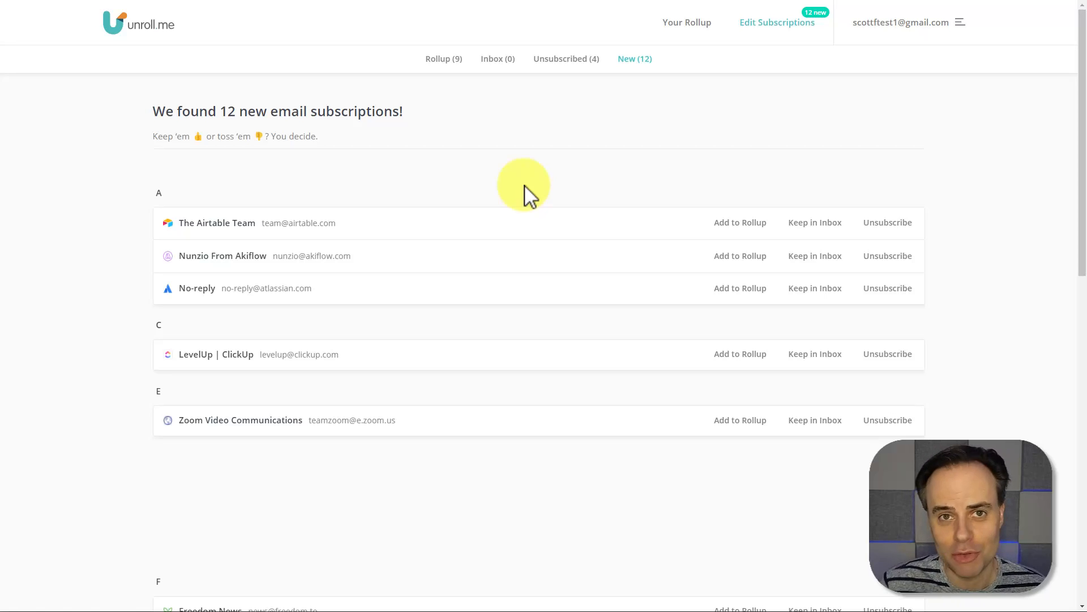
mouse_move(423, 173)
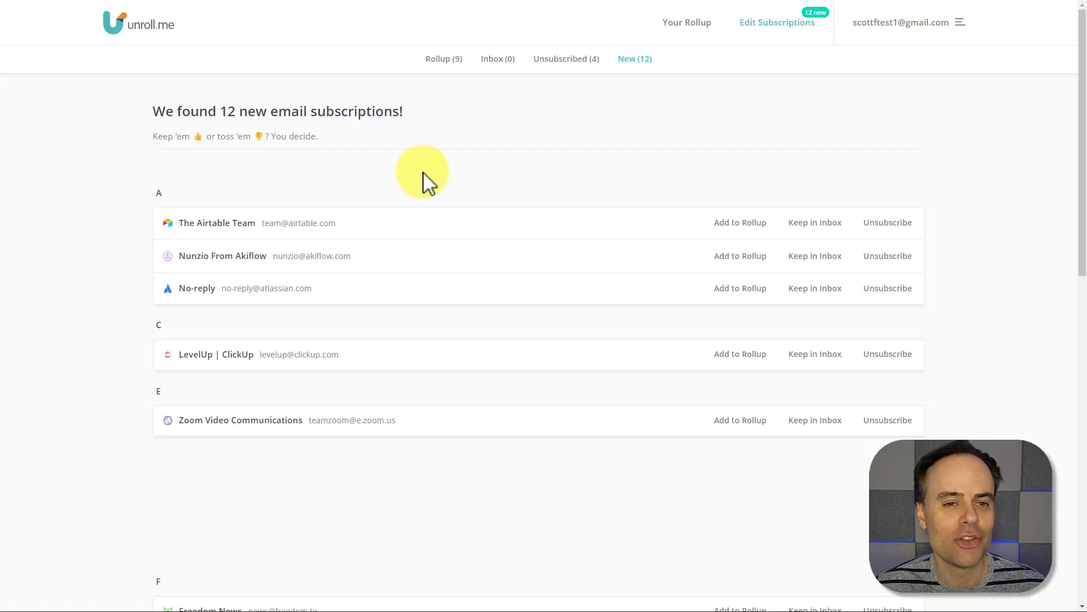
mouse_move(399, 180)
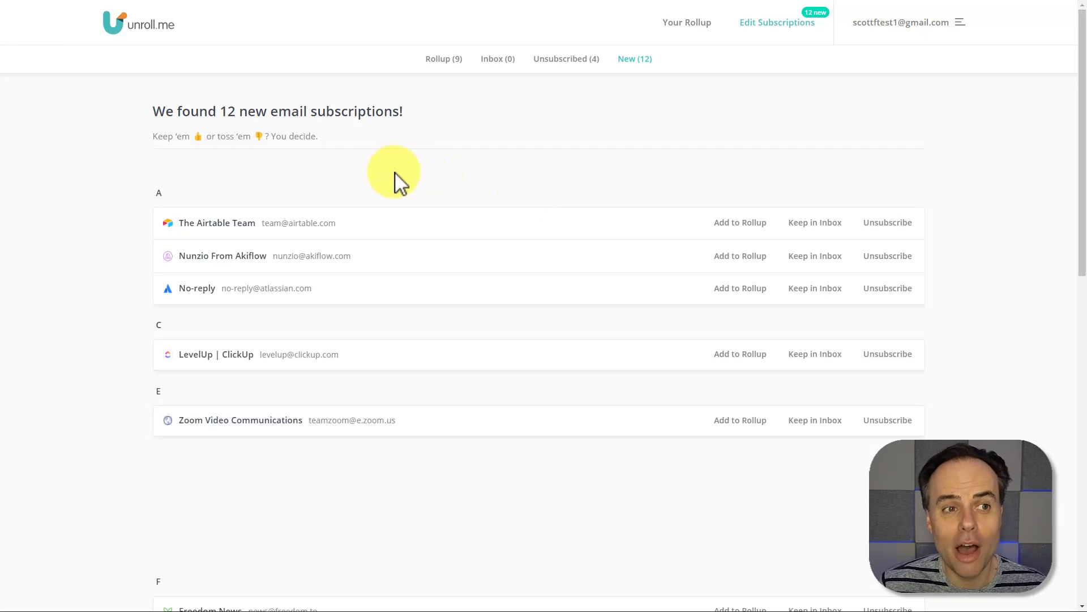
mouse_move(371, 132)
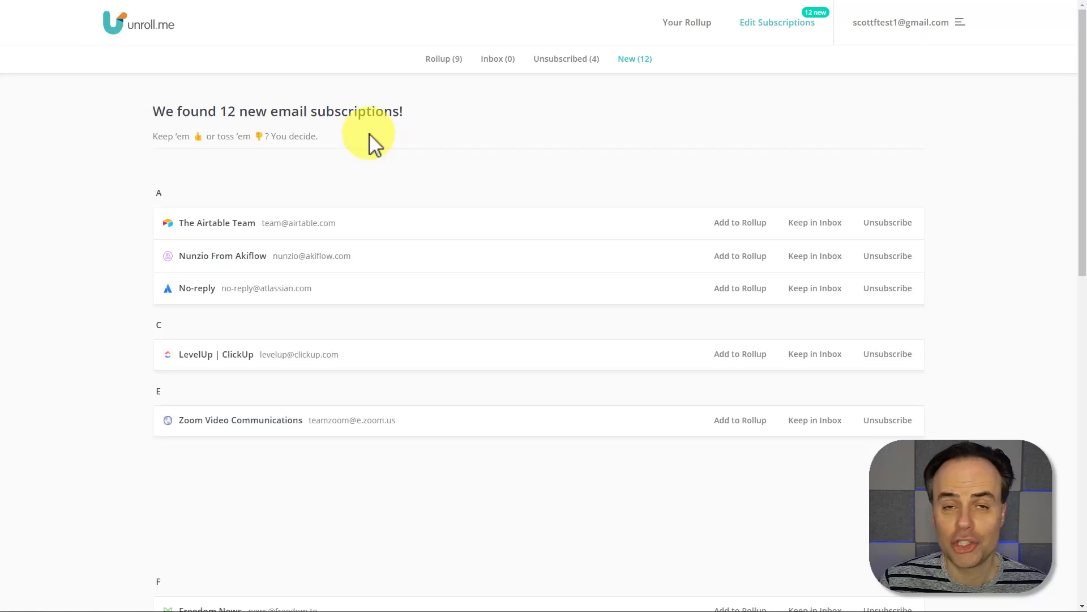
mouse_move(380, 148)
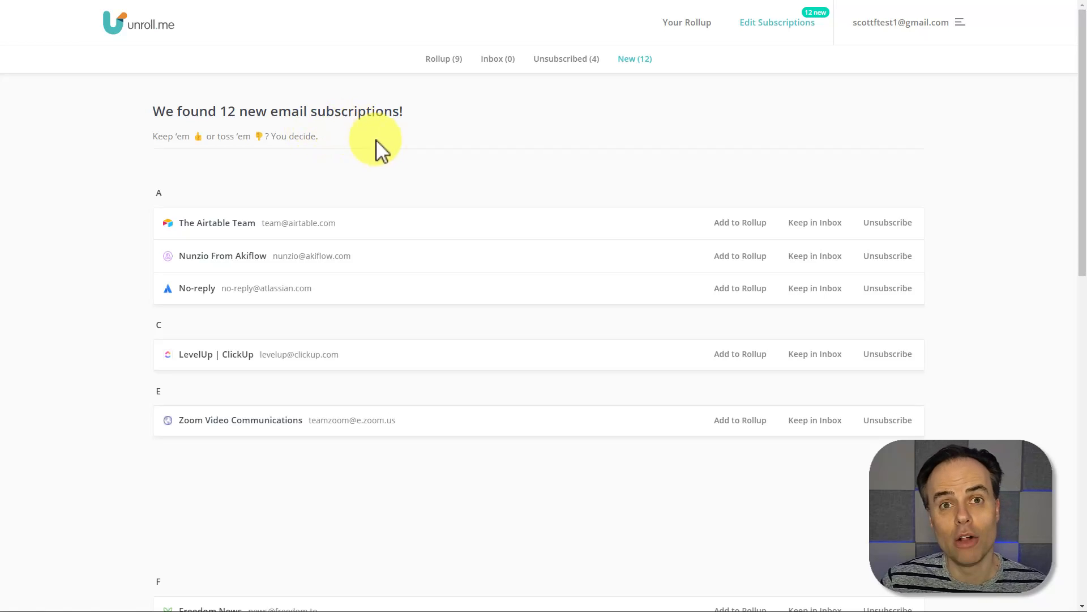
scroll(down, 3)
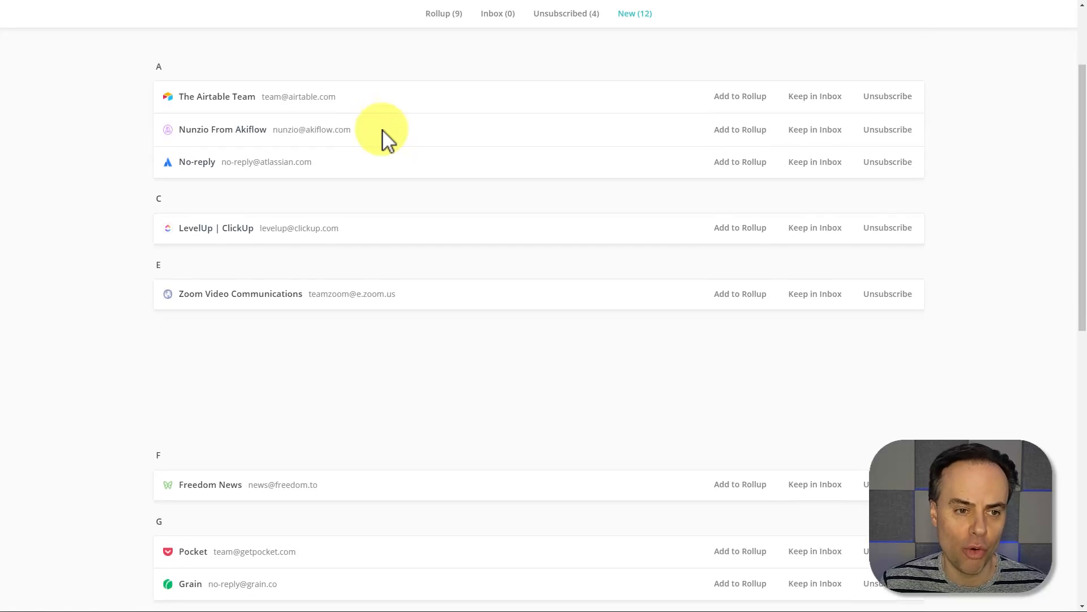
scroll(down, 3)
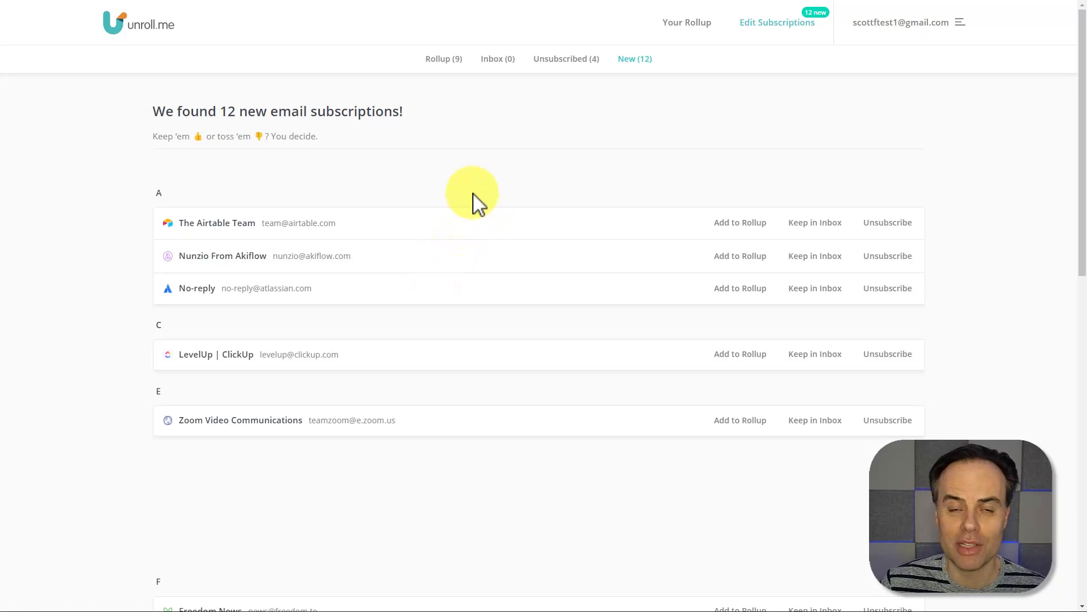
mouse_move(534, 197)
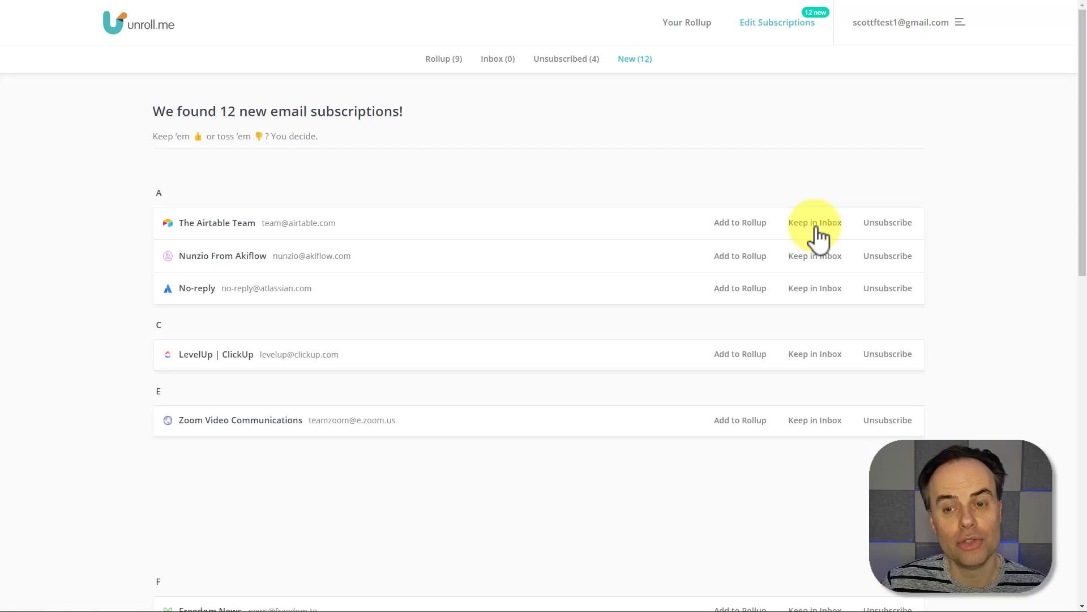
mouse_move(741, 229)
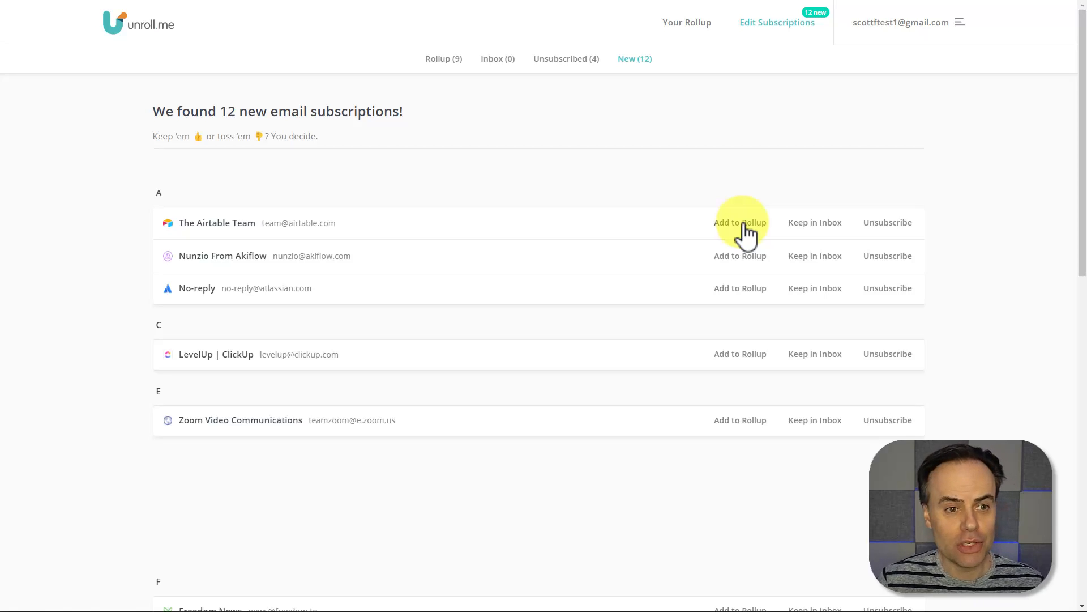
click(740, 222)
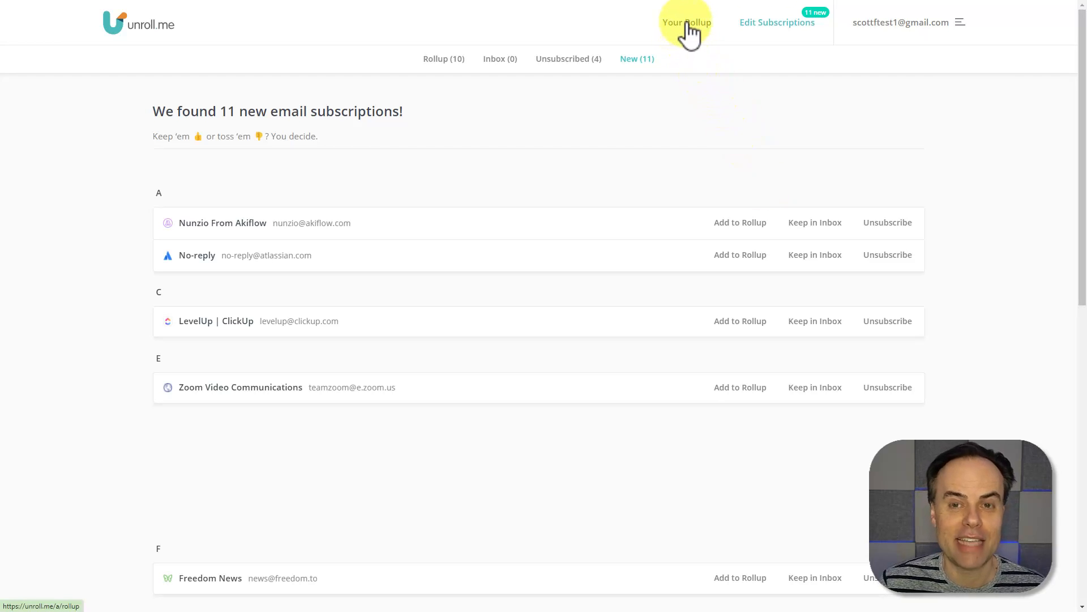
click(686, 22)
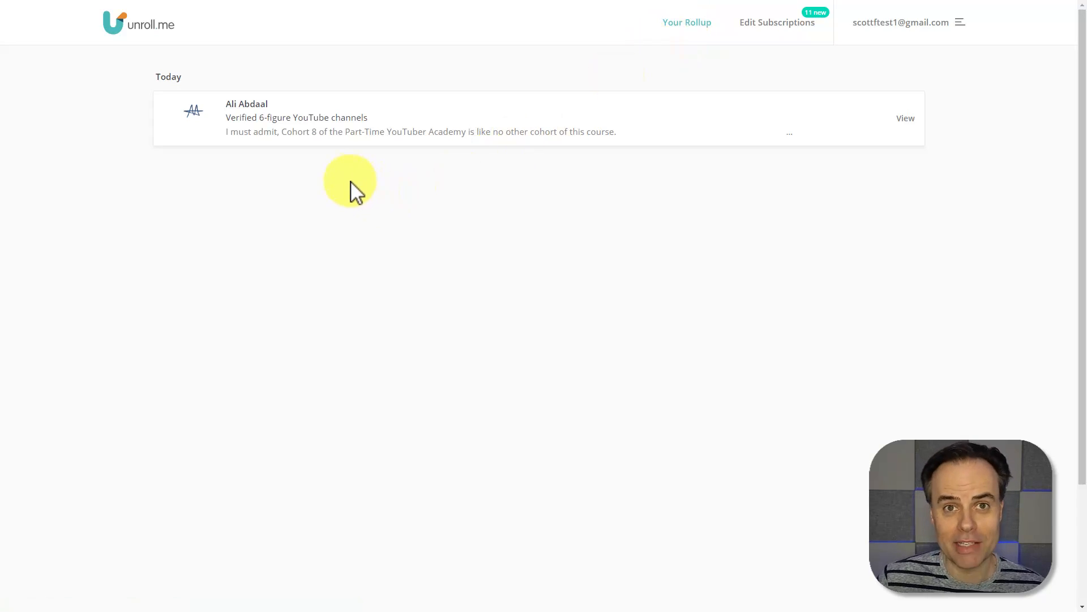
mouse_move(350, 170)
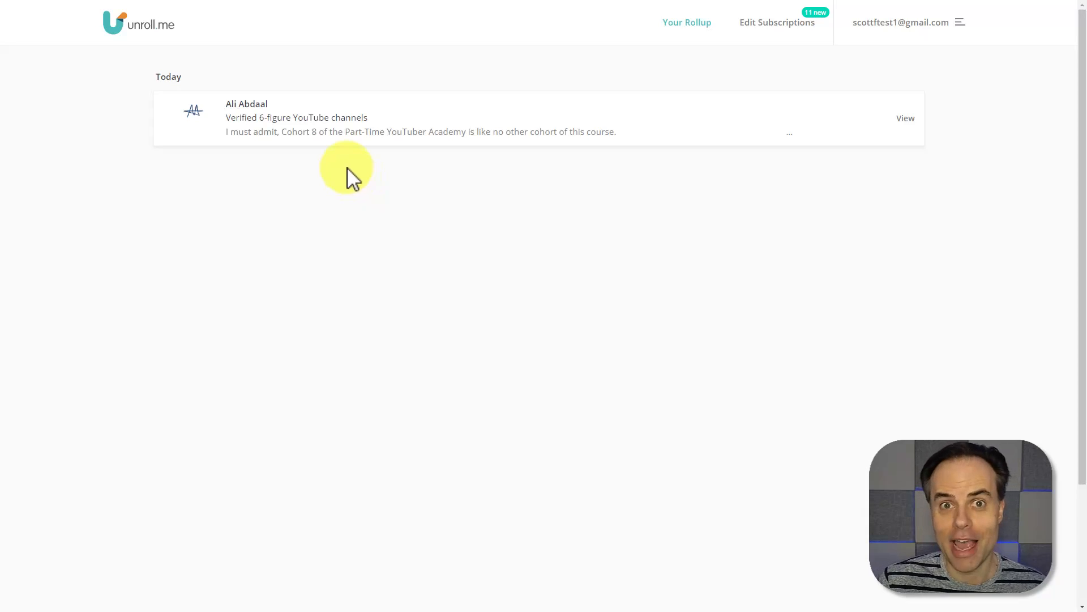
mouse_move(416, 187)
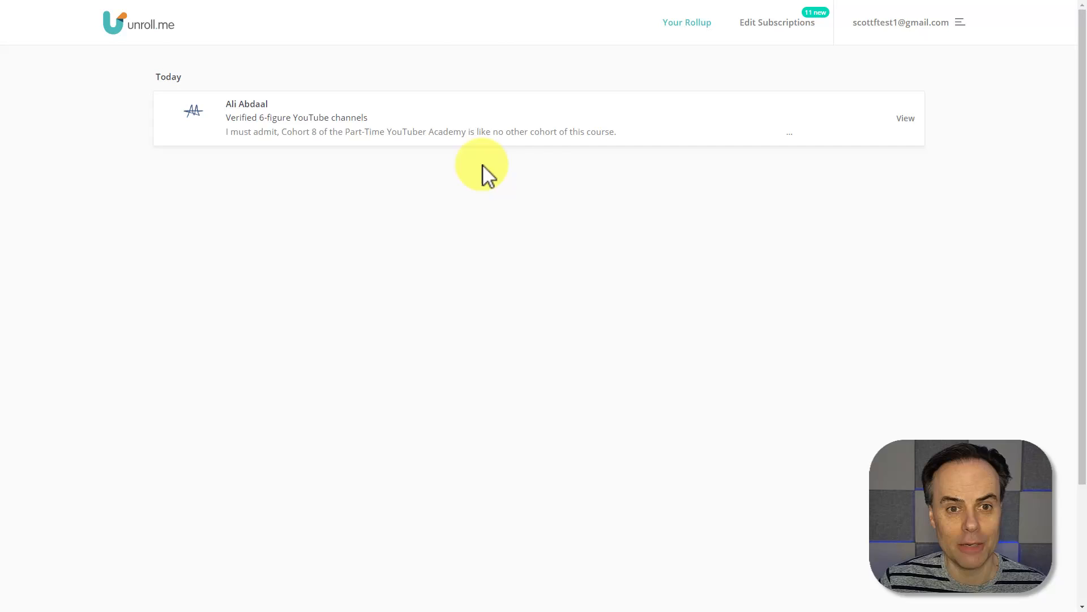
click(905, 118)
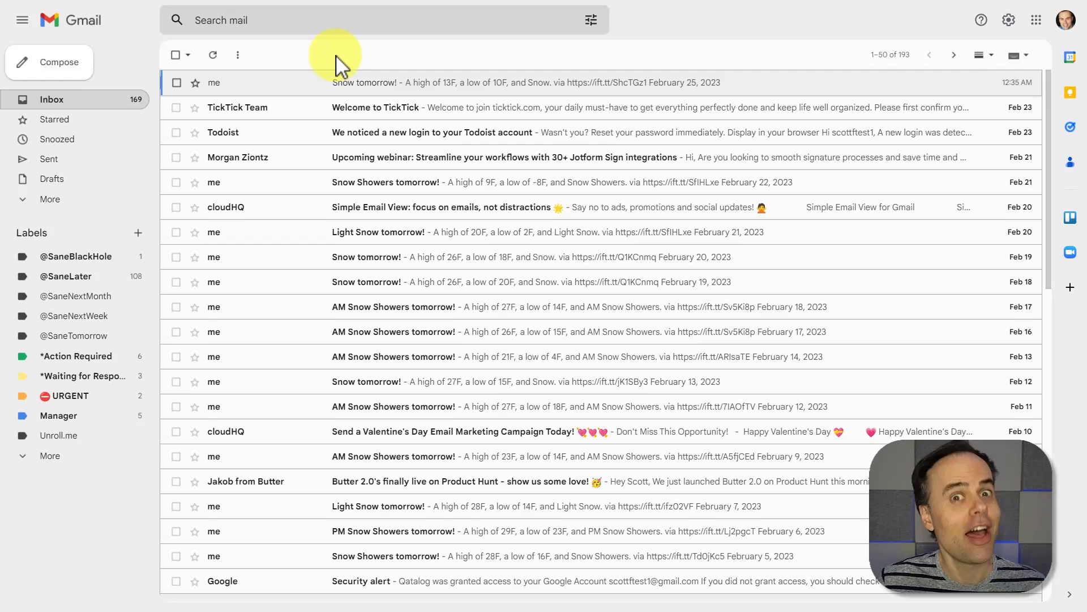
mouse_move(374, 381)
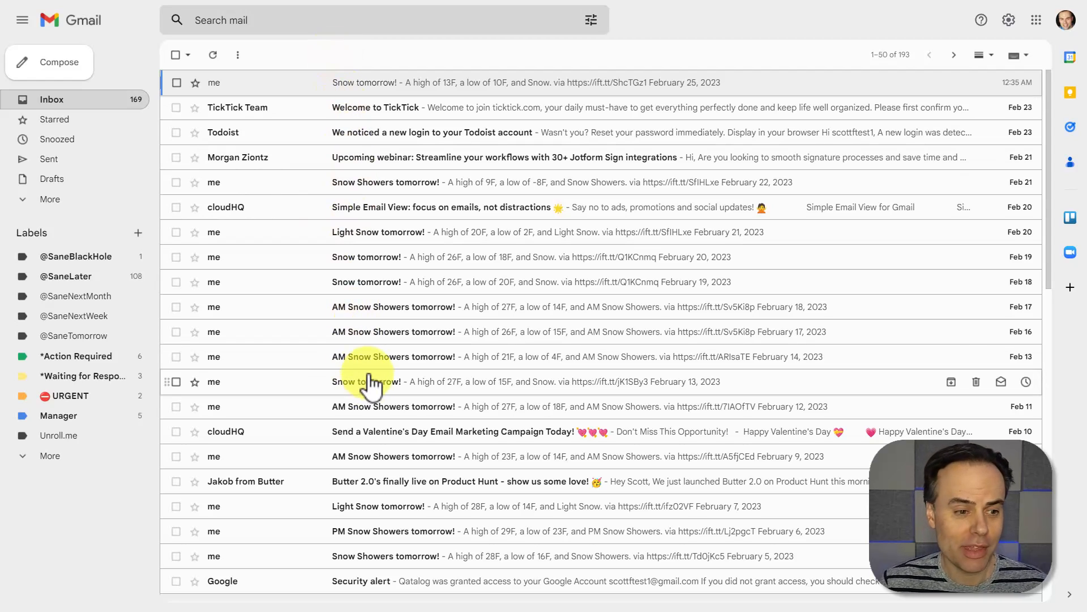
mouse_move(104, 444)
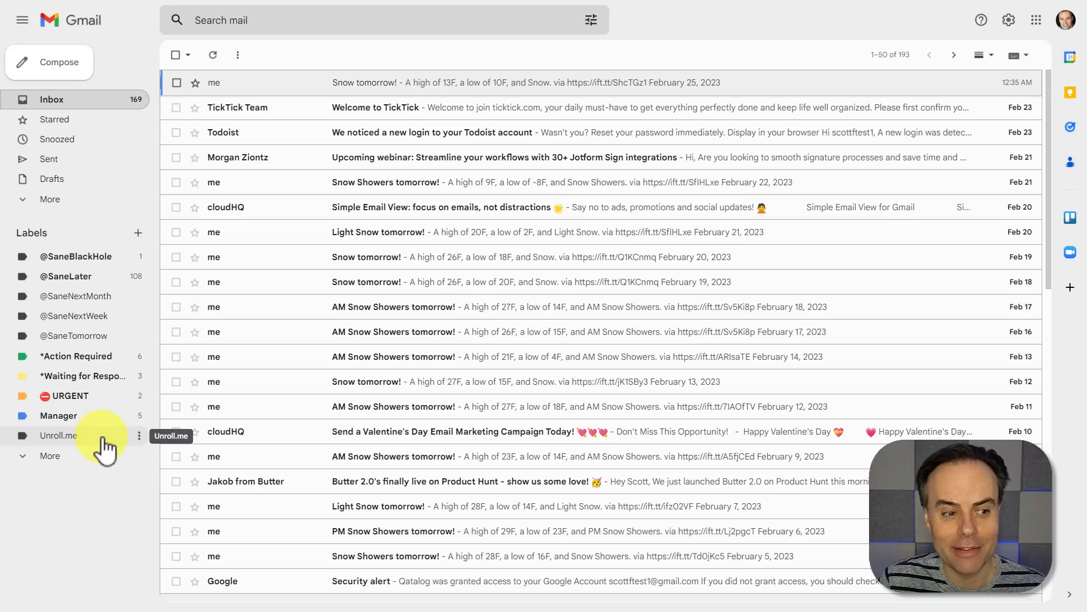
Open the Unroll.me label in Gmail's sidebar to see its four rolled-up newsletters
click(59, 435)
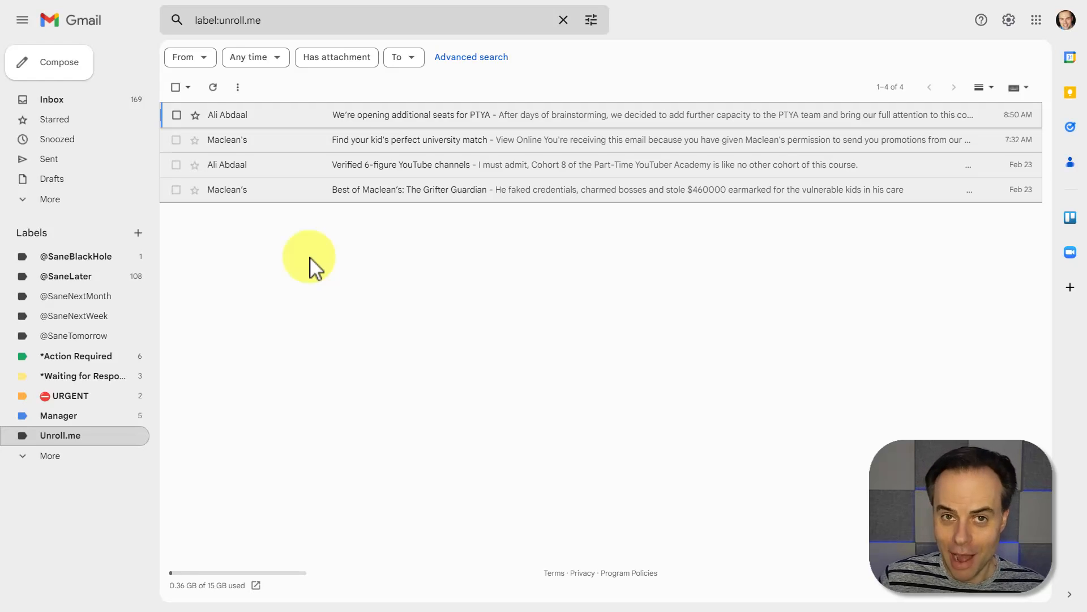
mouse_move(448, 294)
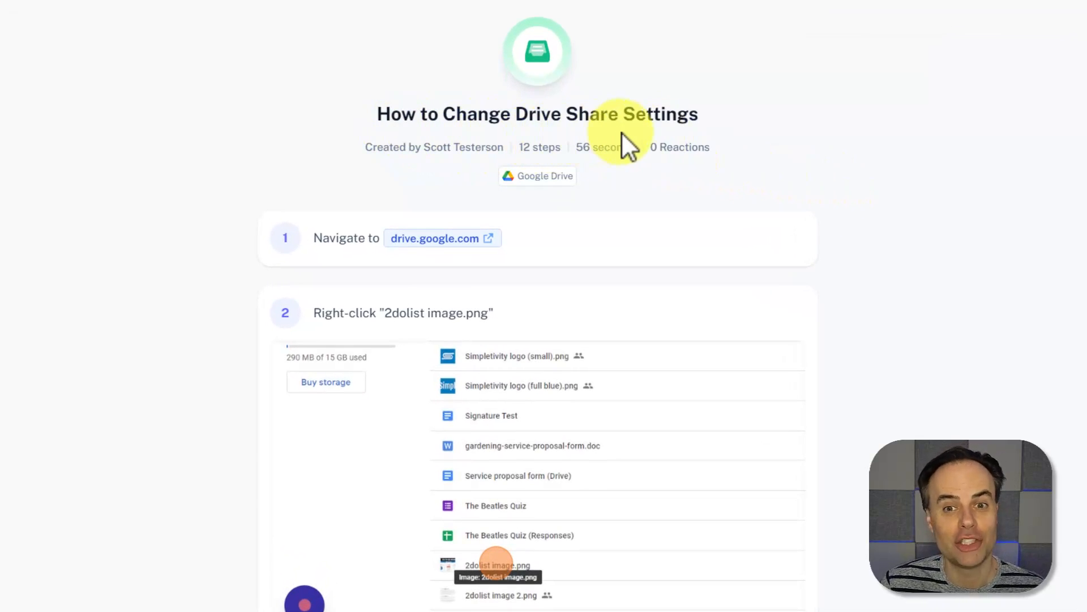
scroll(down, 3)
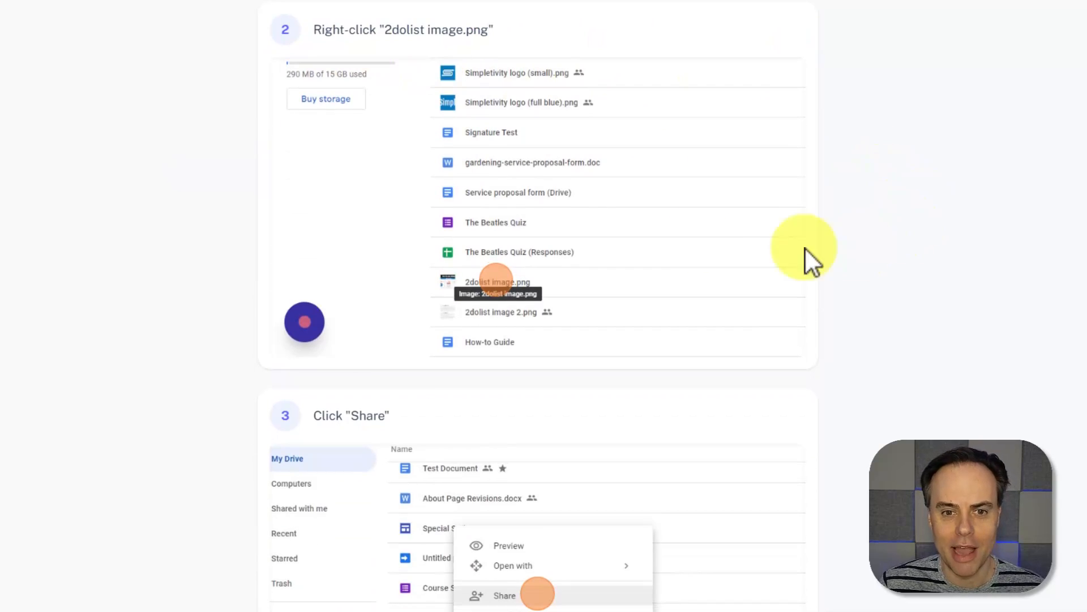
scroll(down, 3)
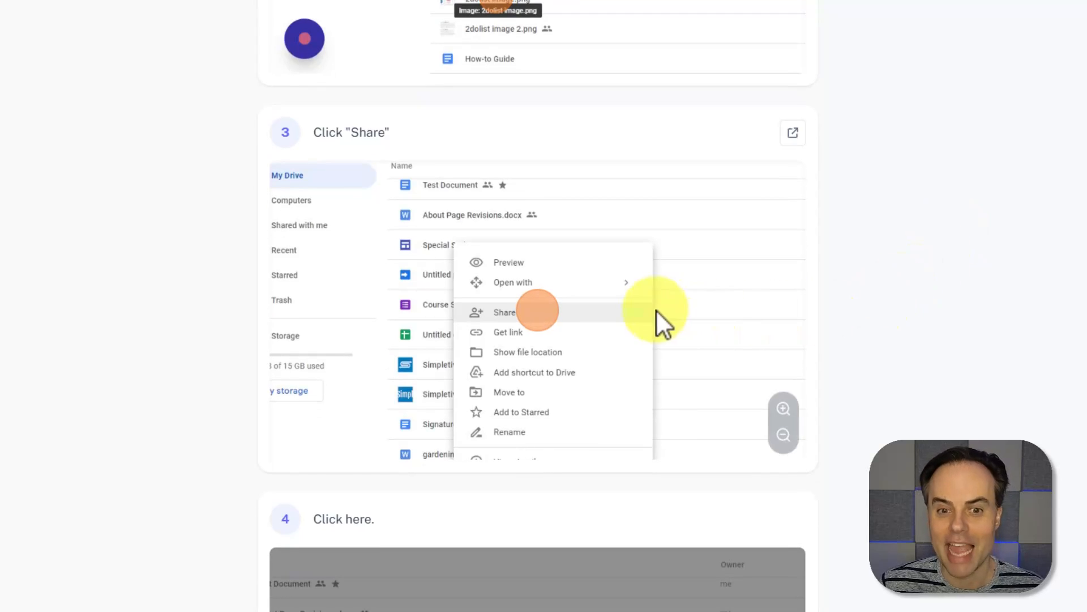
click(505, 312)
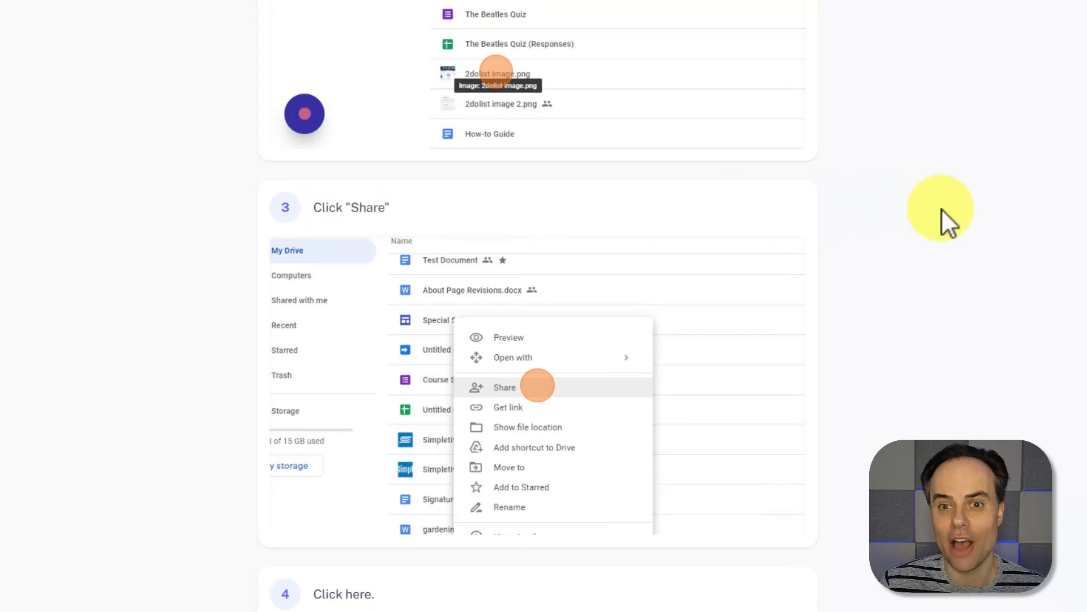
scroll(down, 3)
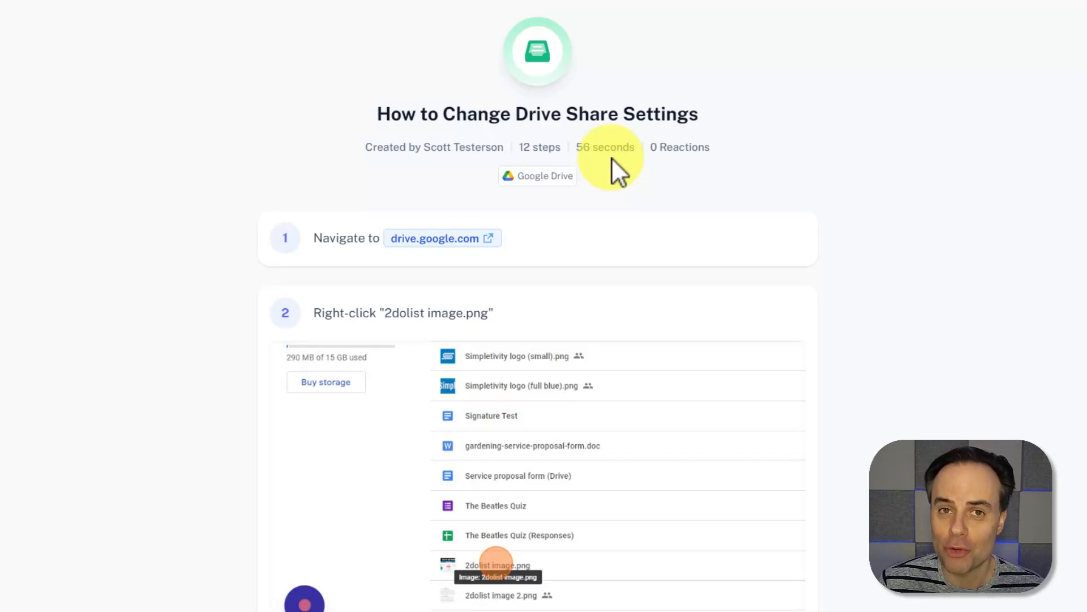
From the Scribe home, start a new Scribe recording in the Gmail Inbox tab
click(19, 109)
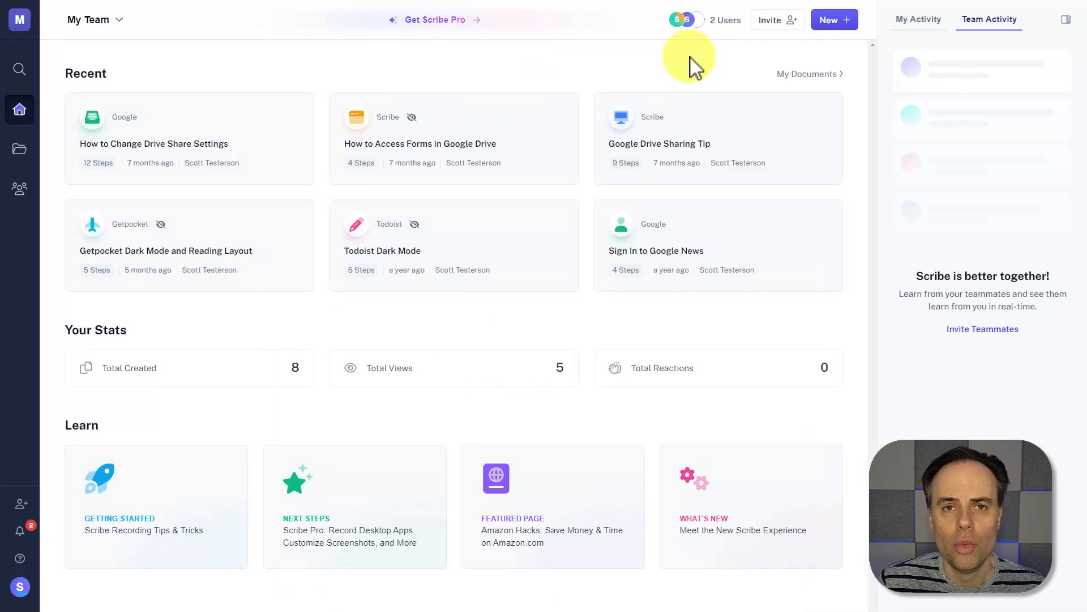
mouse_move(798, 73)
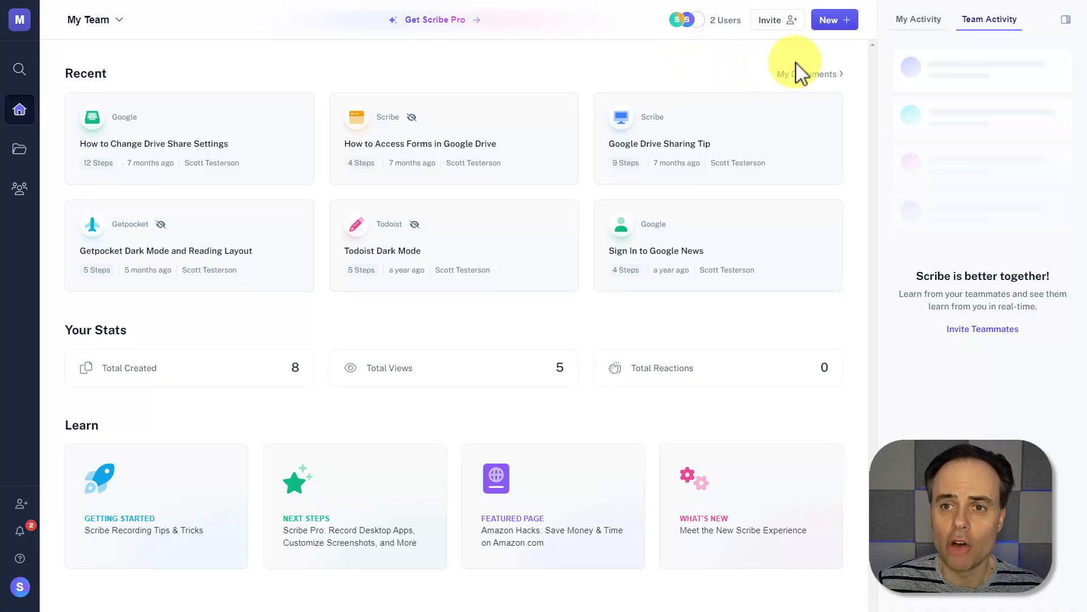
click(835, 19)
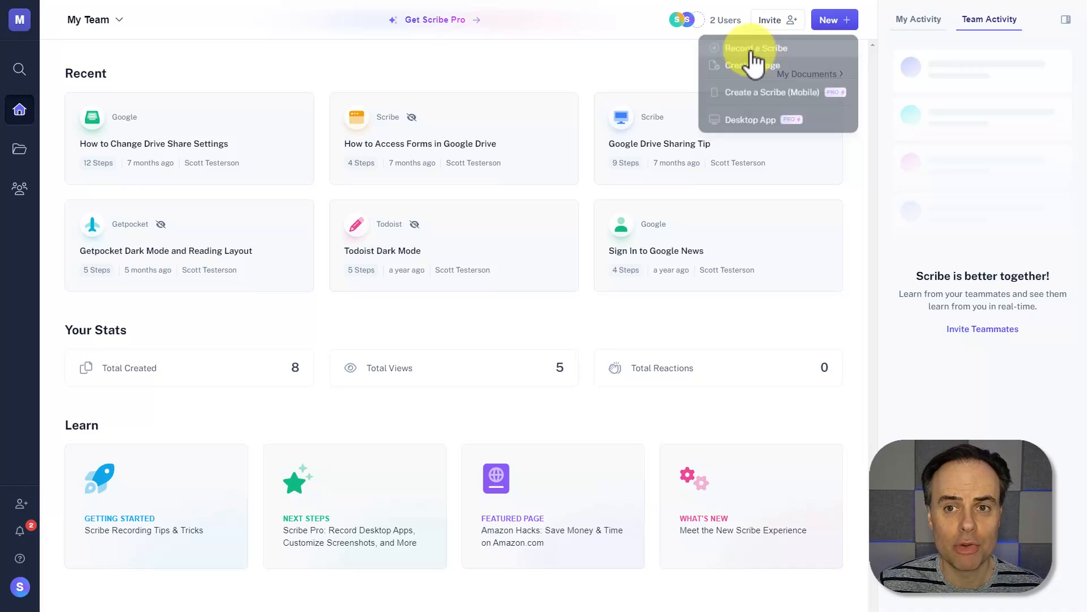
click(757, 47)
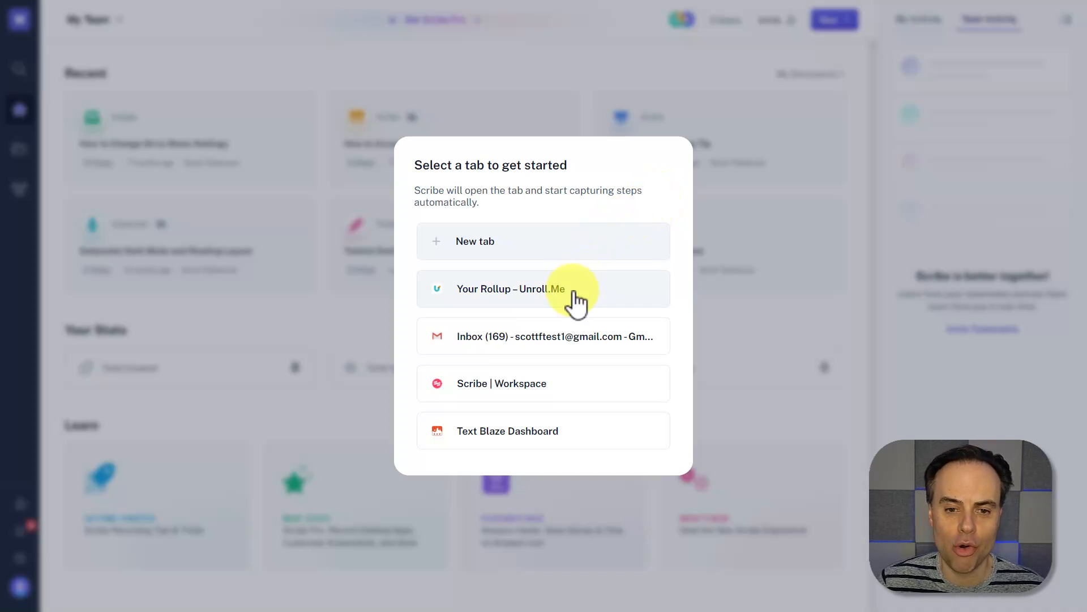
mouse_move(528, 337)
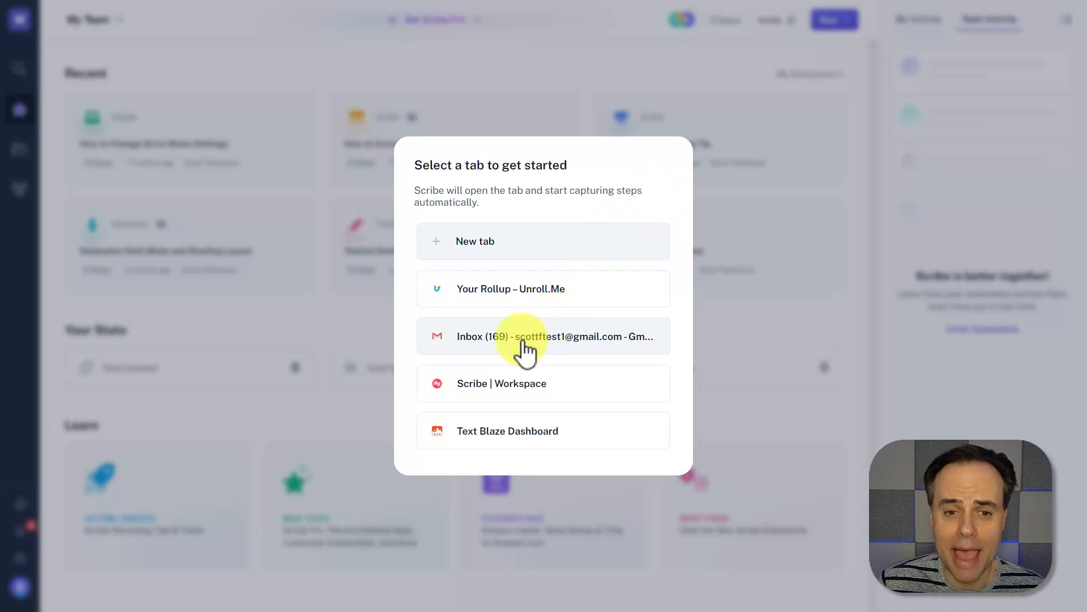
click(543, 336)
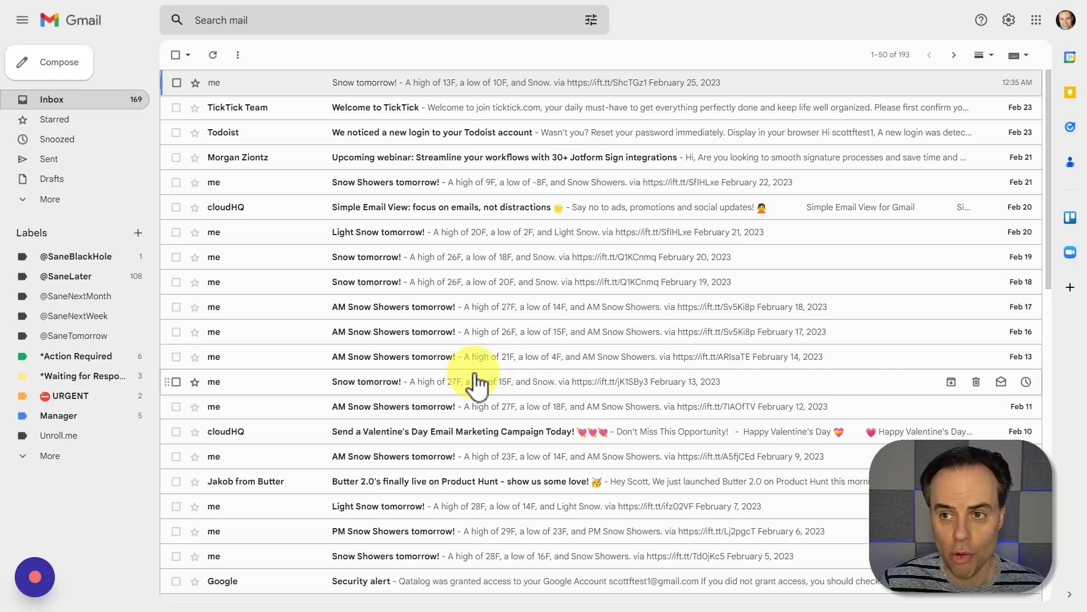
In all Gmail settings, set 'For new emails use' to My signature and save changes
click(1009, 19)
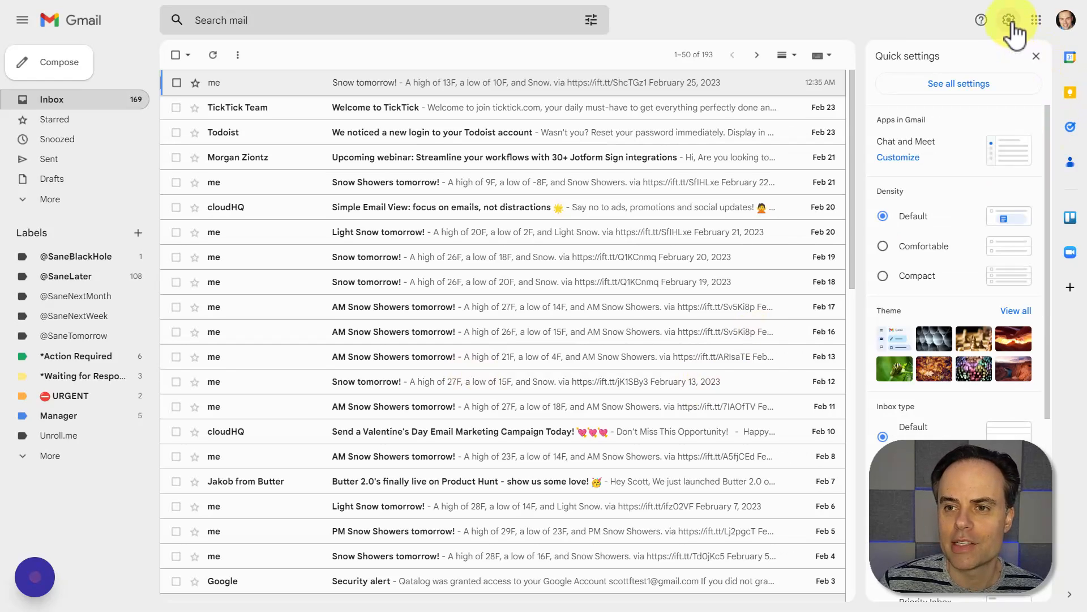
click(958, 84)
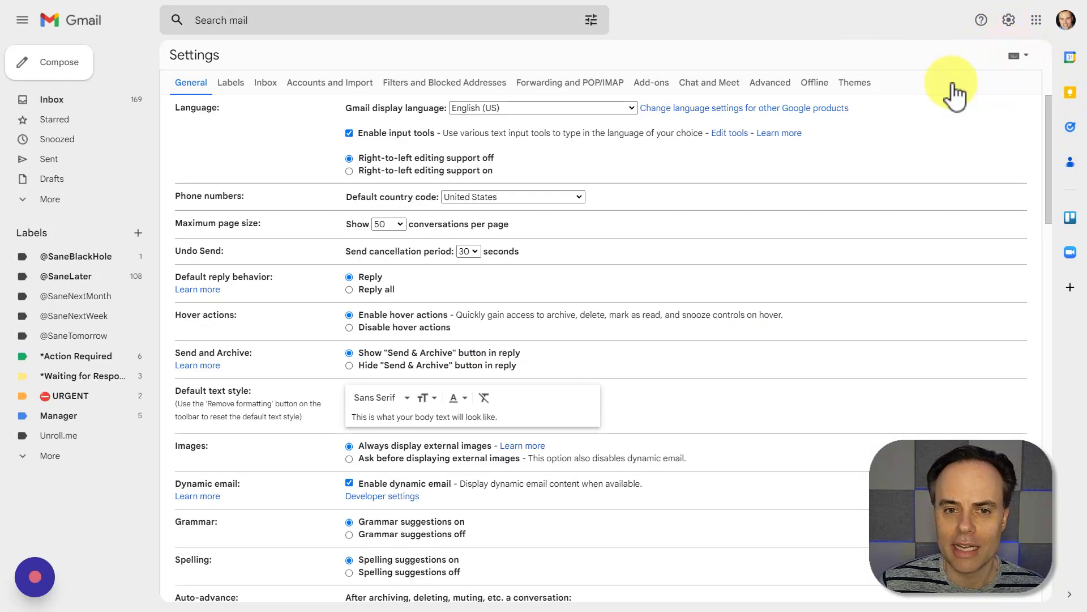
scroll(down, 3)
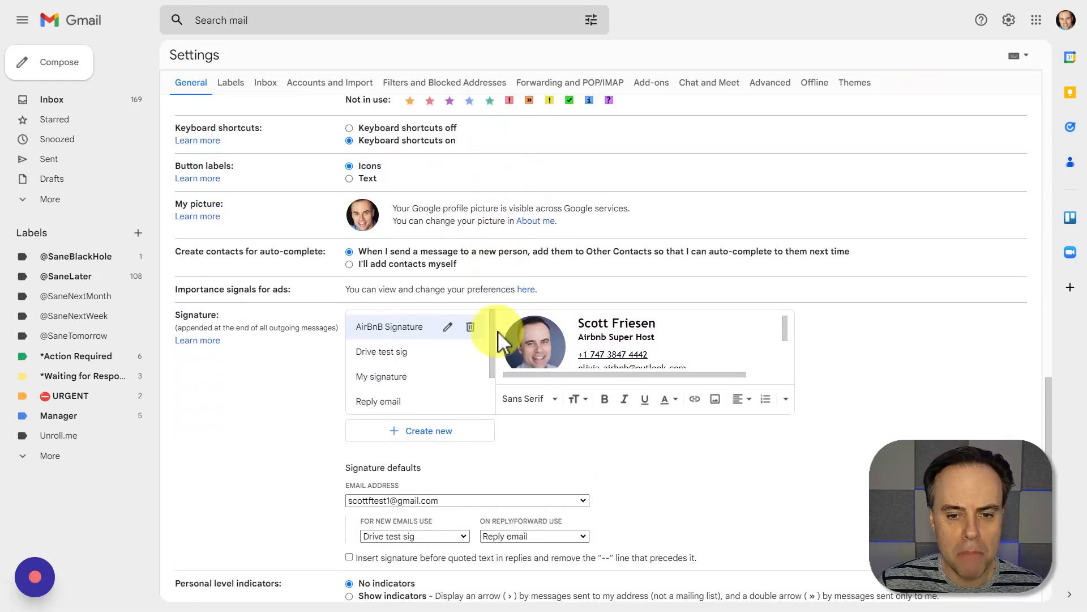
scroll(down, 3)
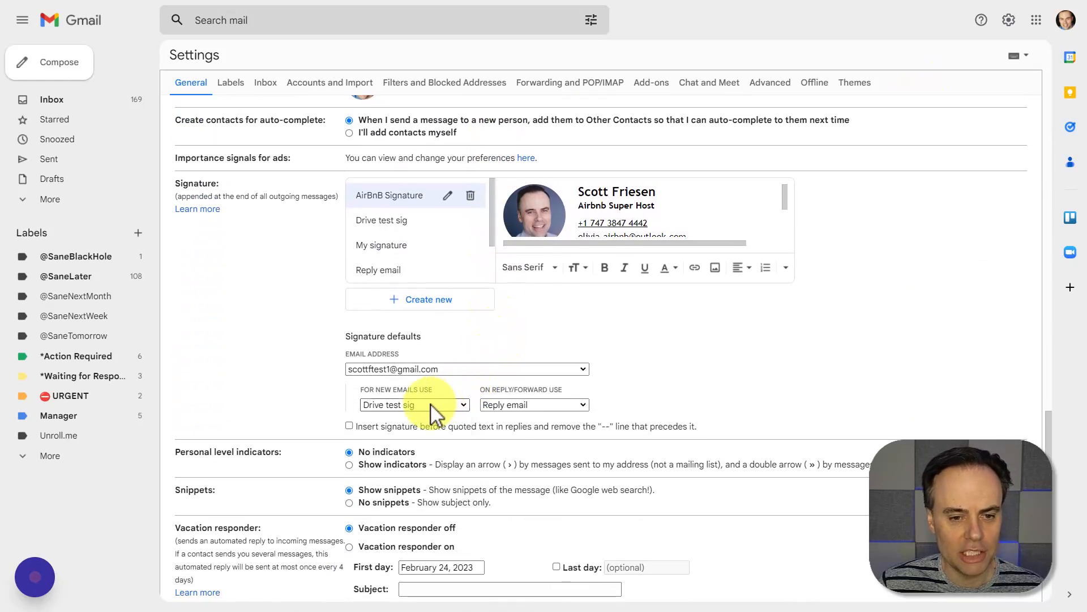
click(414, 405)
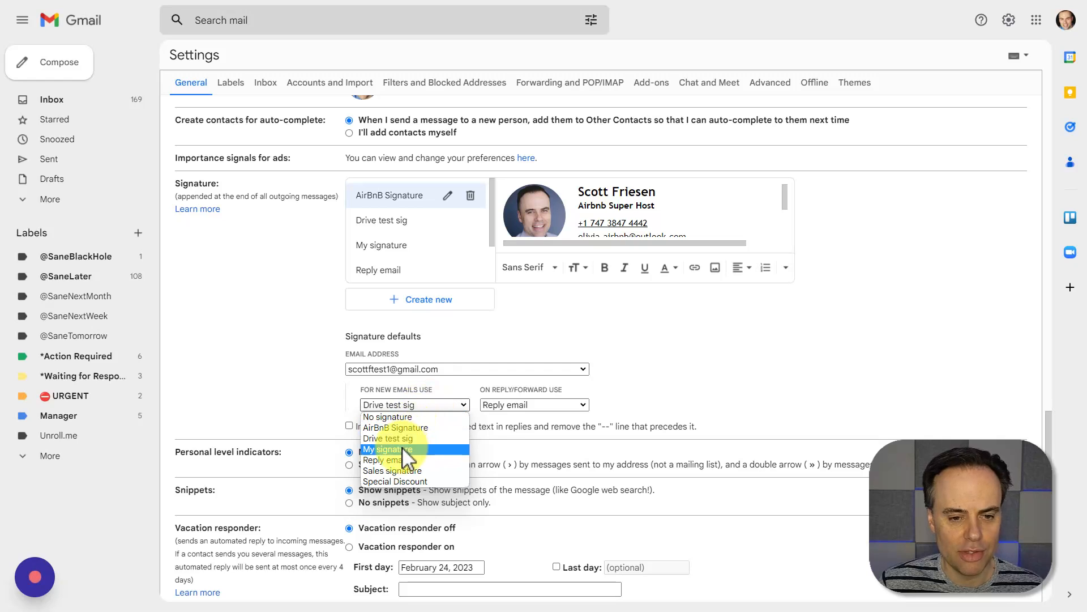
click(392, 448)
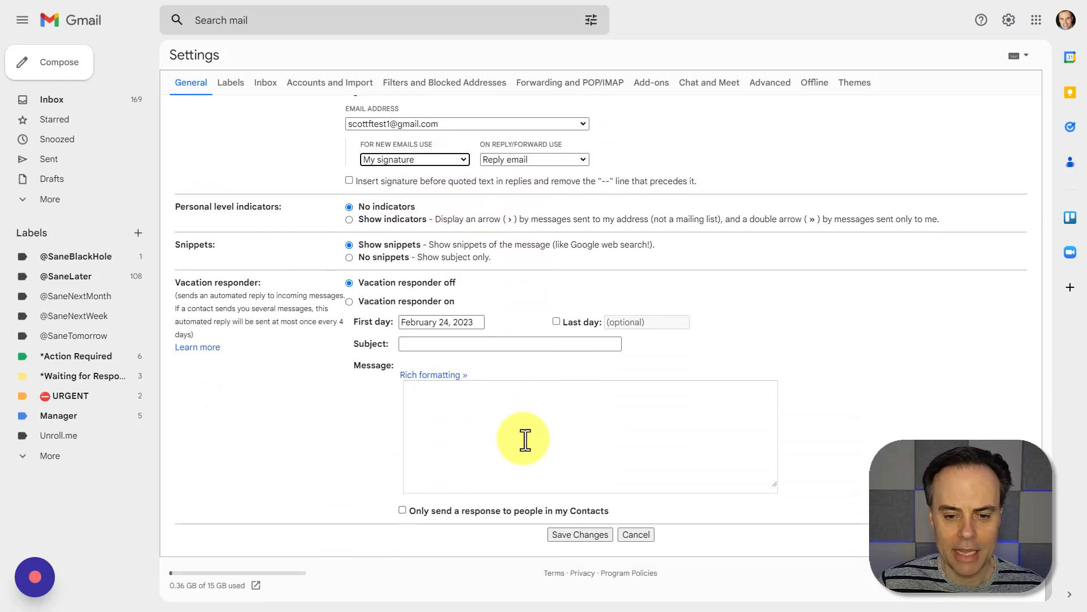
click(580, 534)
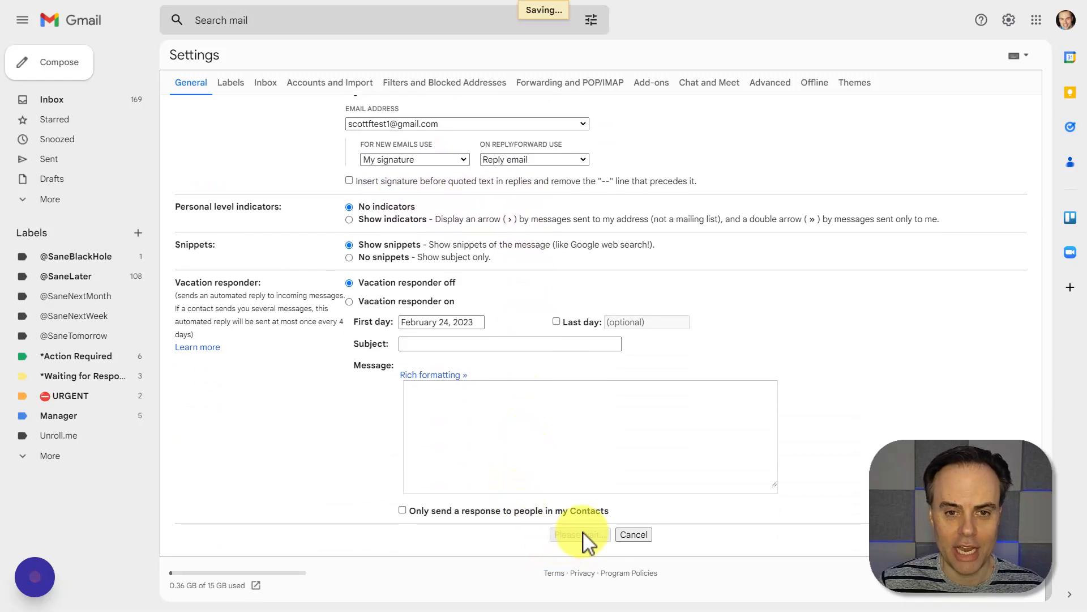
click(579, 534)
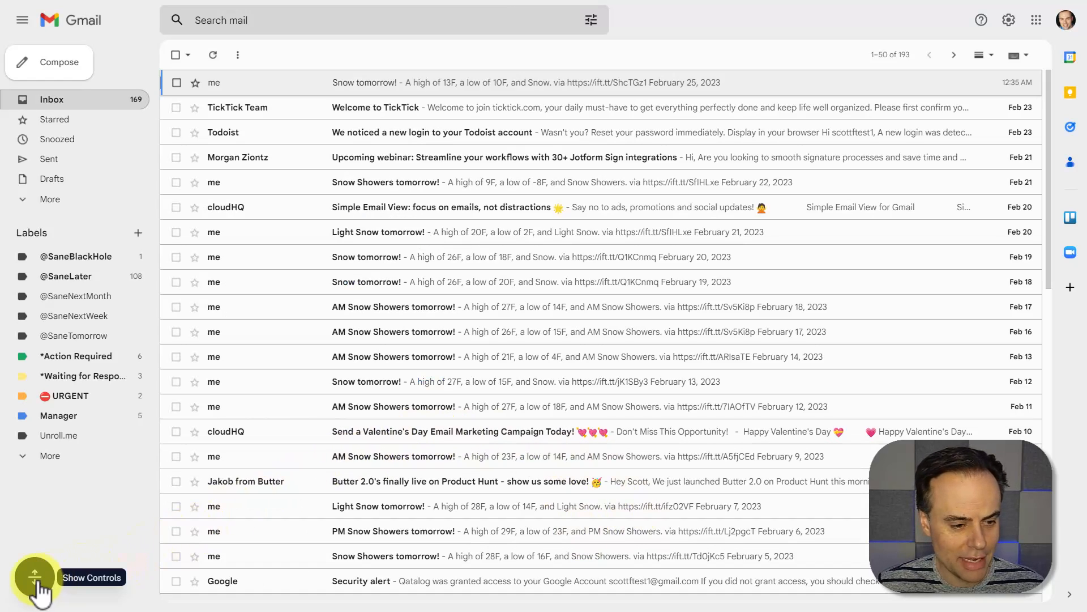
click(34, 577)
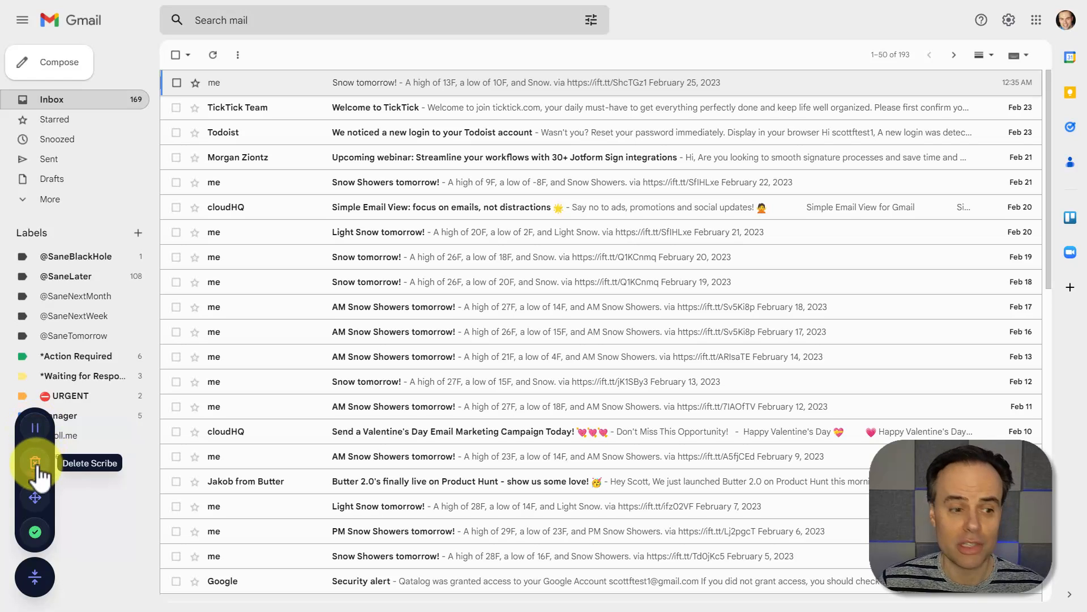
mouse_move(34, 497)
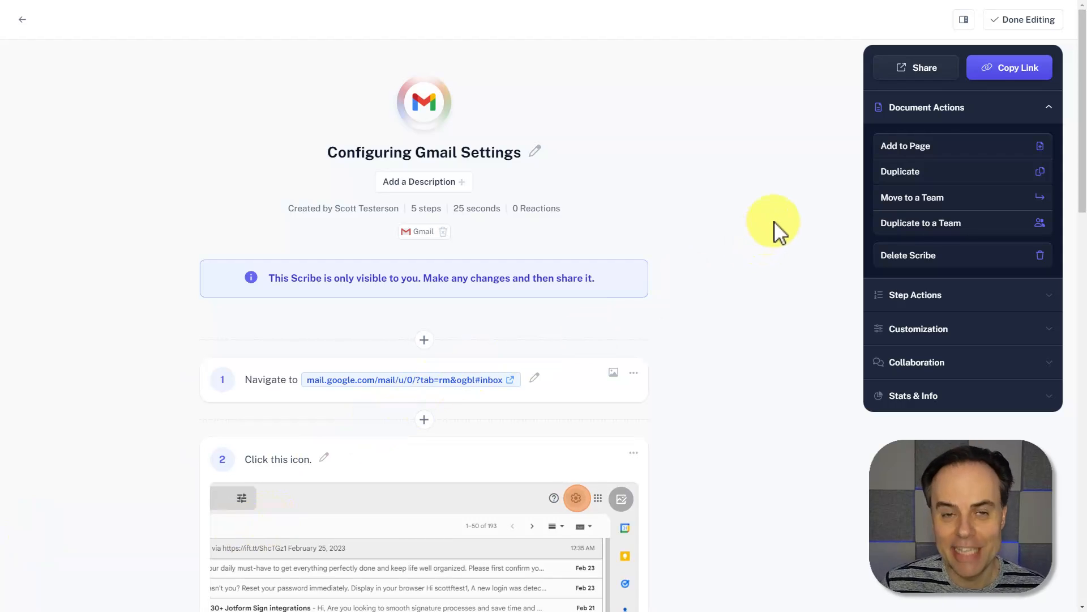
mouse_move(747, 244)
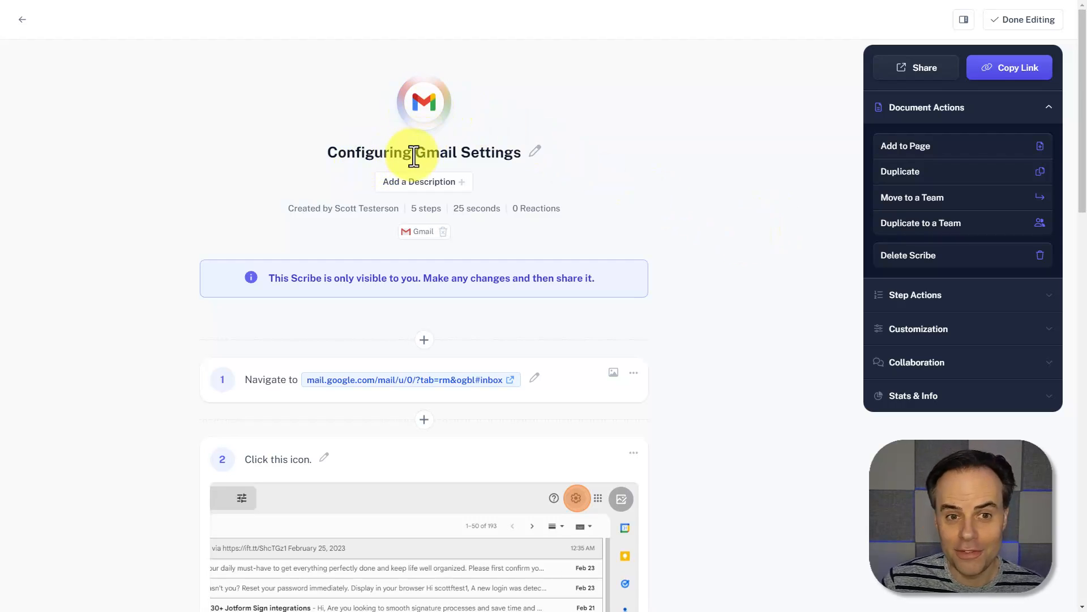
mouse_move(696, 184)
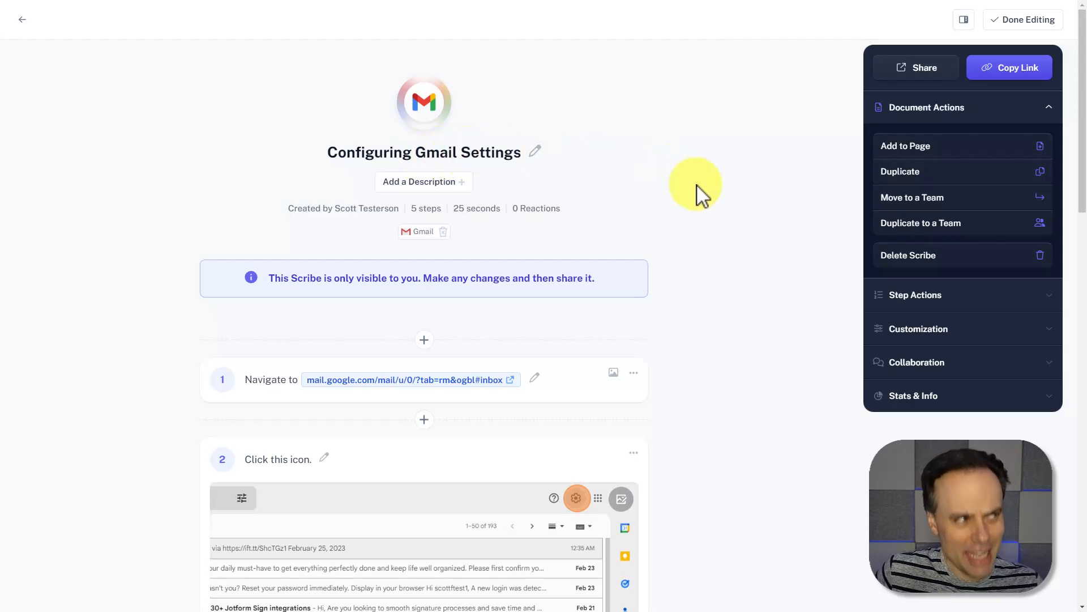
mouse_move(604, 186)
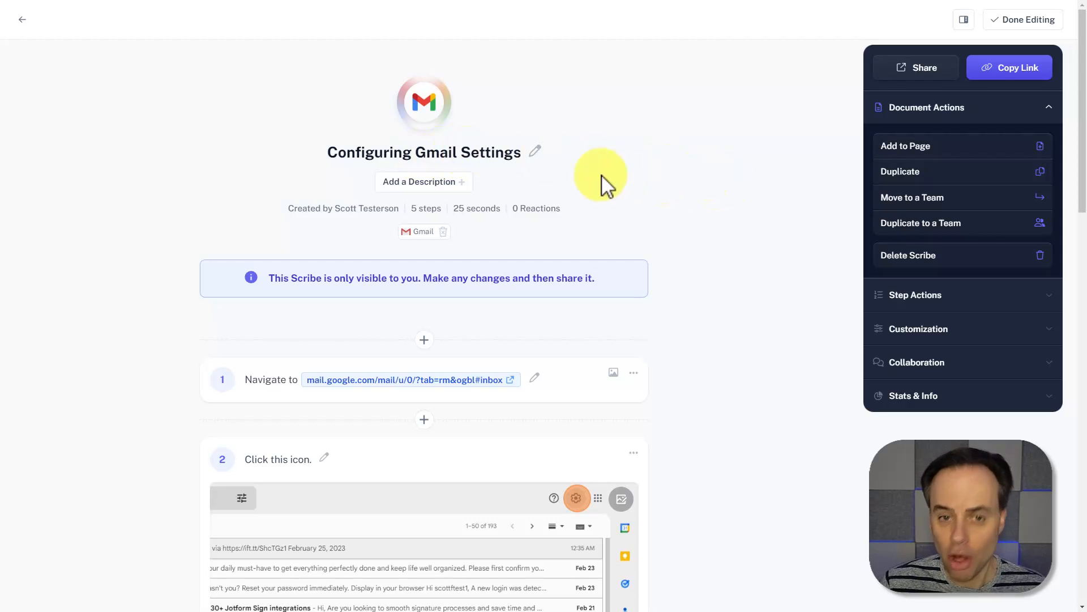
Scroll through steps 1 to 4 of the 'Configuring Gmail Settings' guide
scroll(down, 3)
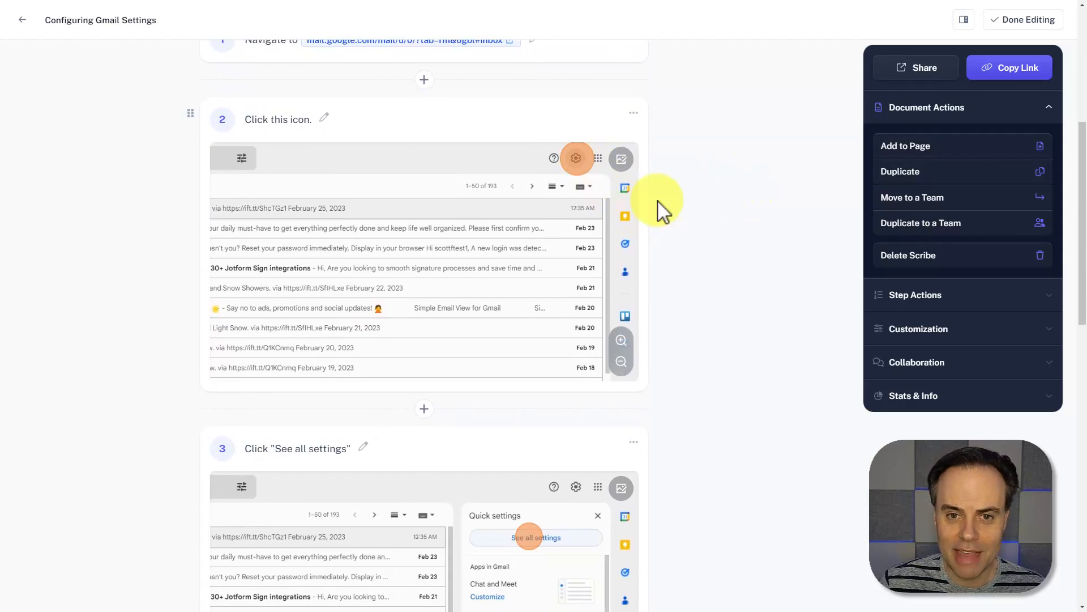
scroll(down, 3)
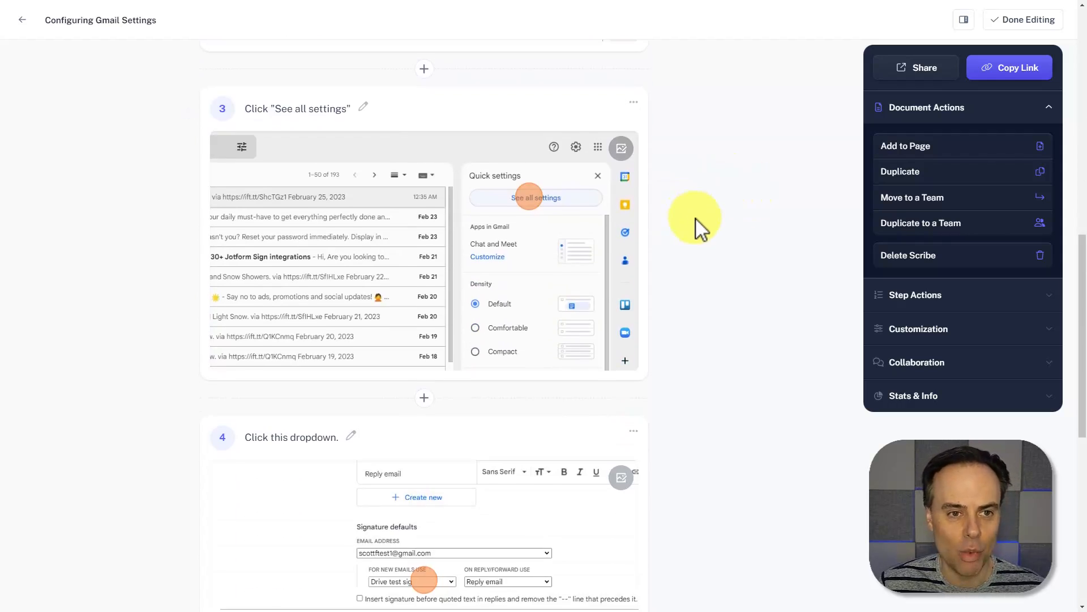
scroll(down, 3)
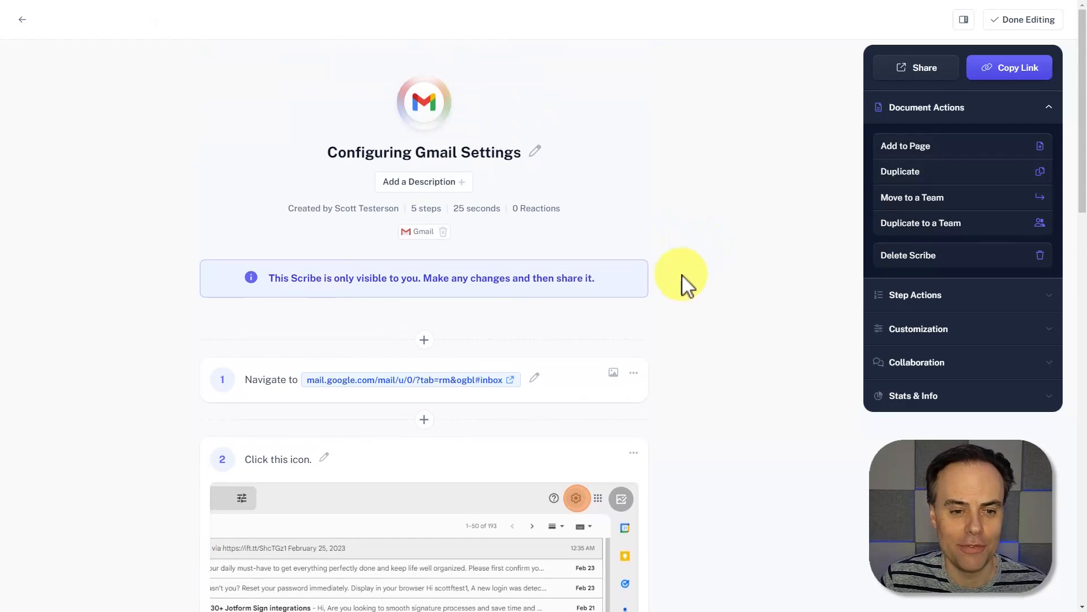
mouse_move(395, 388)
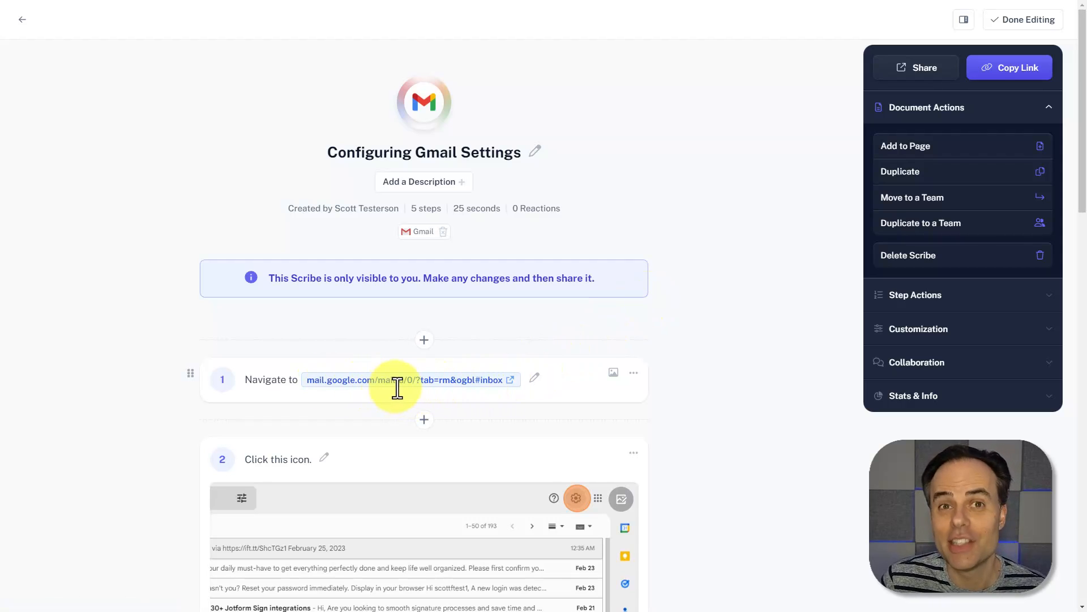
Edit step 1's navigation link so it reads just mail.google.com
click(398, 379)
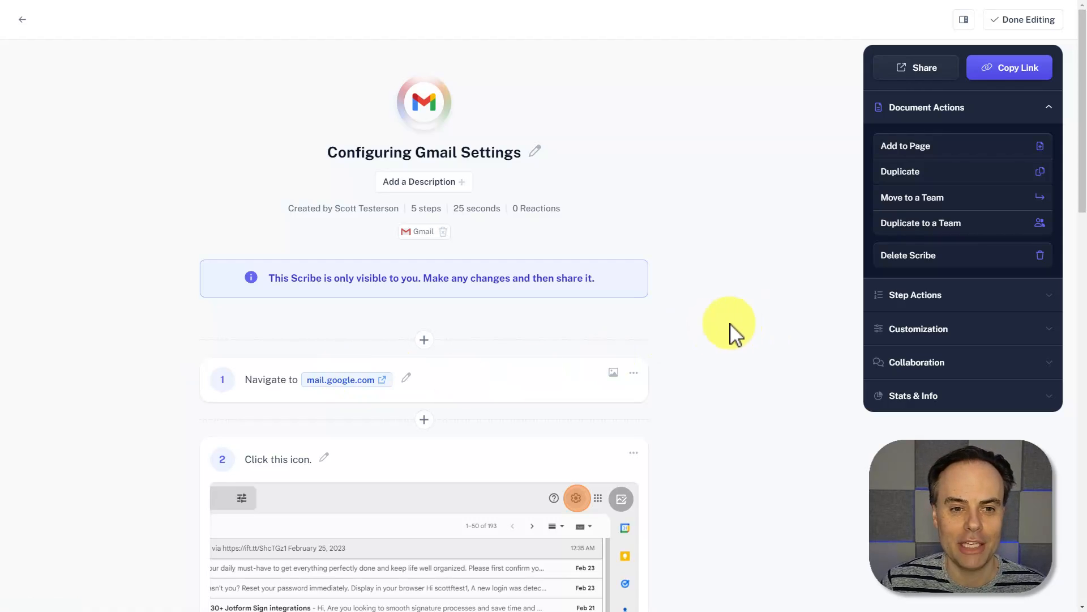
mouse_move(423, 181)
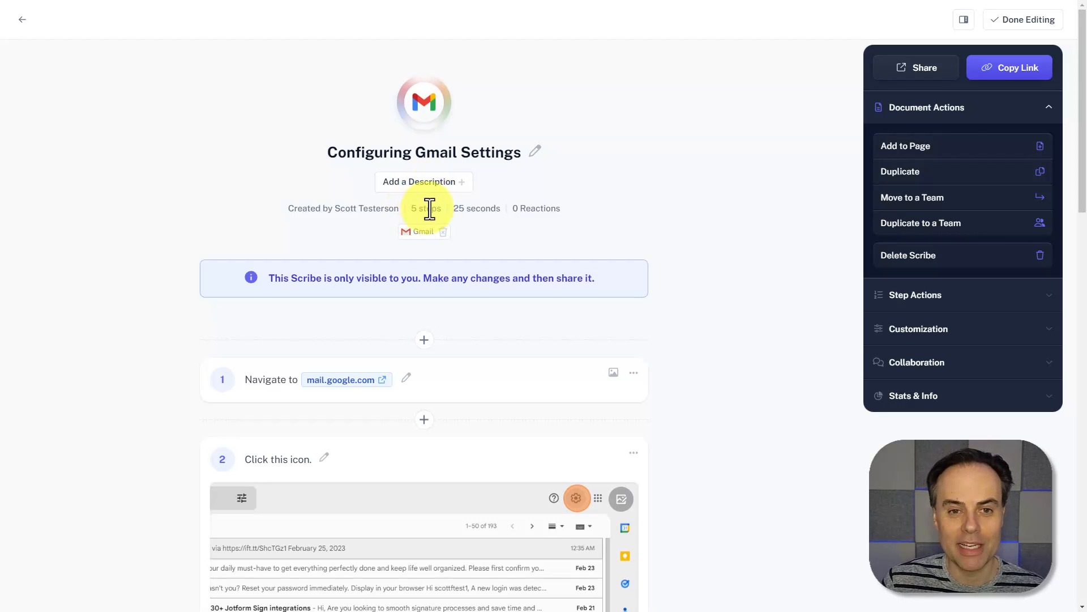
mouse_move(475, 214)
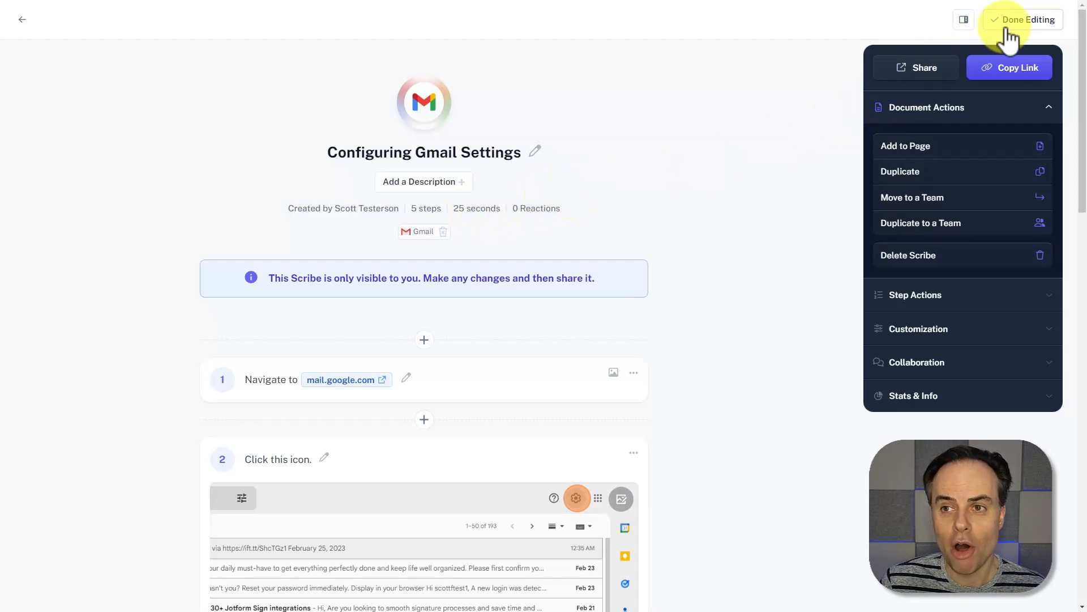
Finish editing the guide and open the Export tab of its Share dialog
click(1029, 19)
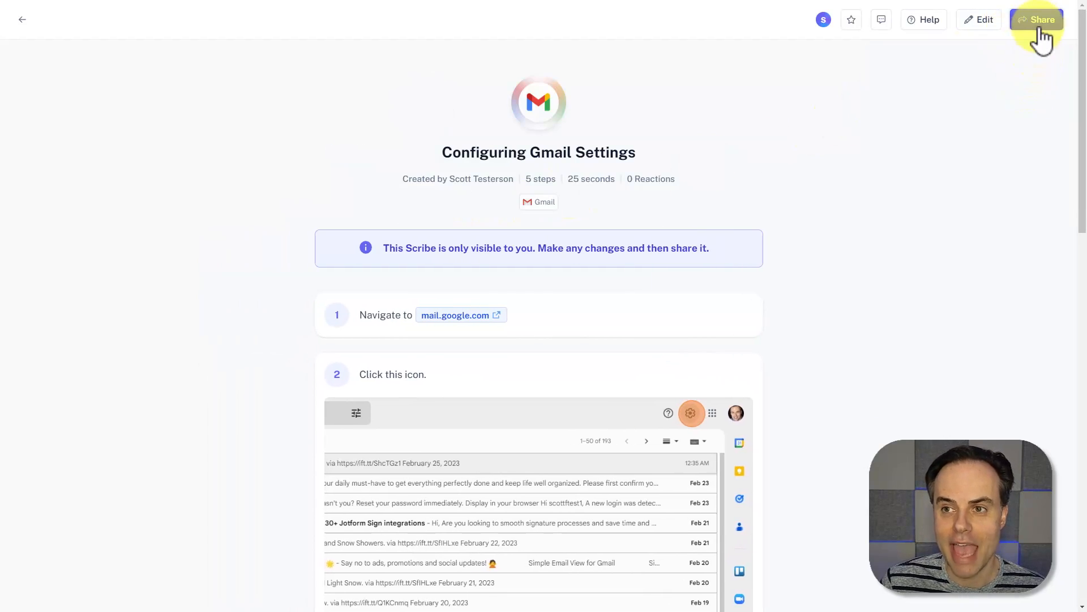
click(1042, 19)
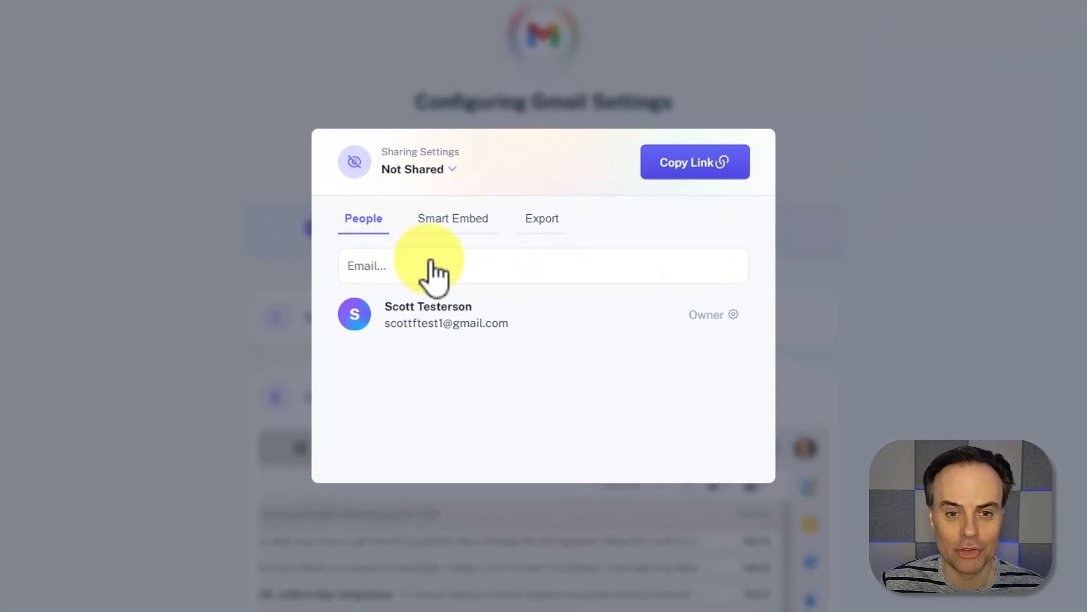
mouse_move(486, 260)
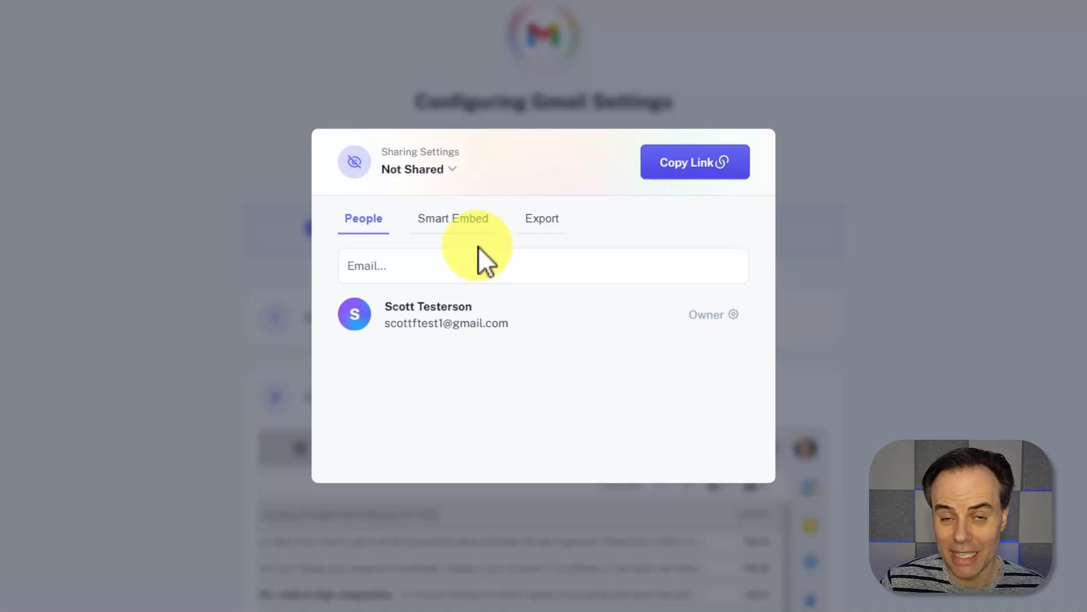
click(542, 217)
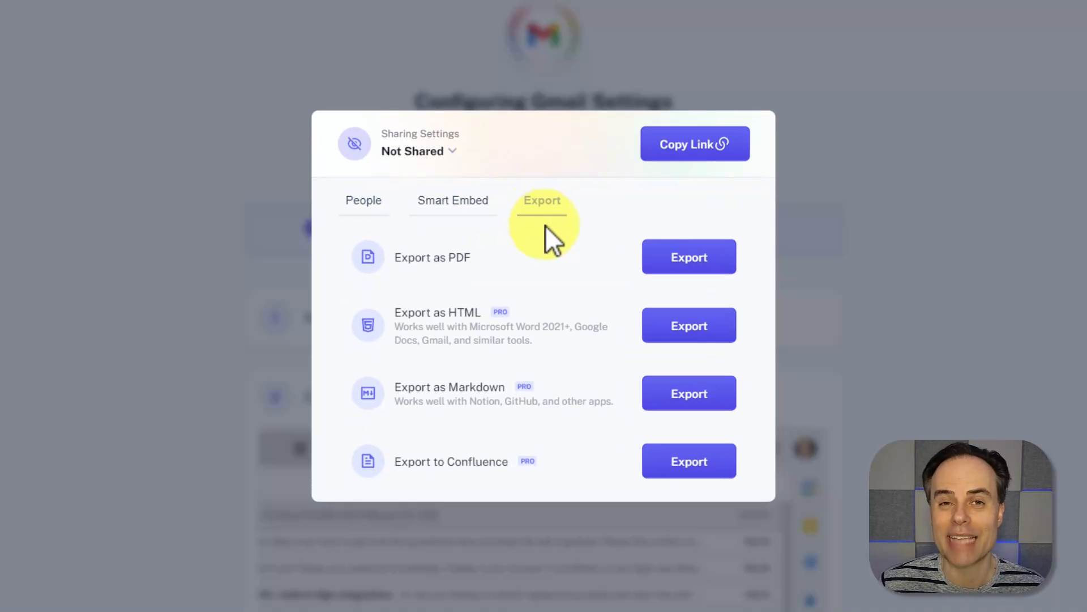
click(541, 201)
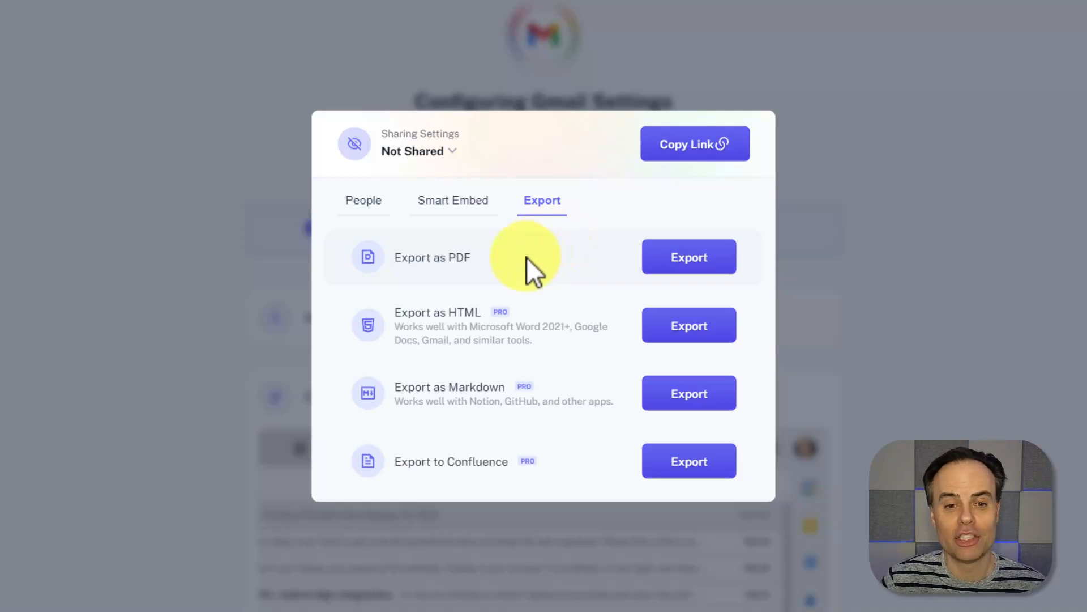
mouse_move(559, 324)
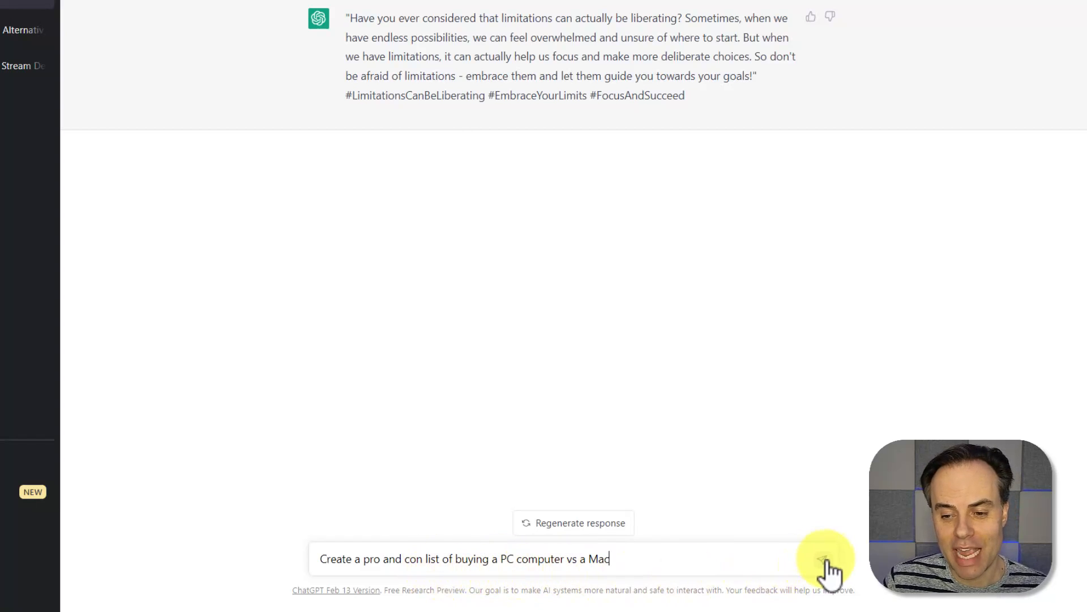
Send the PC versus Mac pros and cons prompt and scroll through the answer
click(826, 558)
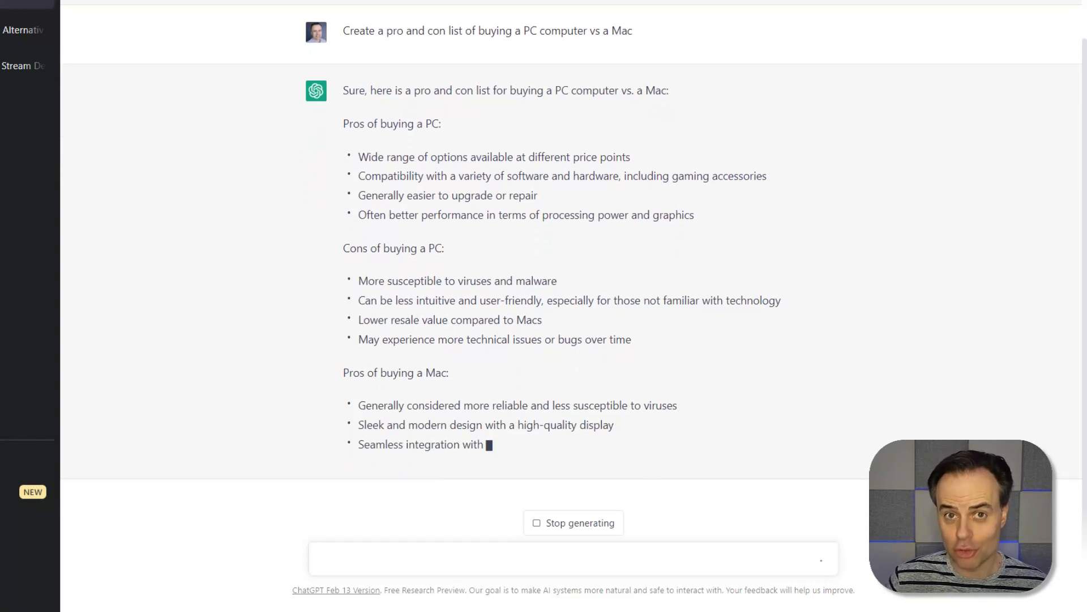
scroll(down, 3)
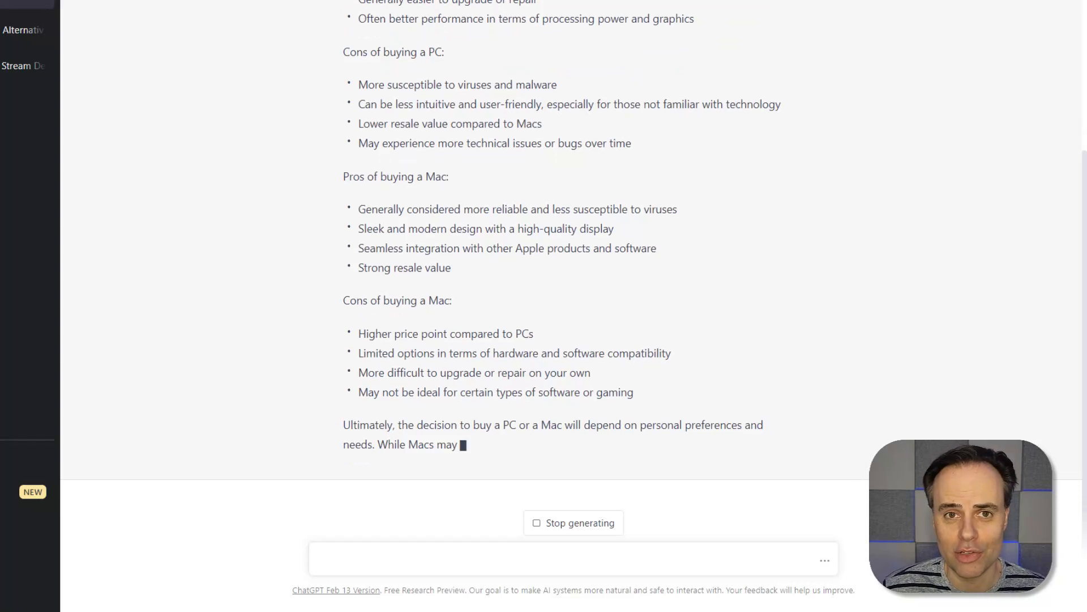
Ask ChatGPT 'Now create this in a matrix style table' to tabulate the comparison
text(Now create this in a matrix style table)
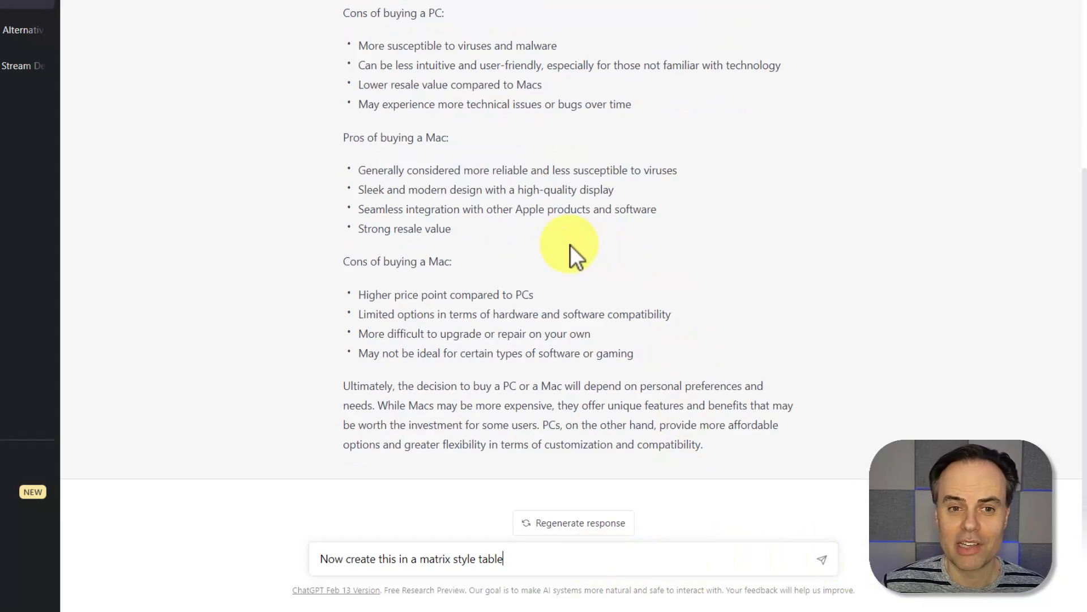
mouse_move(392, 578)
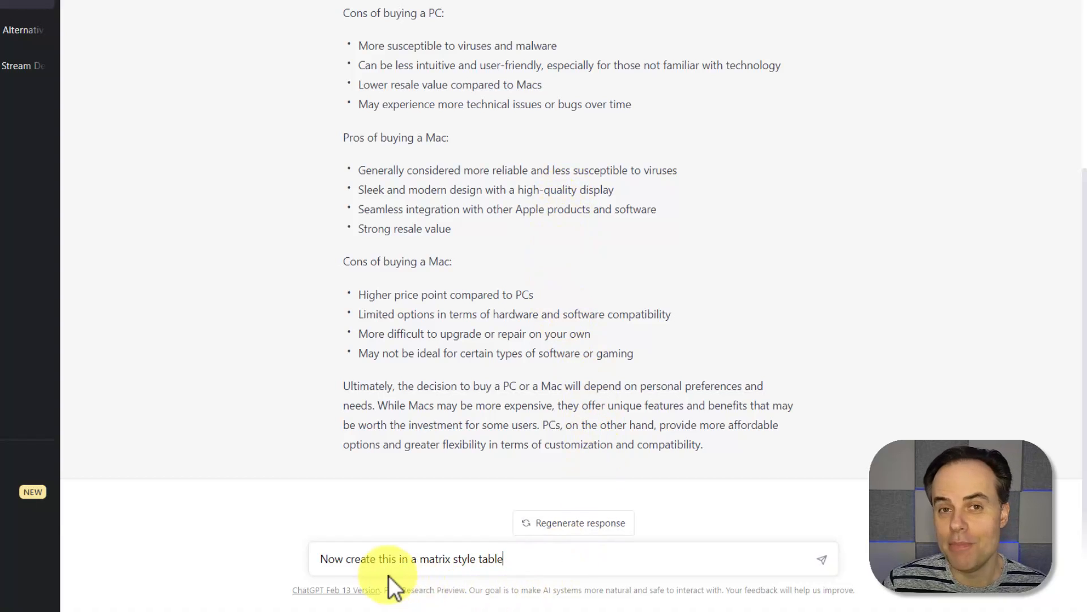
mouse_move(732, 575)
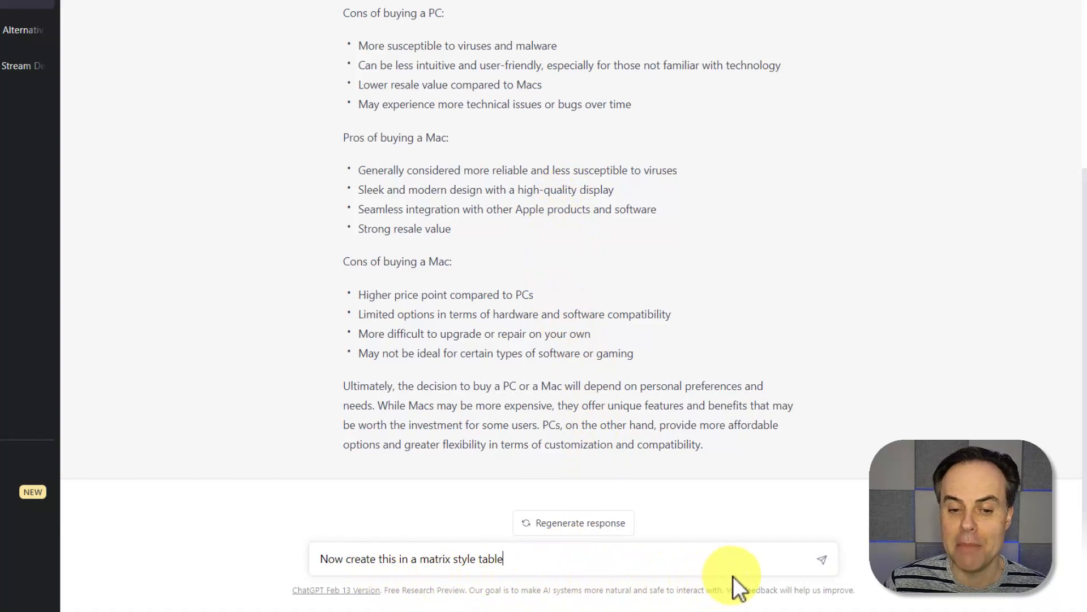
click(821, 558)
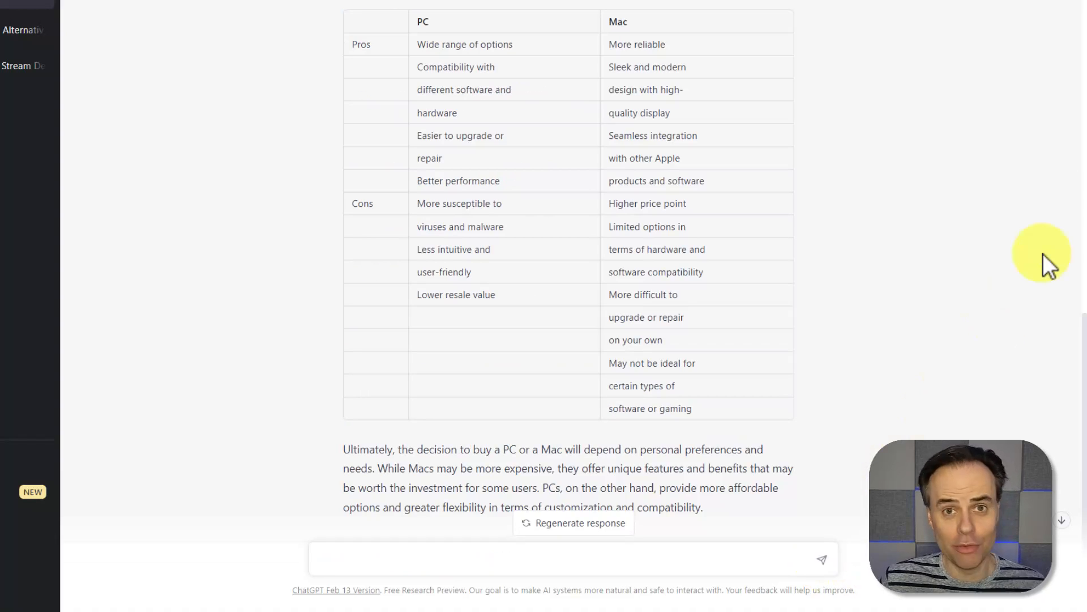
mouse_move(368, 27)
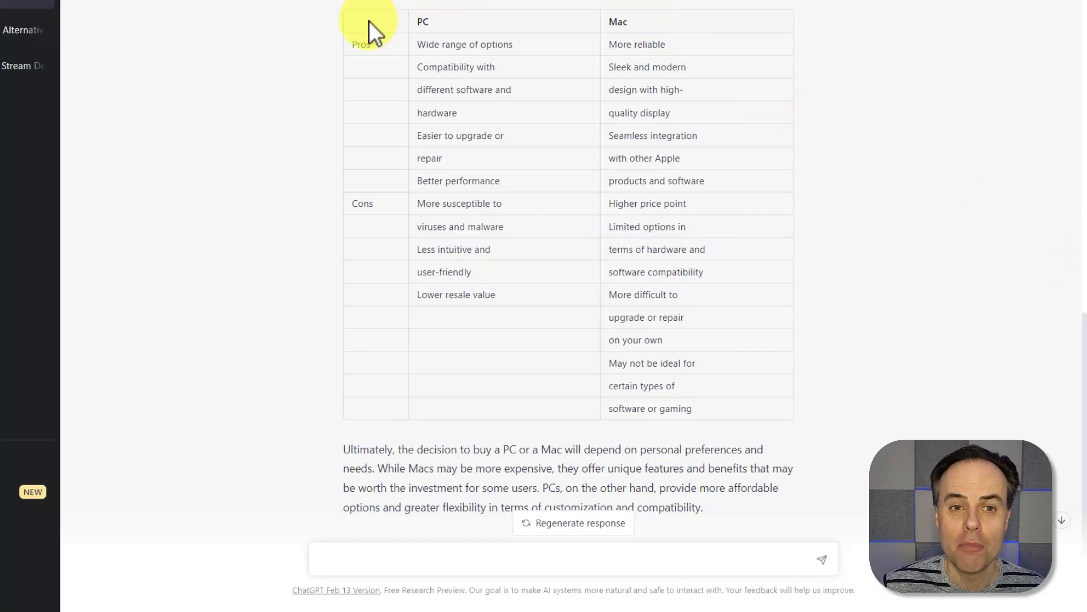
drag(370, 25, 769, 401)
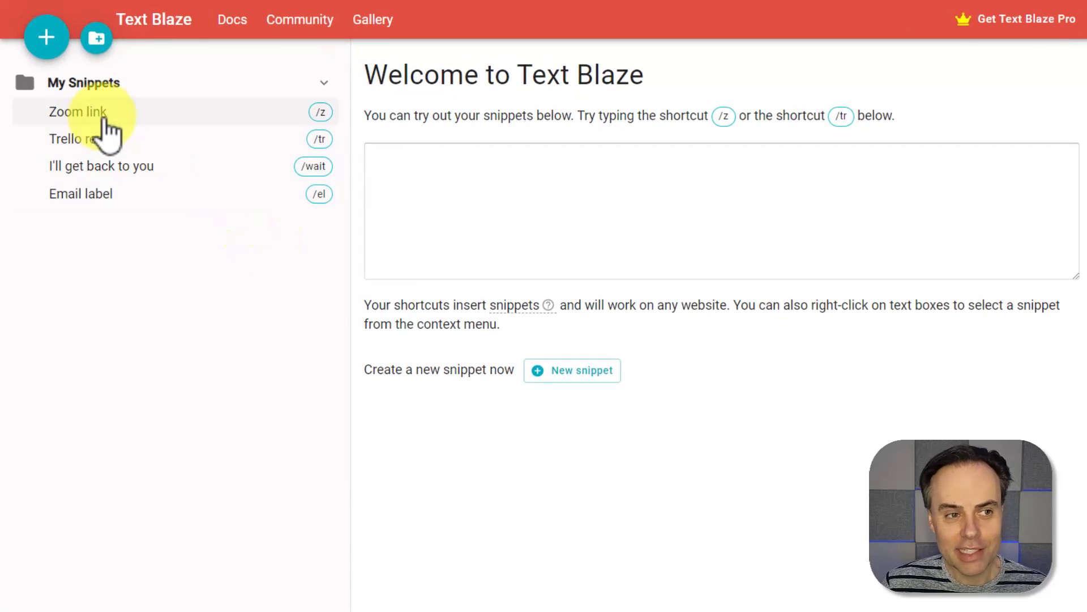
mouse_move(153, 332)
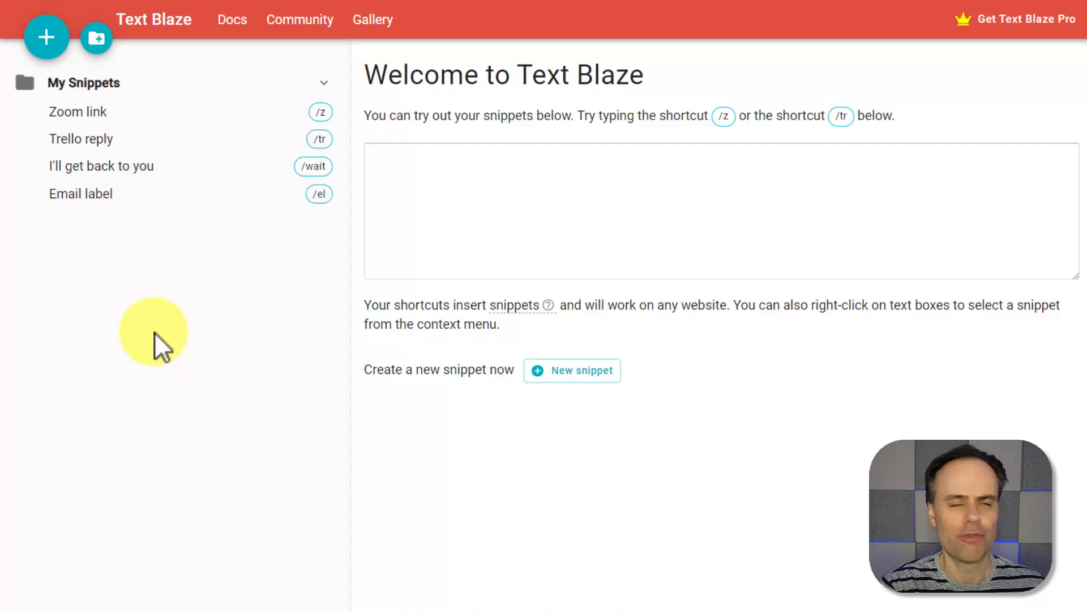
mouse_move(213, 302)
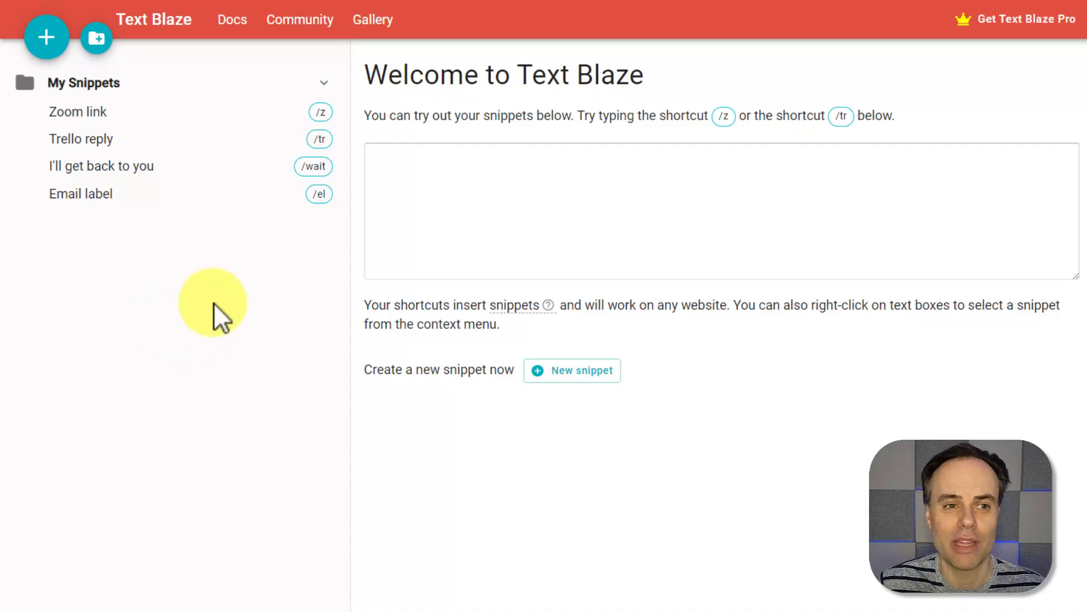
Type /z in the Text Blaze Welcome test box to try the Zoom link snippet
click(402, 160)
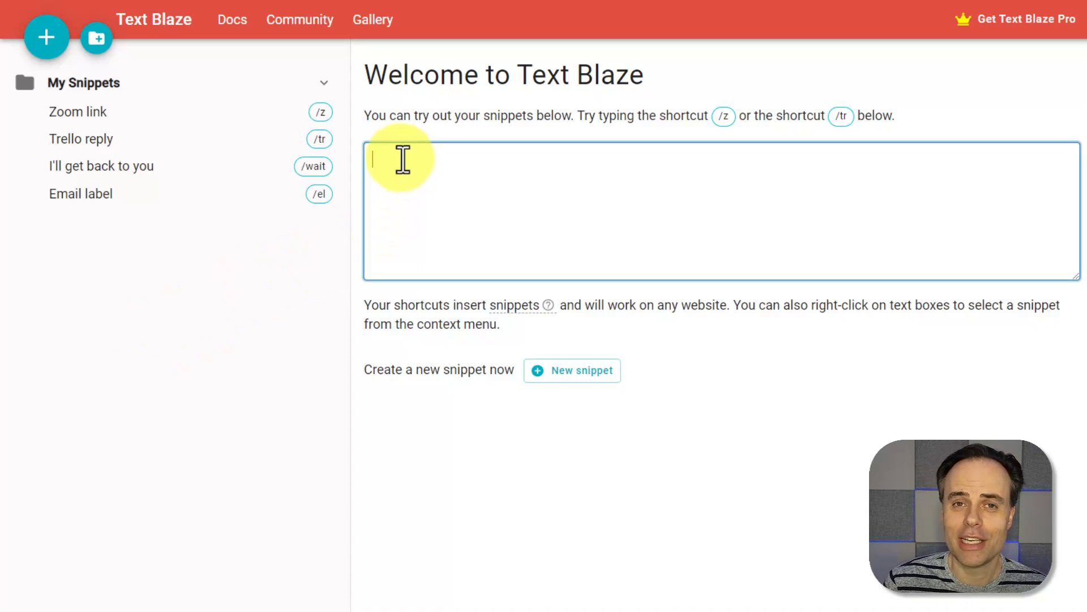
text(/z)
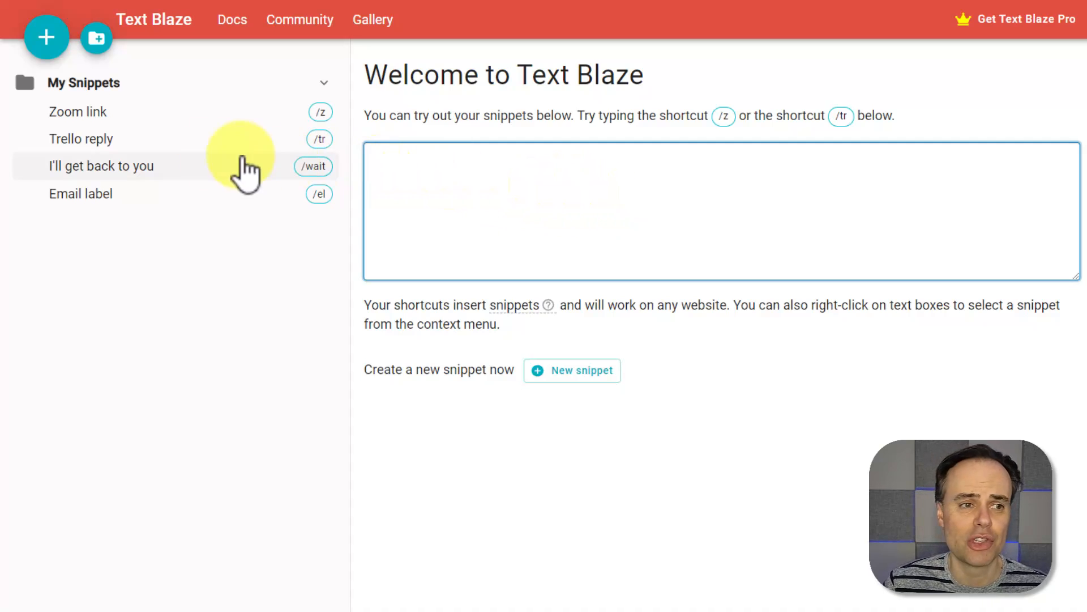
click(81, 139)
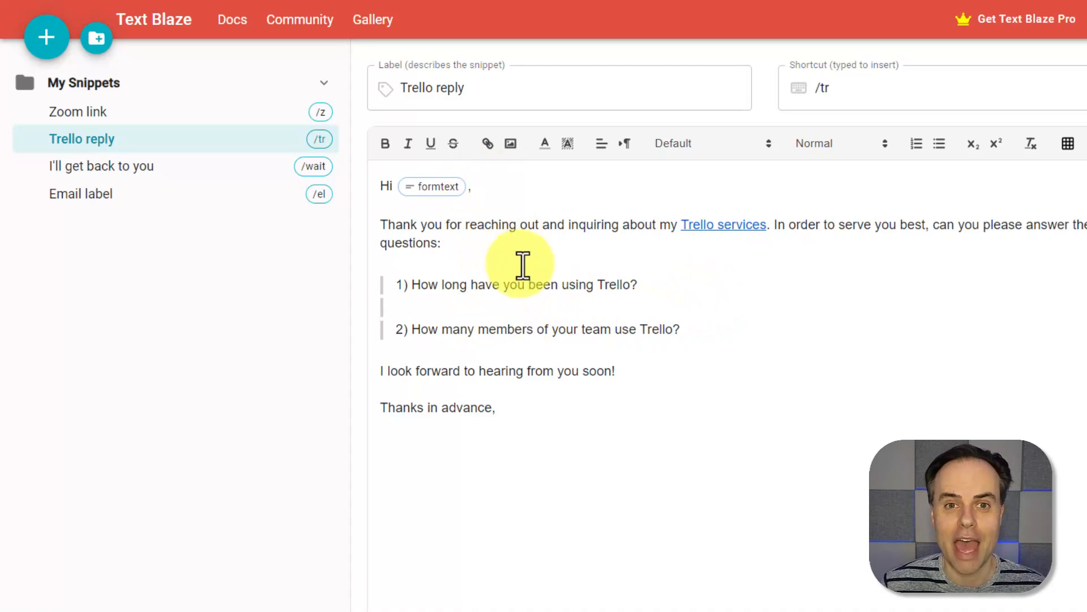
mouse_move(742, 239)
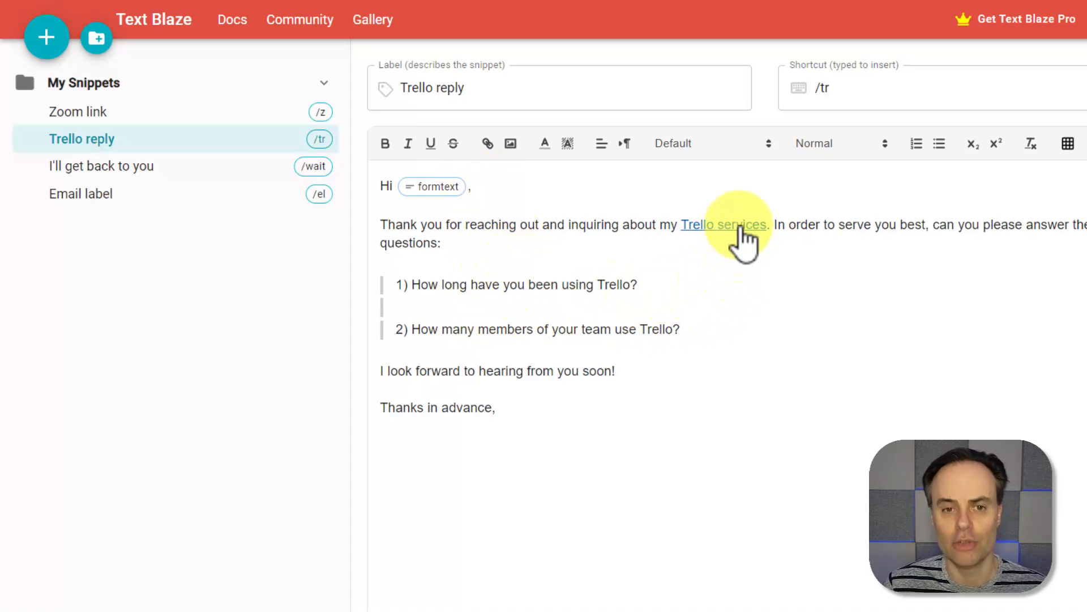
mouse_move(825, 349)
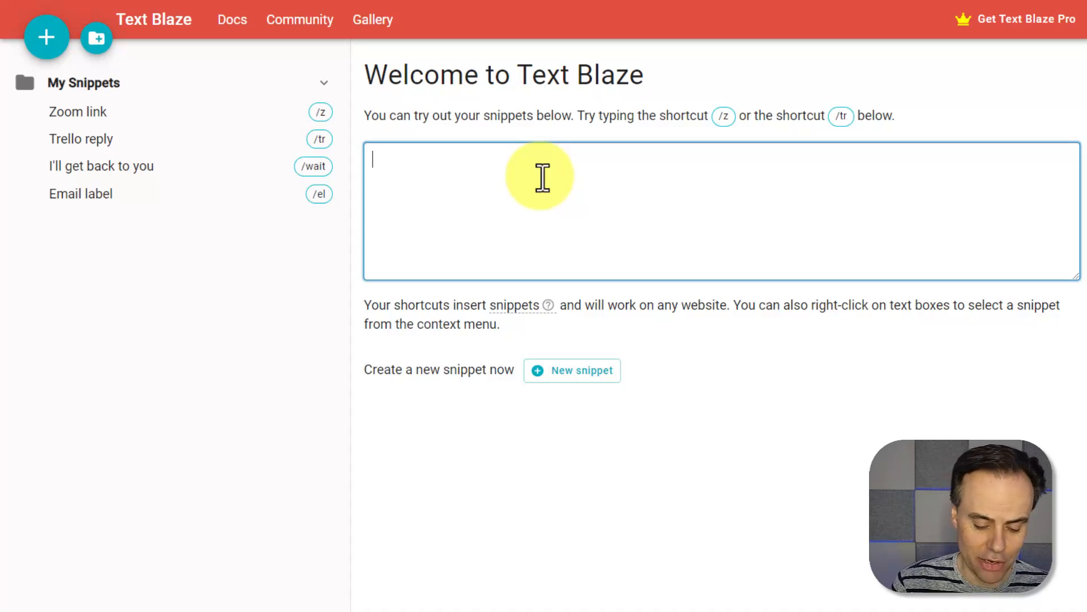
Expand the /tr Trello reply snippet in the test box, filling in the name Bill
text(/)
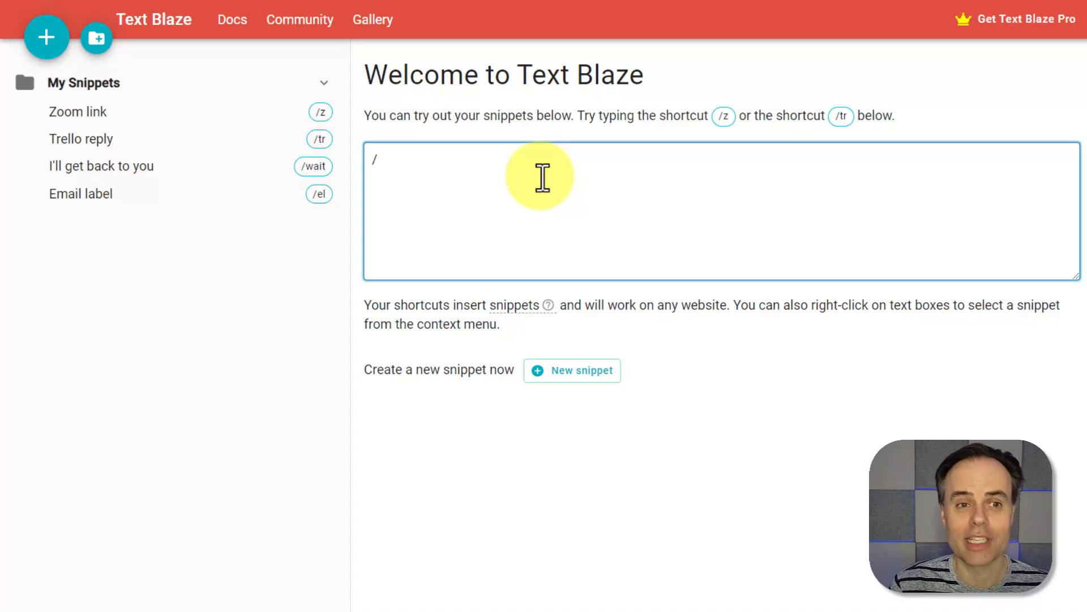
text(/tr)
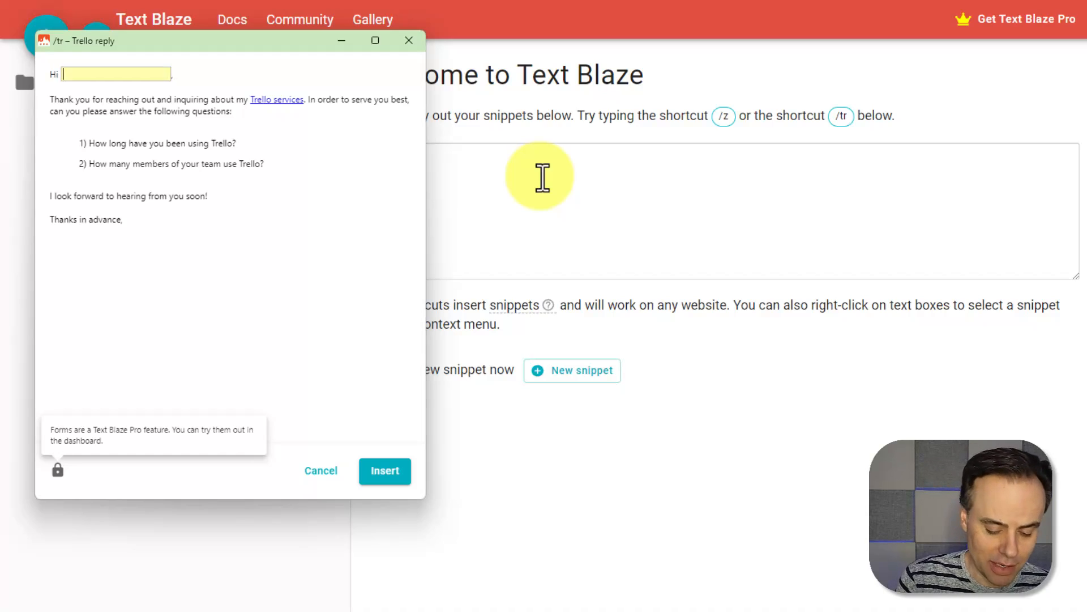
text(Bill)
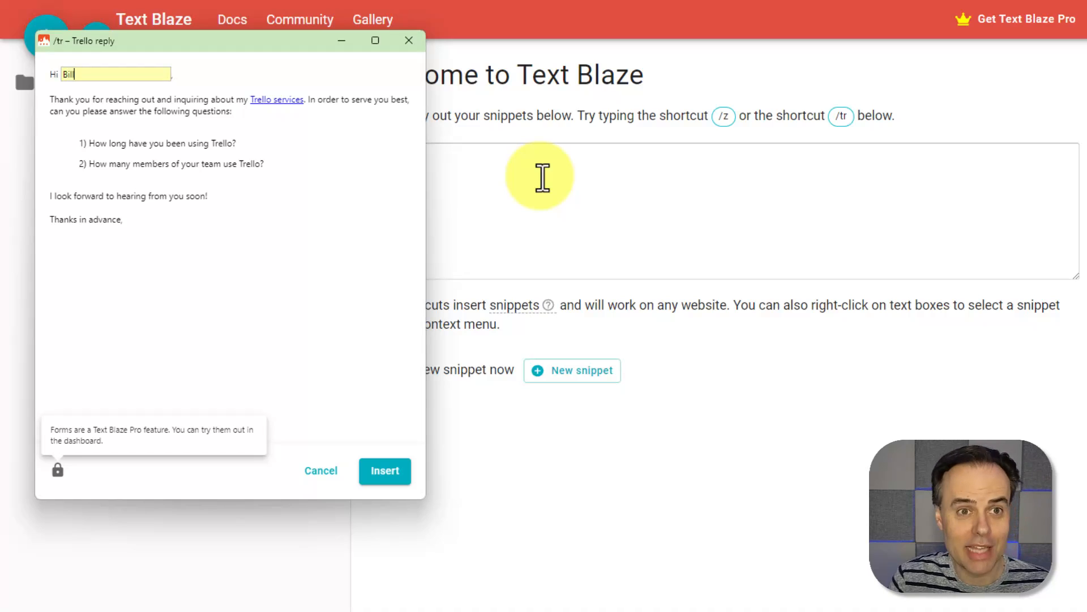
click(384, 470)
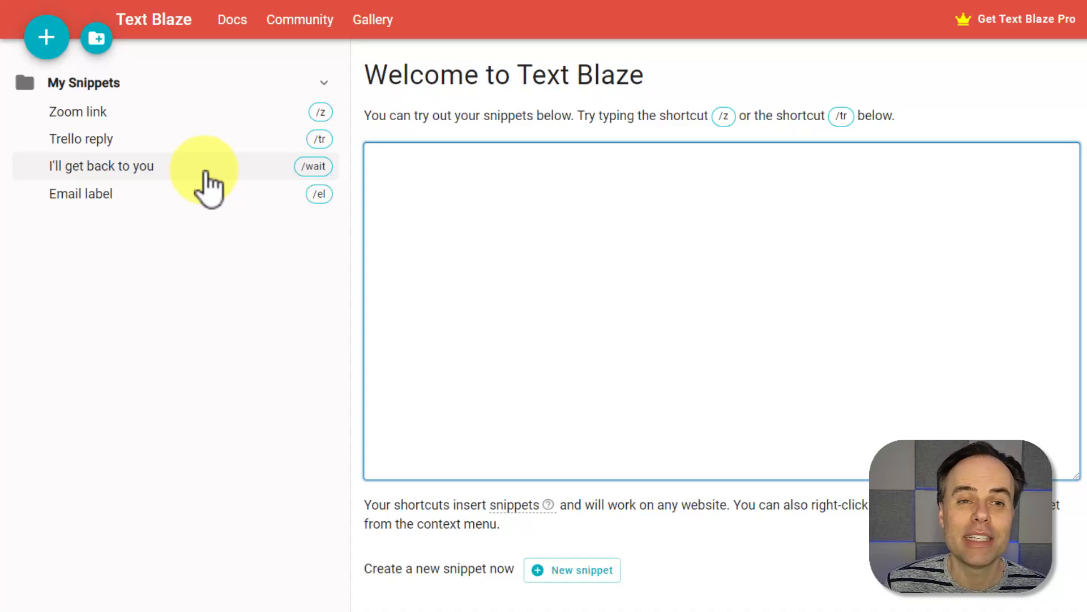
Expand the /wait snippet greeting Susan and promising a reply before Feb 27
text(/)
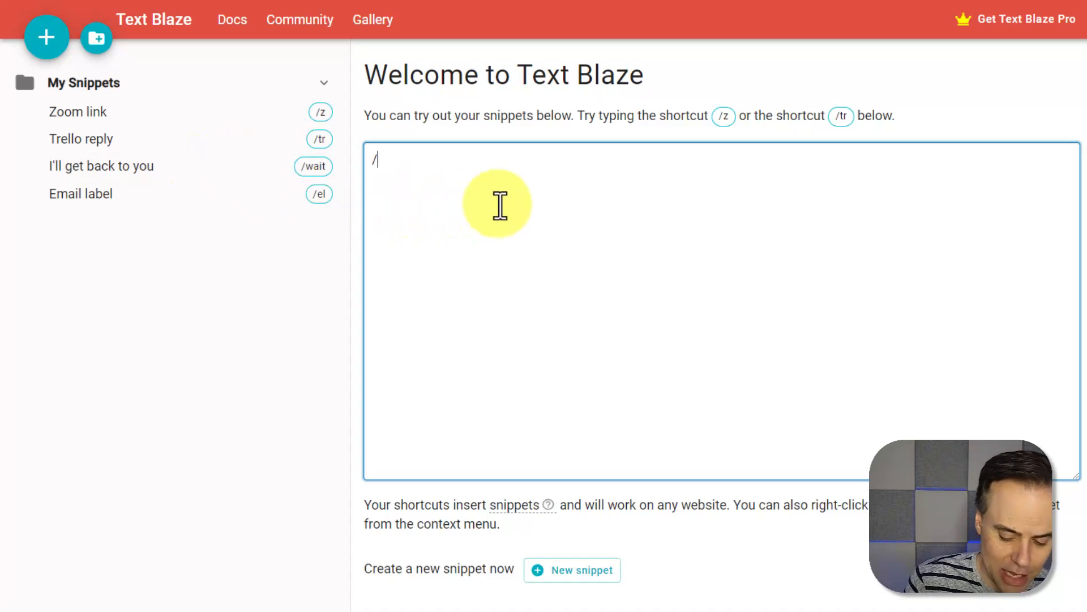
text(/wait)
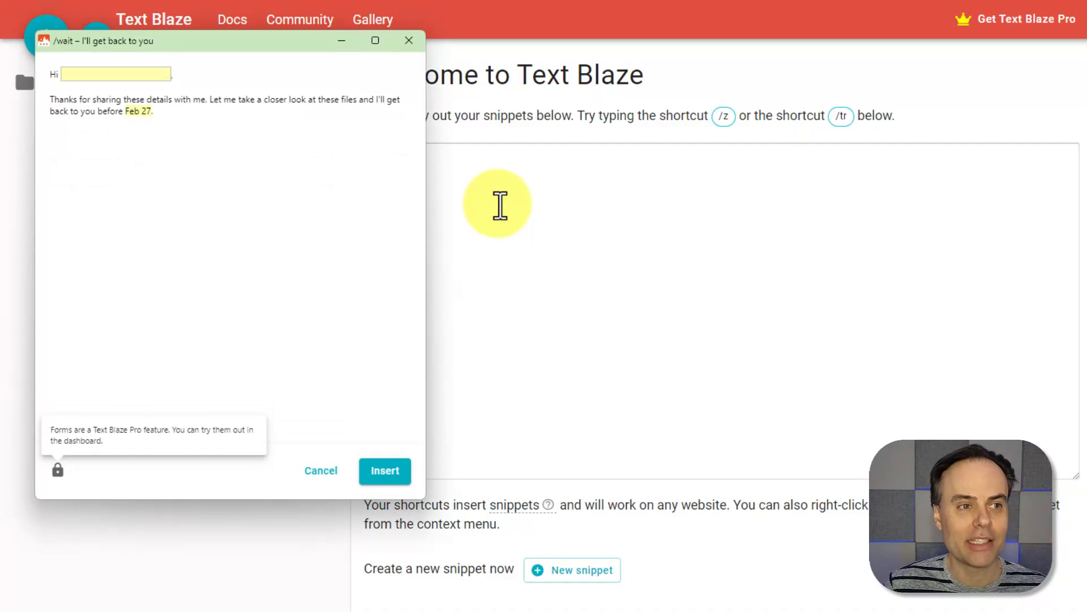
text(Susa)
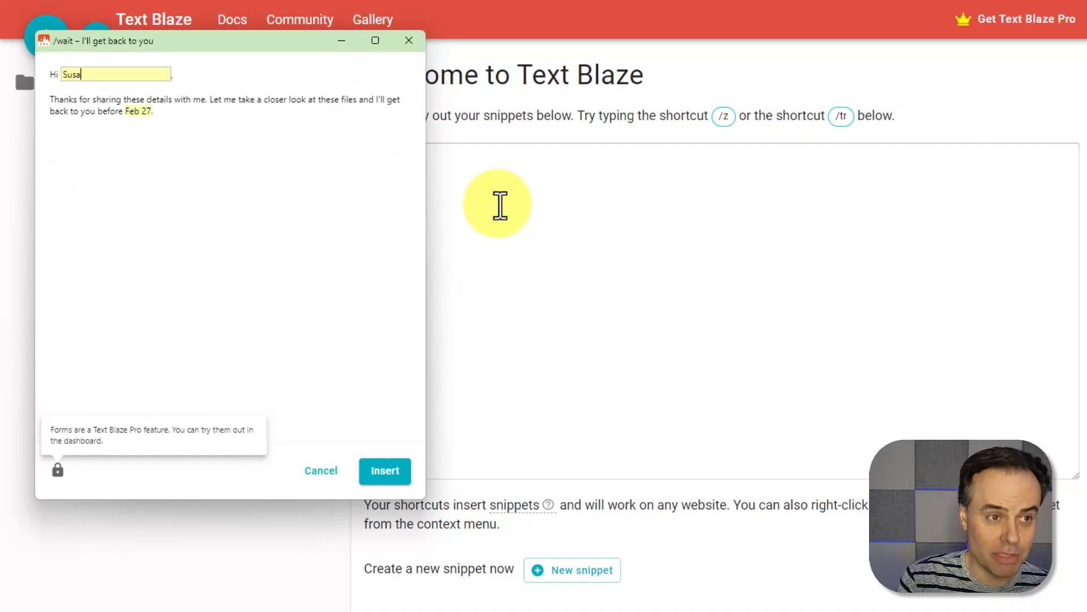
click(384, 470)
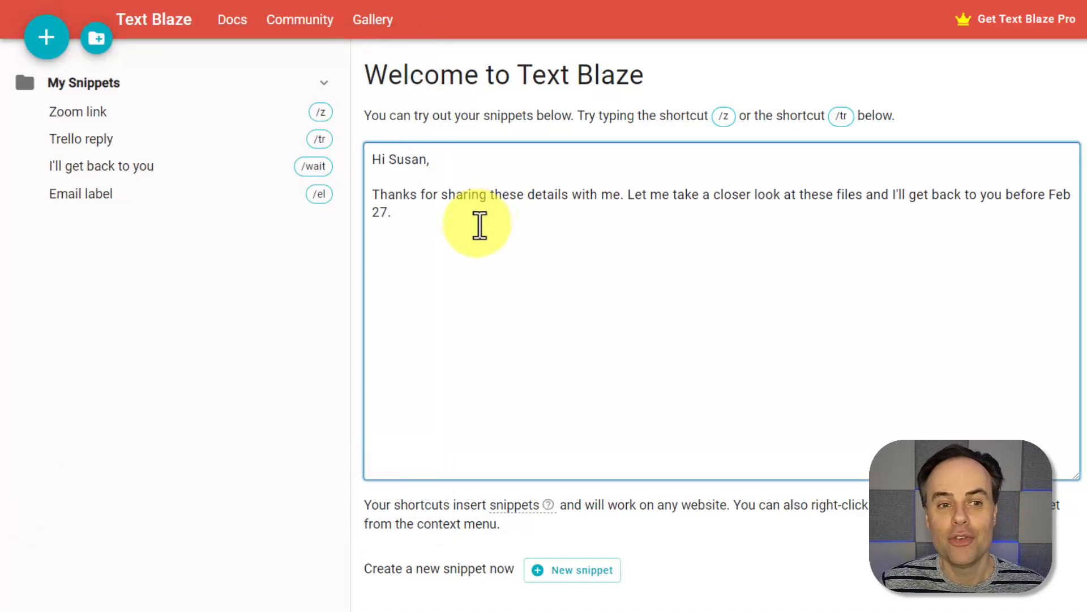
mouse_move(988, 215)
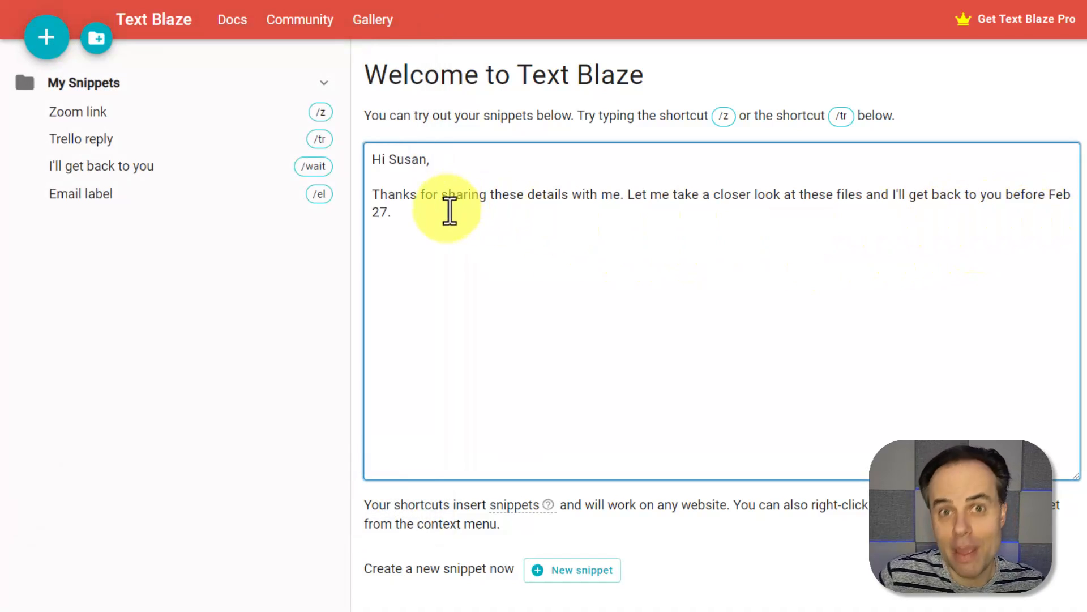
click(392, 211)
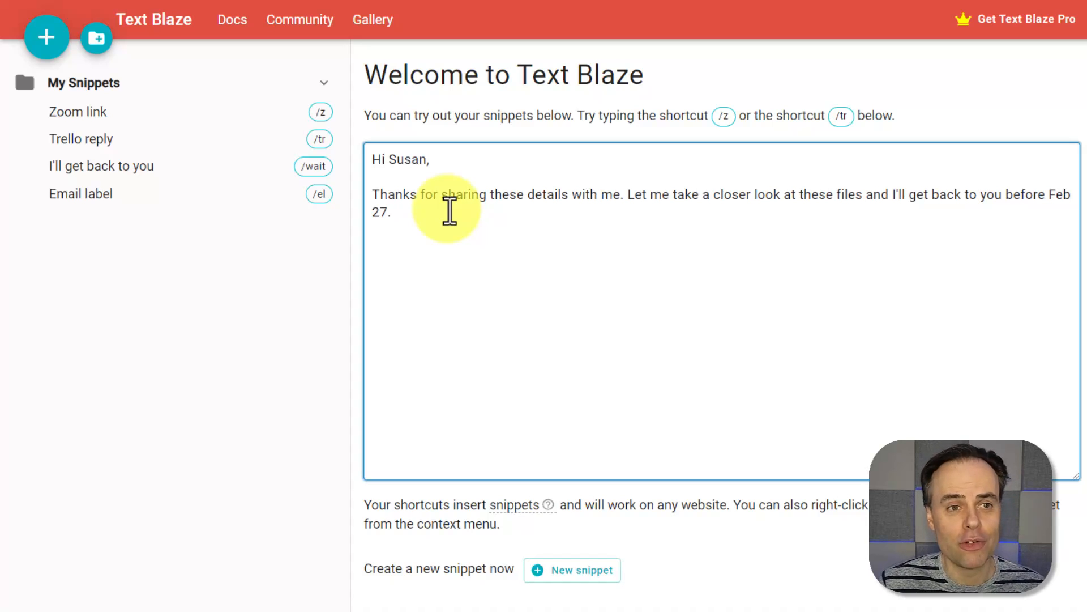
mouse_move(319, 194)
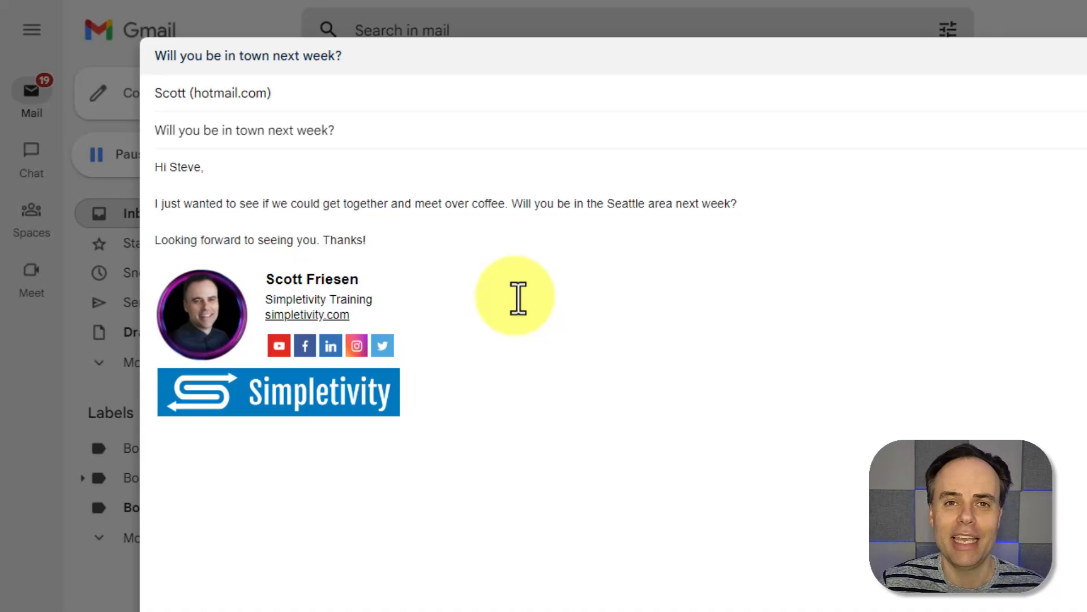
Scroll the 'Will you be in town next week?' draft down to Boomerang's reminder bar
scroll(down, 3)
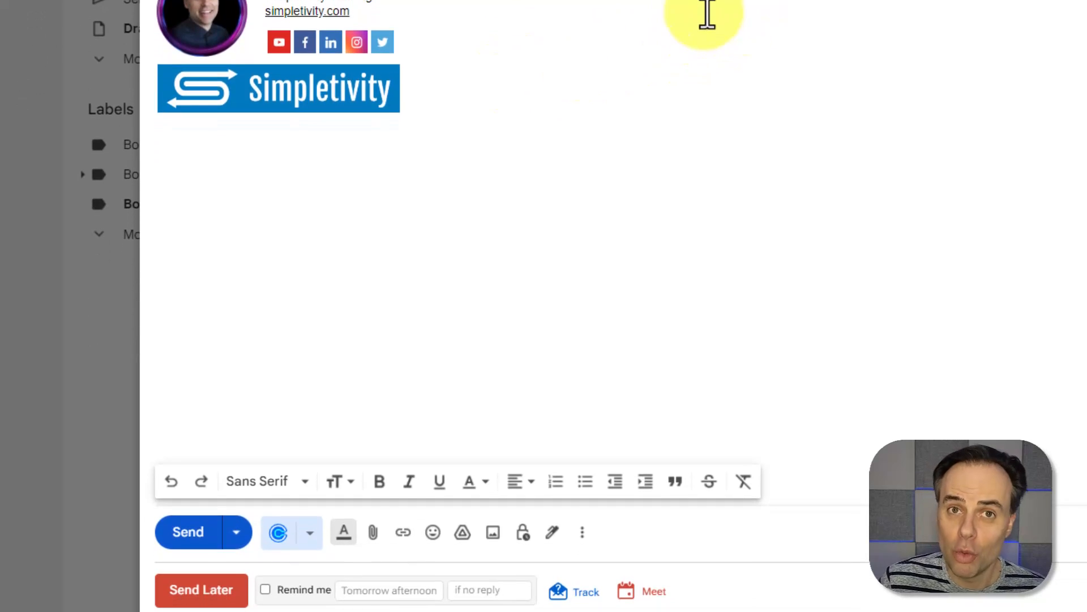
mouse_move(457, 319)
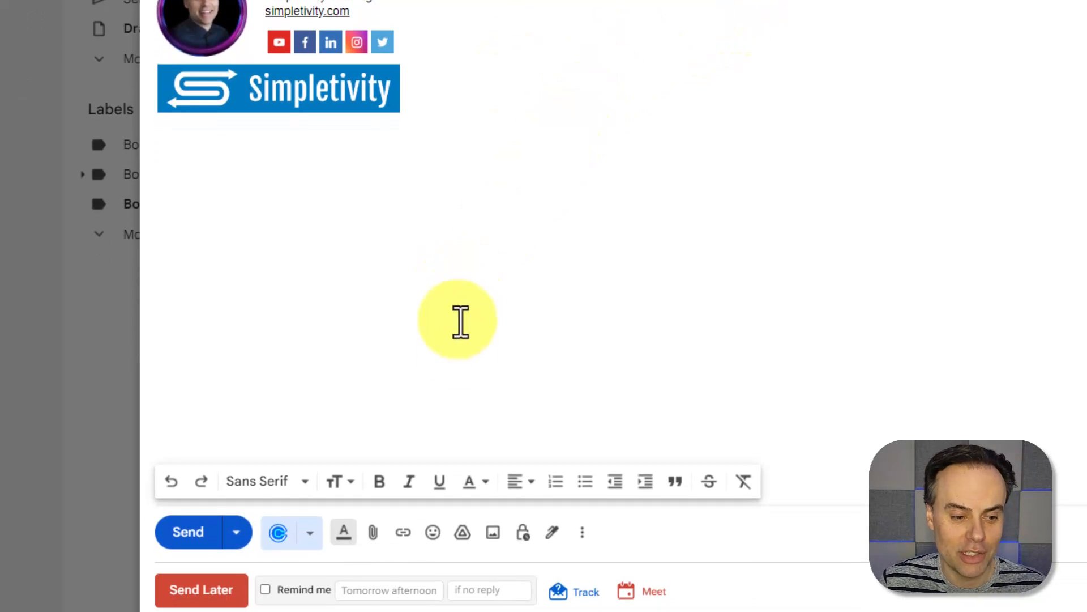
mouse_move(738, 600)
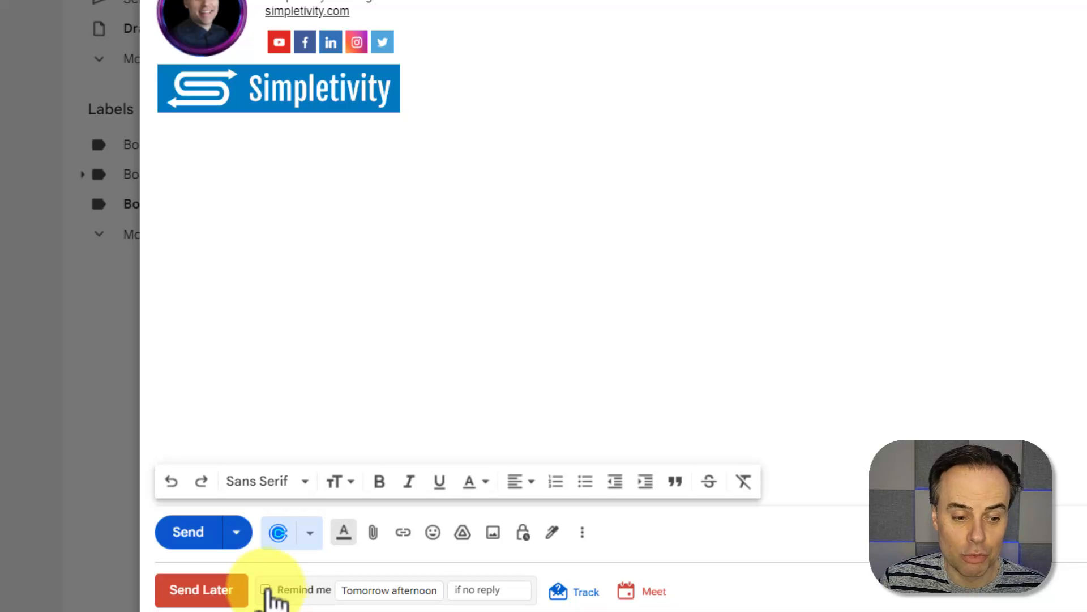
Enable a Boomerang reminder for in 2 days, only if no reply arrives
click(265, 590)
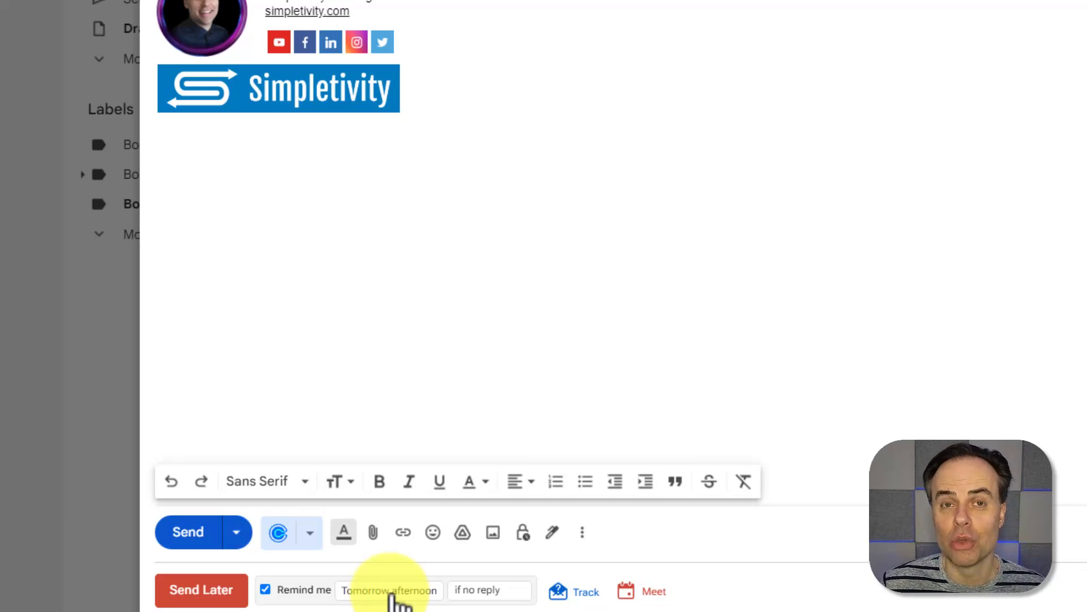
click(389, 590)
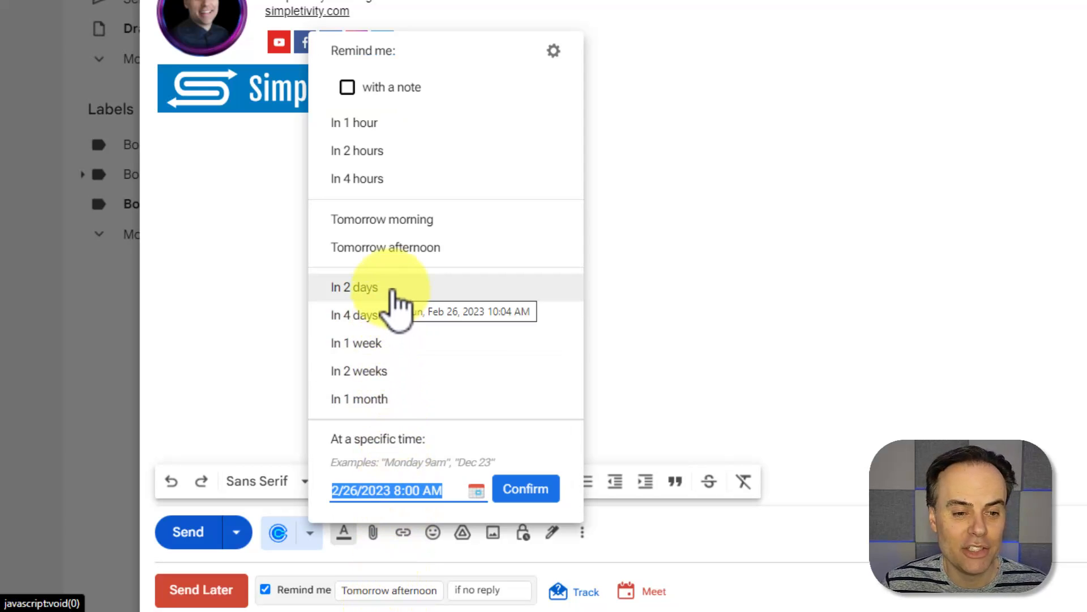
click(355, 288)
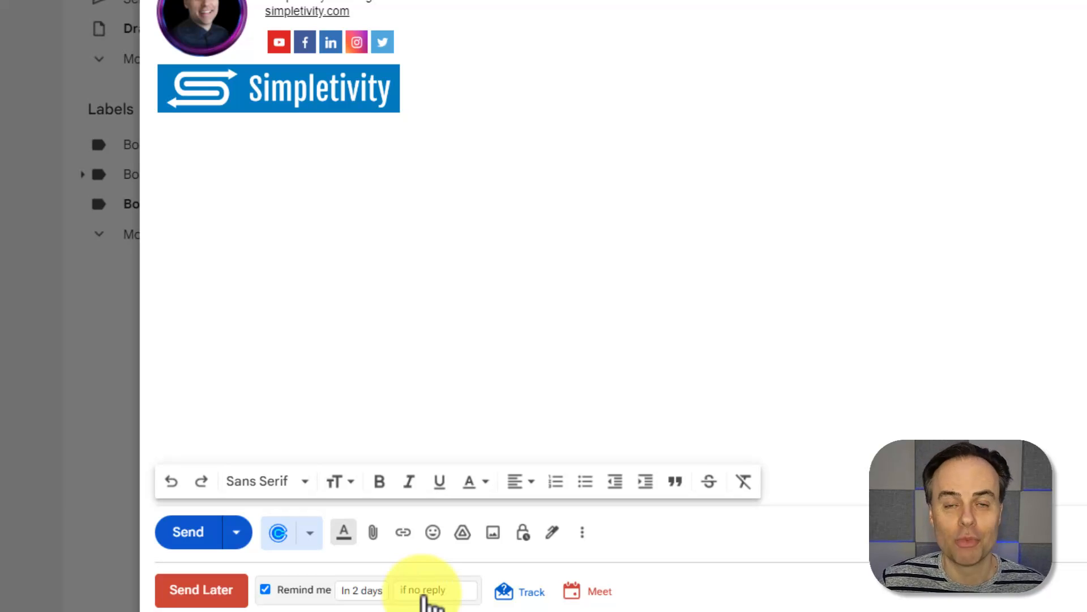
click(423, 590)
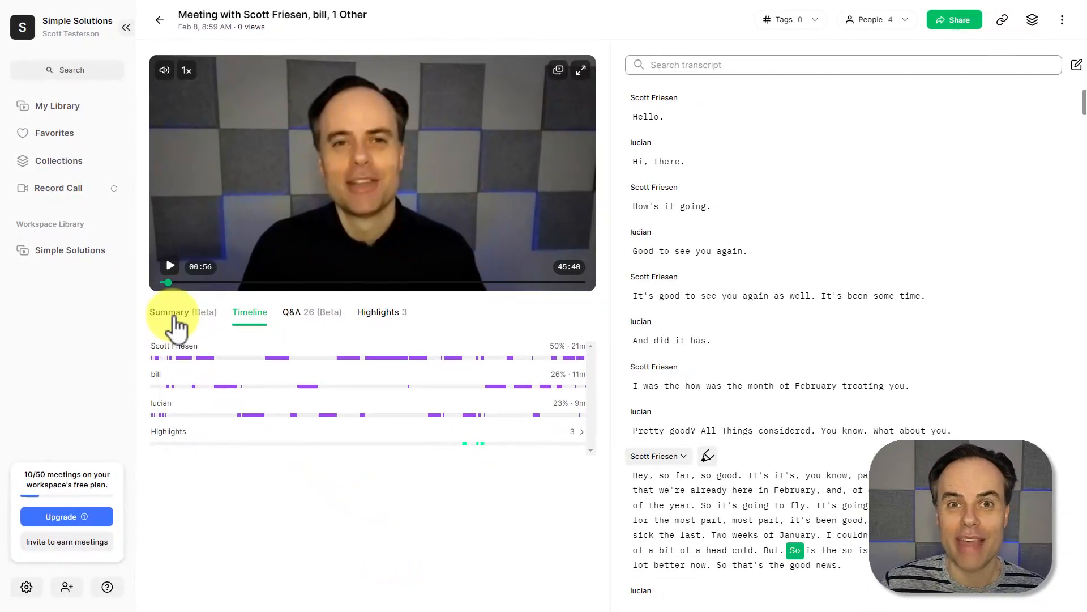
View the AI summary notes, then return to the speaker talk-time Timeline
click(170, 311)
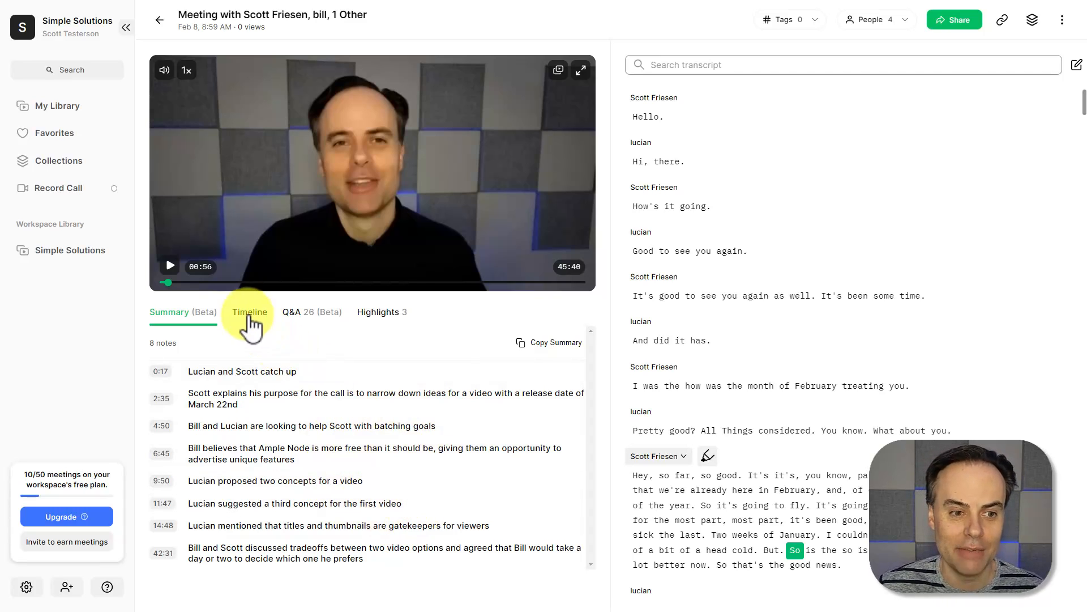
click(249, 311)
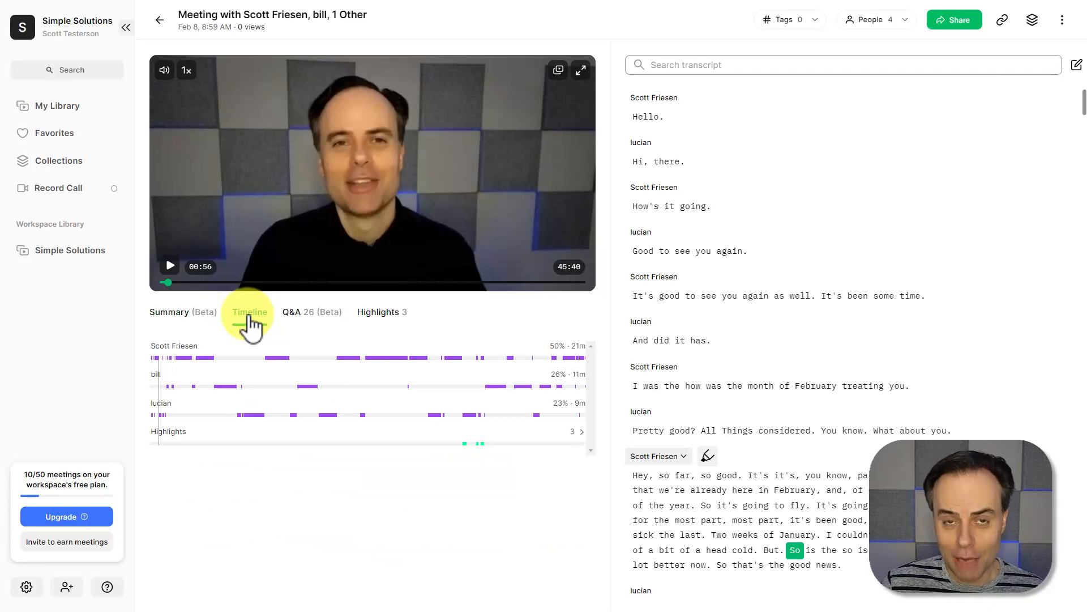
click(249, 312)
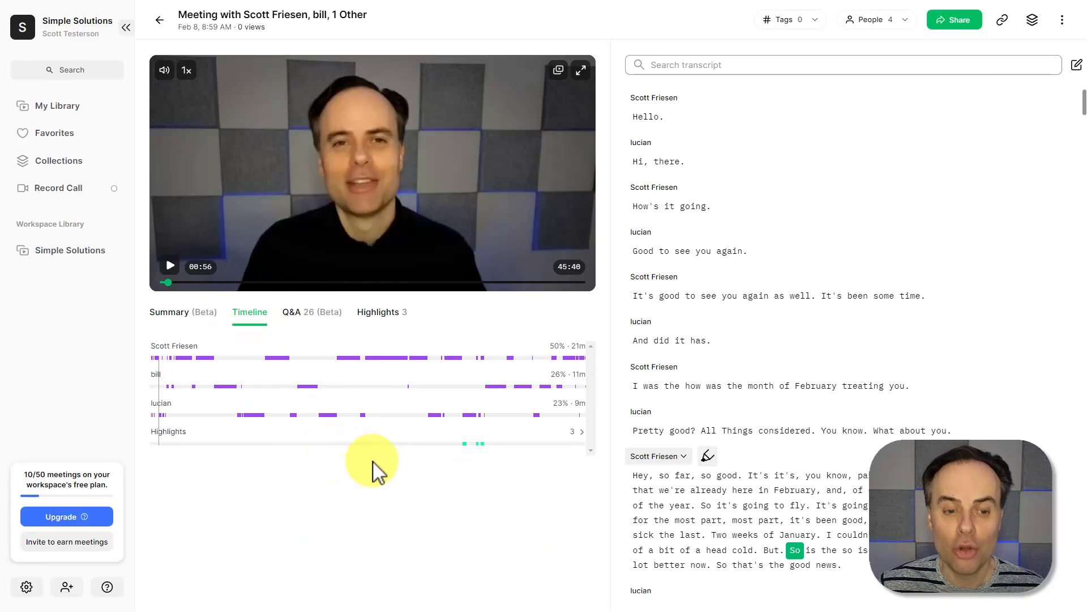
mouse_move(394, 486)
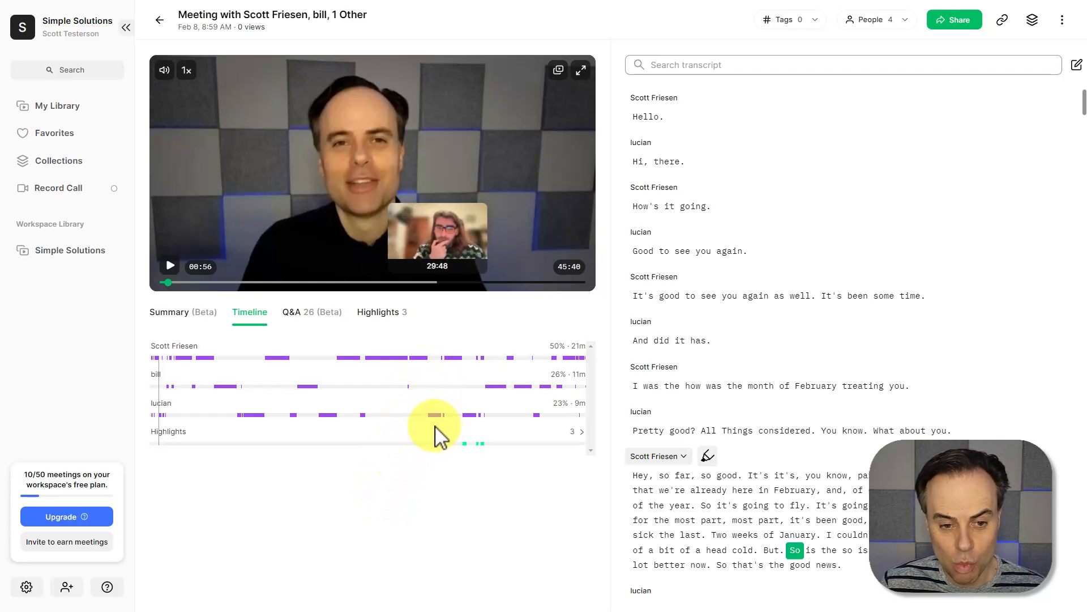
Jump playback to 29:48, list the three saved highlights, then return to My Library
click(437, 415)
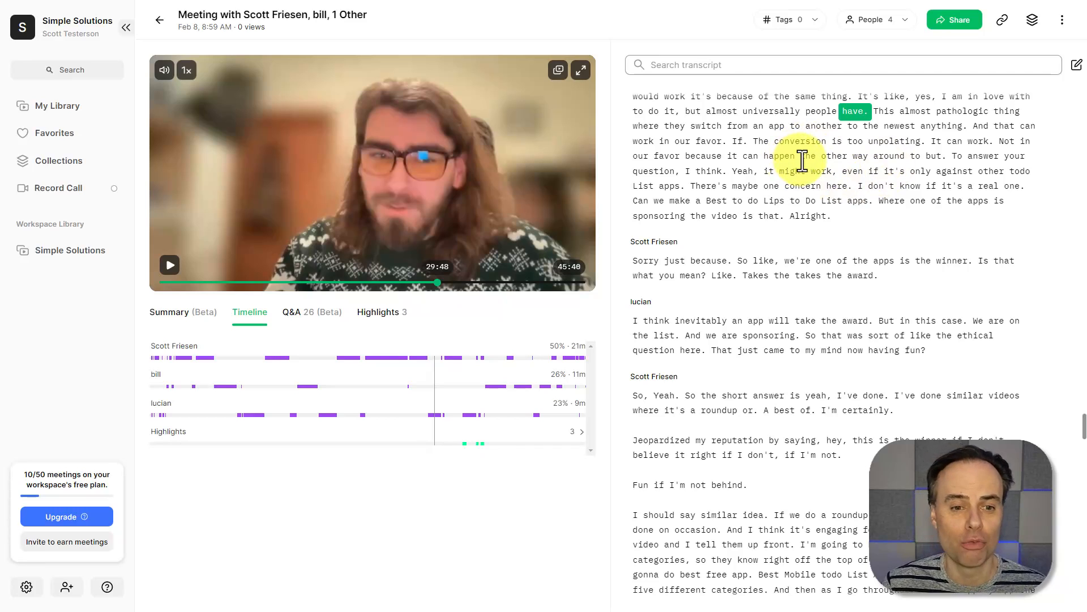
mouse_move(484, 318)
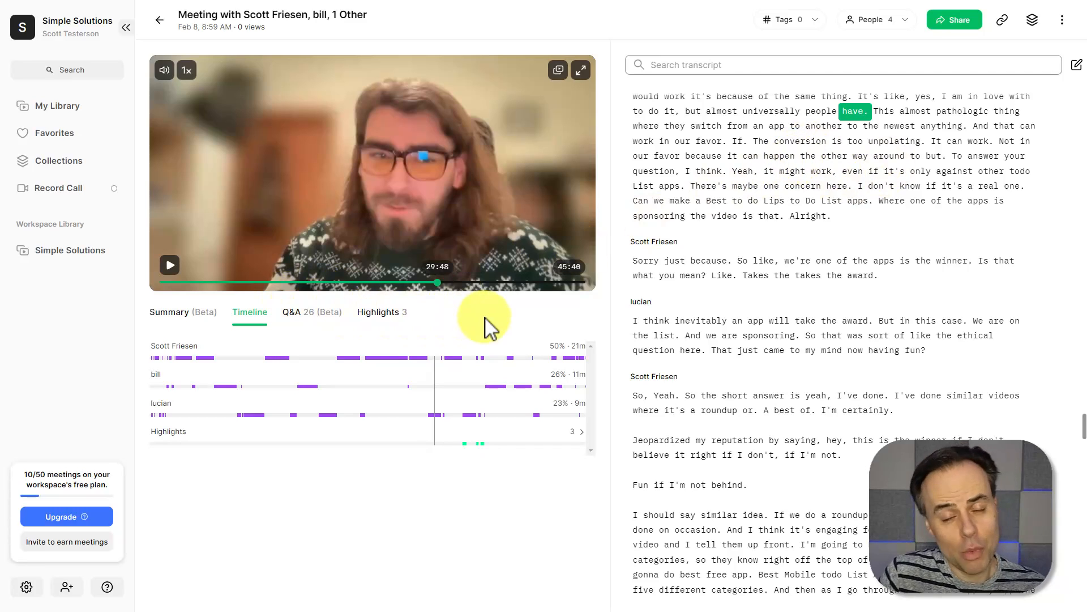
click(379, 312)
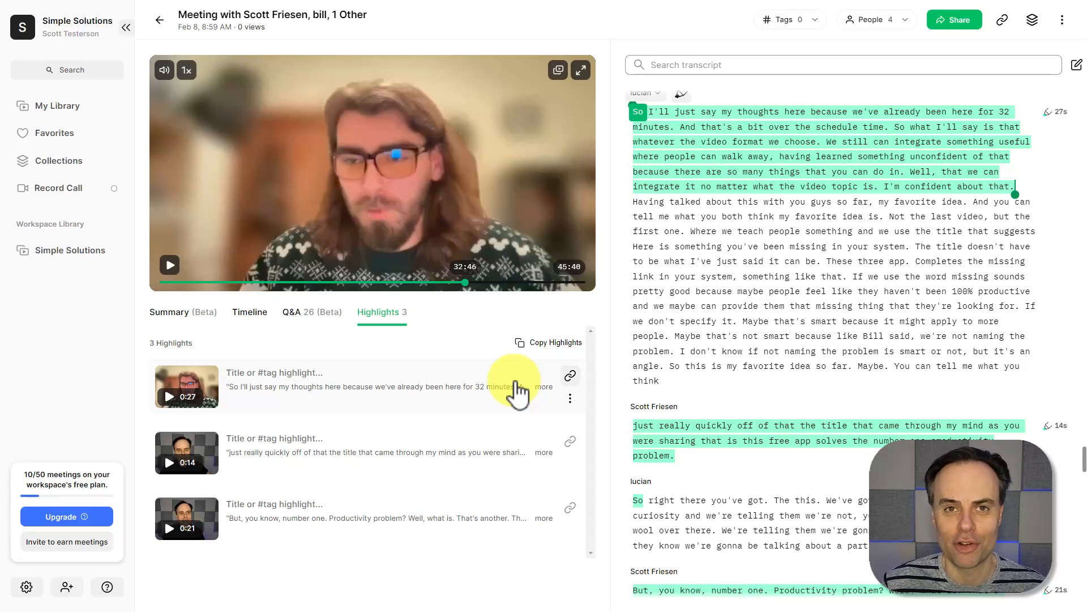
mouse_move(52, 105)
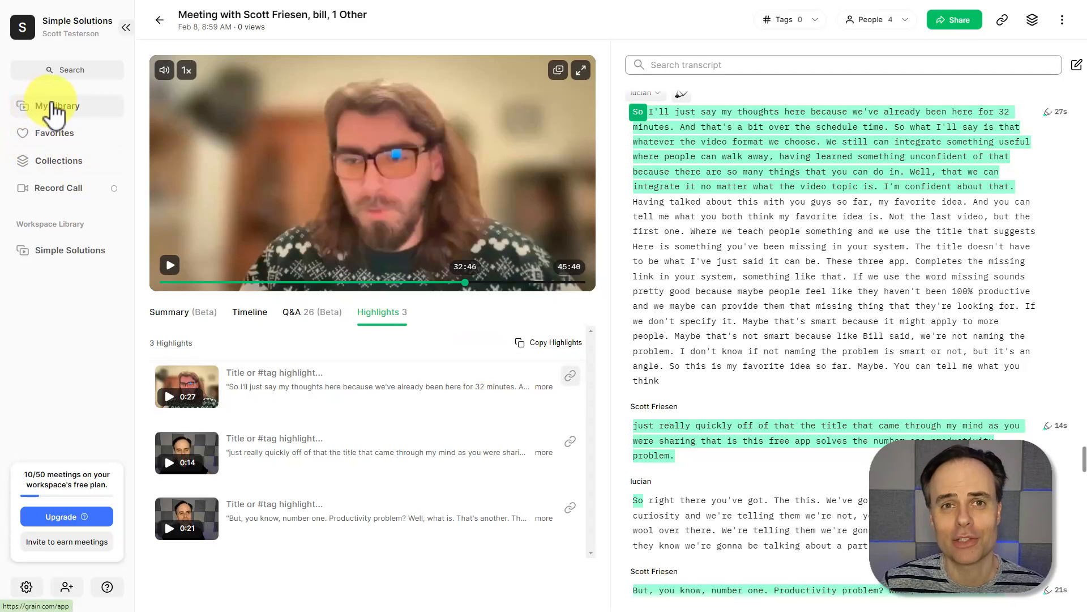
click(59, 105)
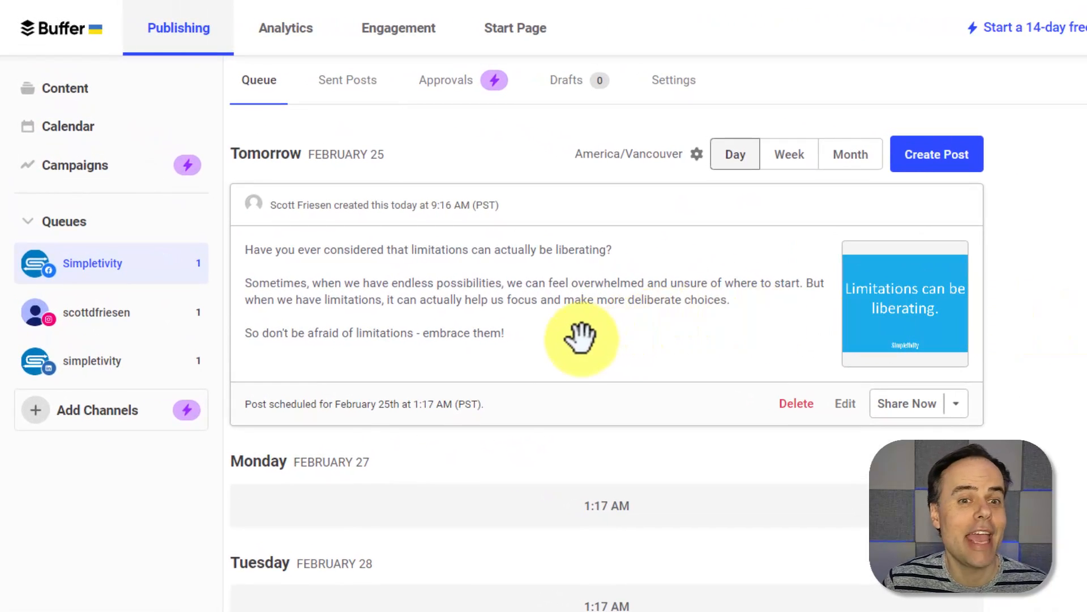
mouse_move(396, 423)
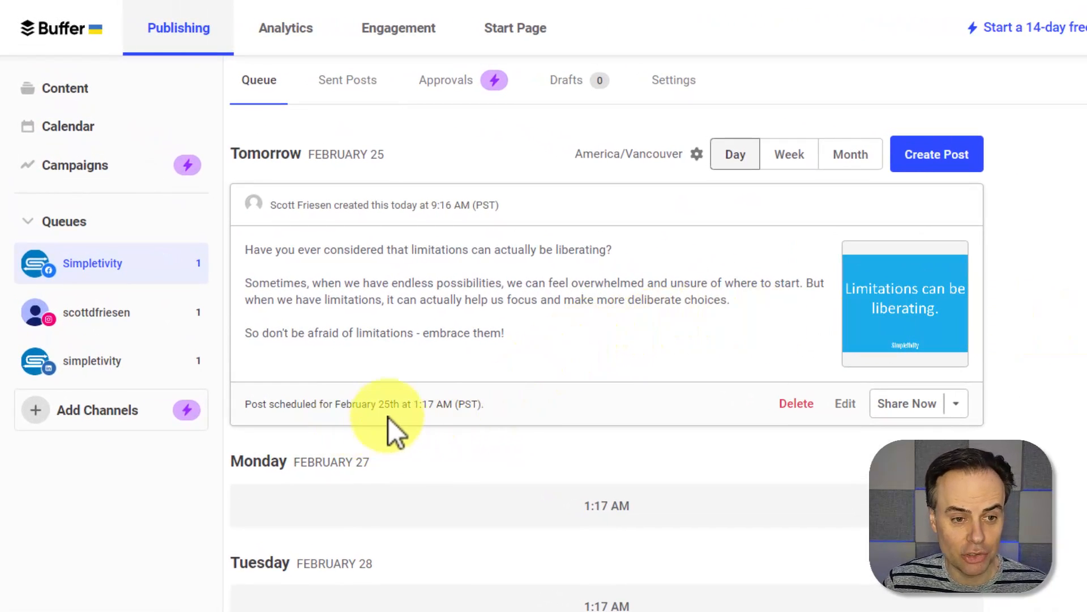
mouse_move(447, 420)
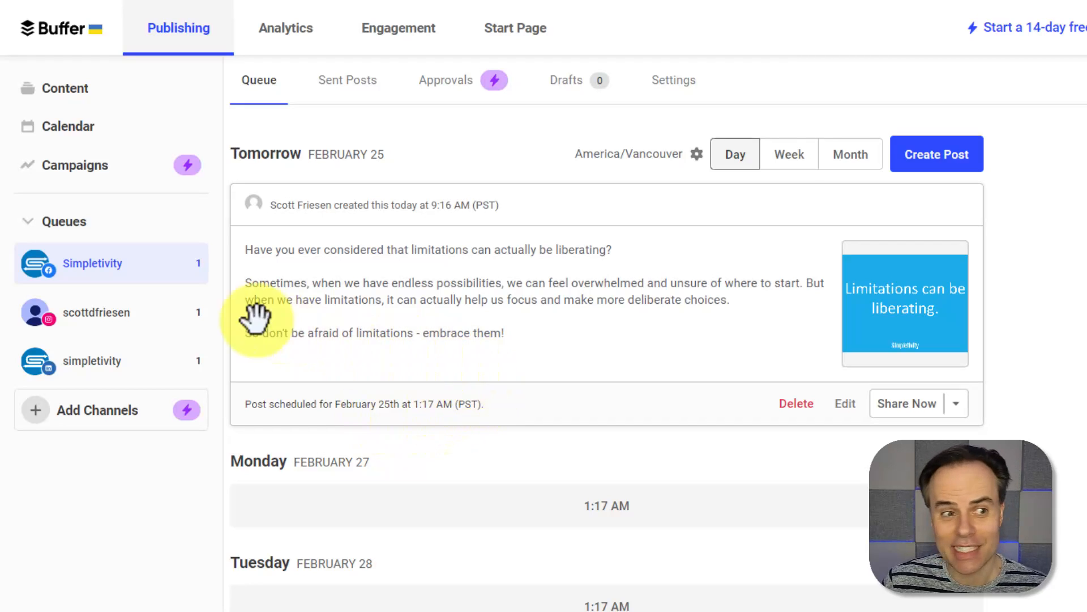
Show the Instagram channel's queue with its February 25 limitations post
click(96, 312)
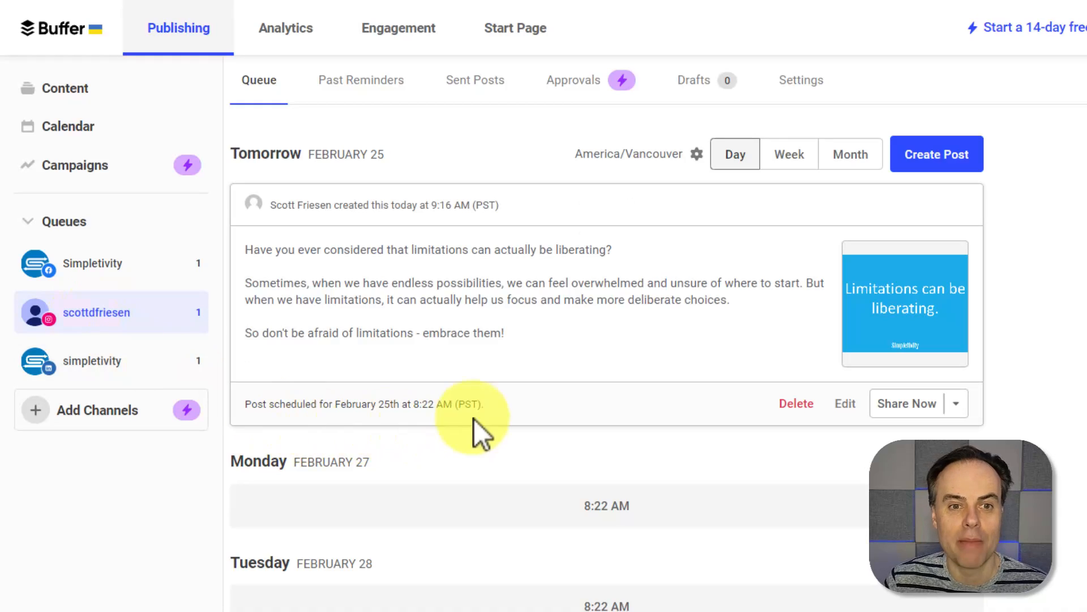
mouse_move(447, 423)
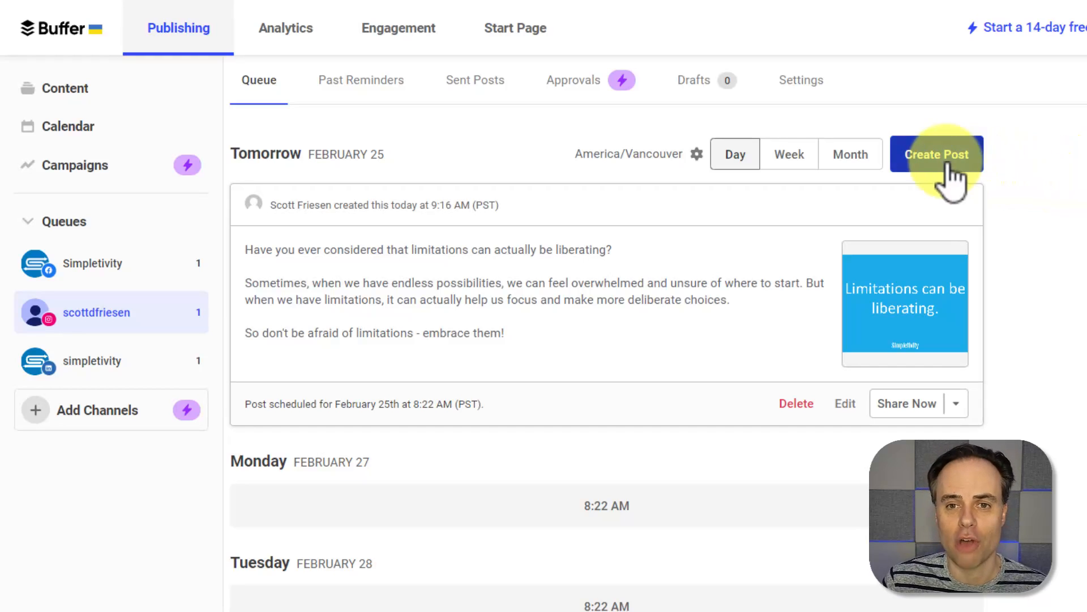
Compose a post for Facebook, Instagram and LinkedIn with an image, customised per network
click(936, 153)
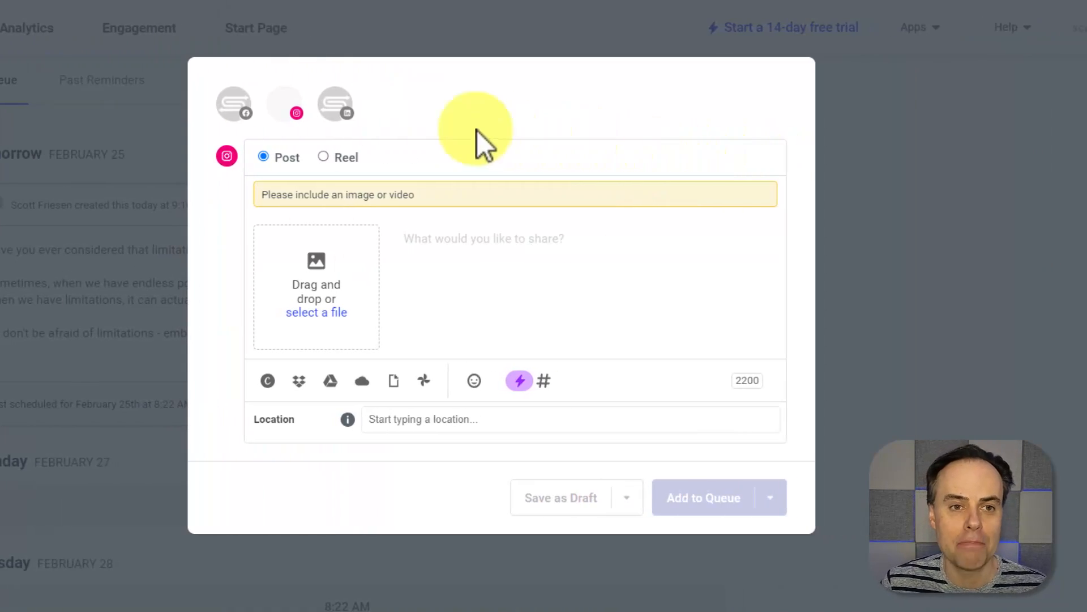
click(336, 103)
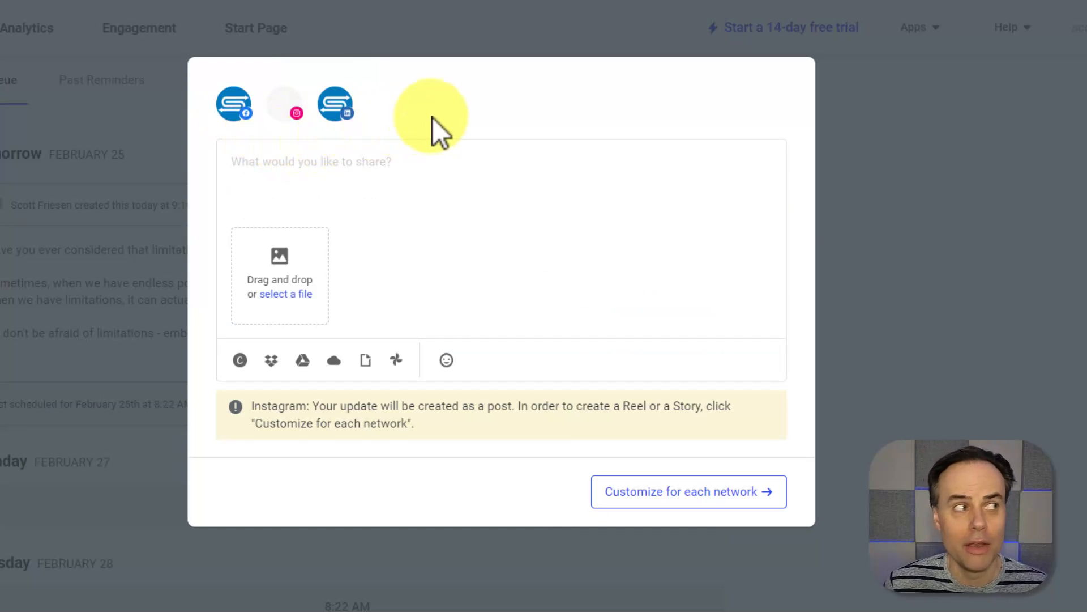
mouse_move(454, 125)
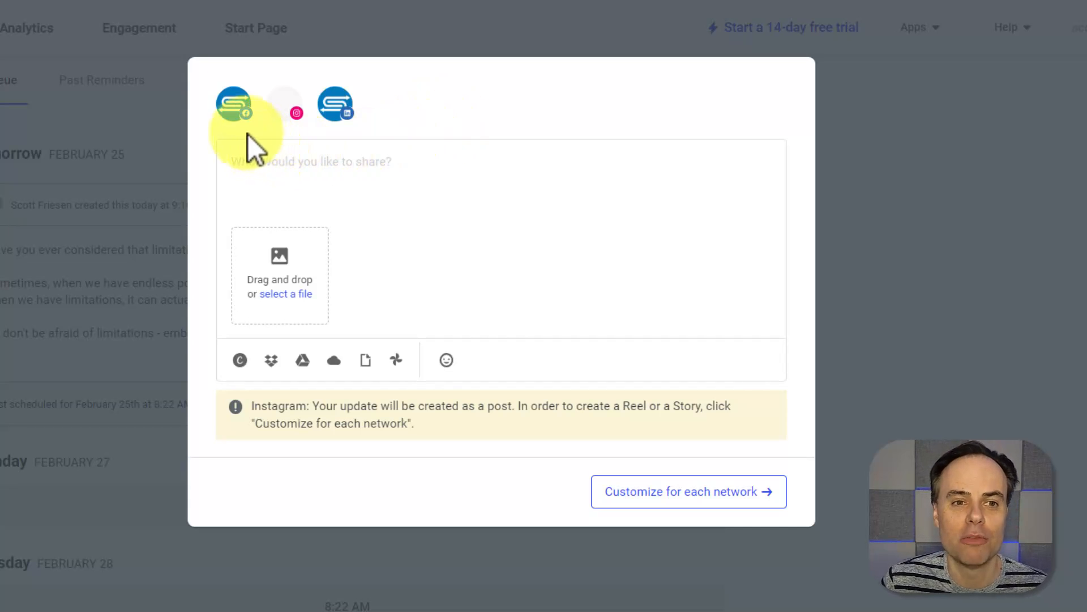
click(336, 103)
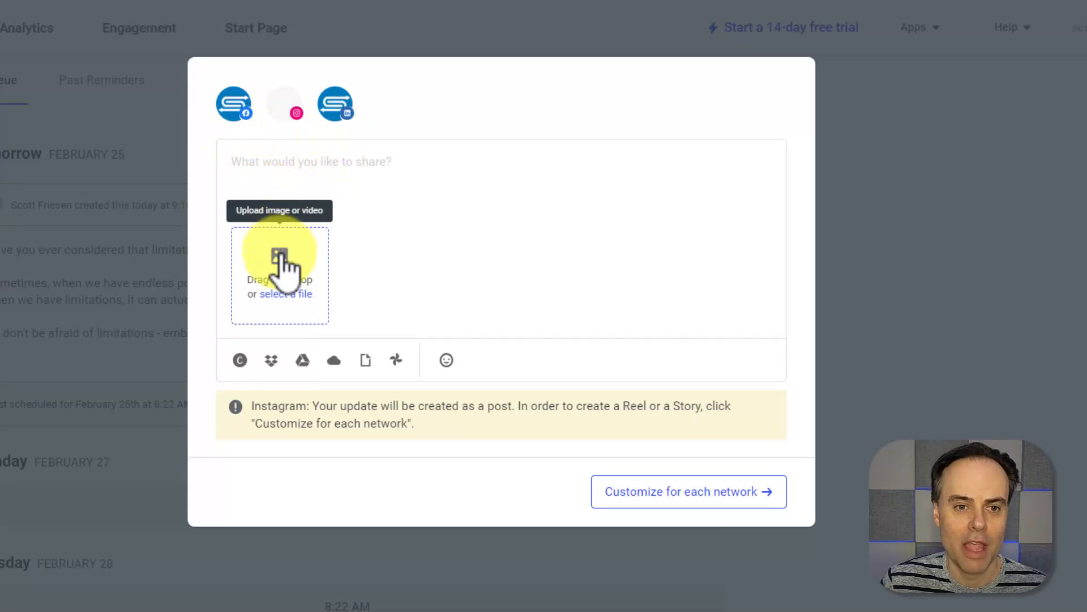
click(284, 293)
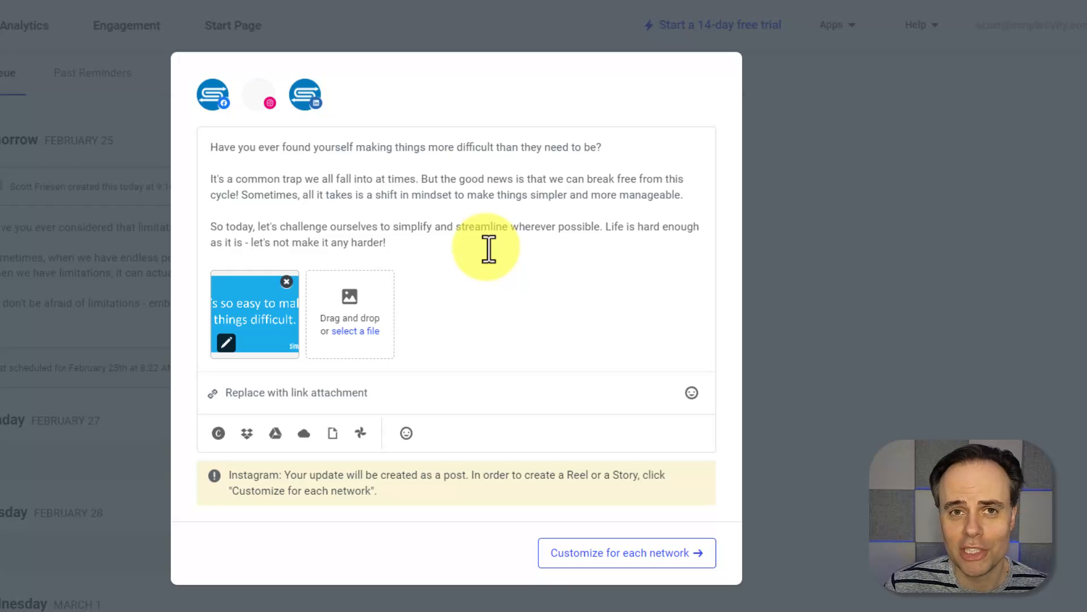
mouse_move(626, 553)
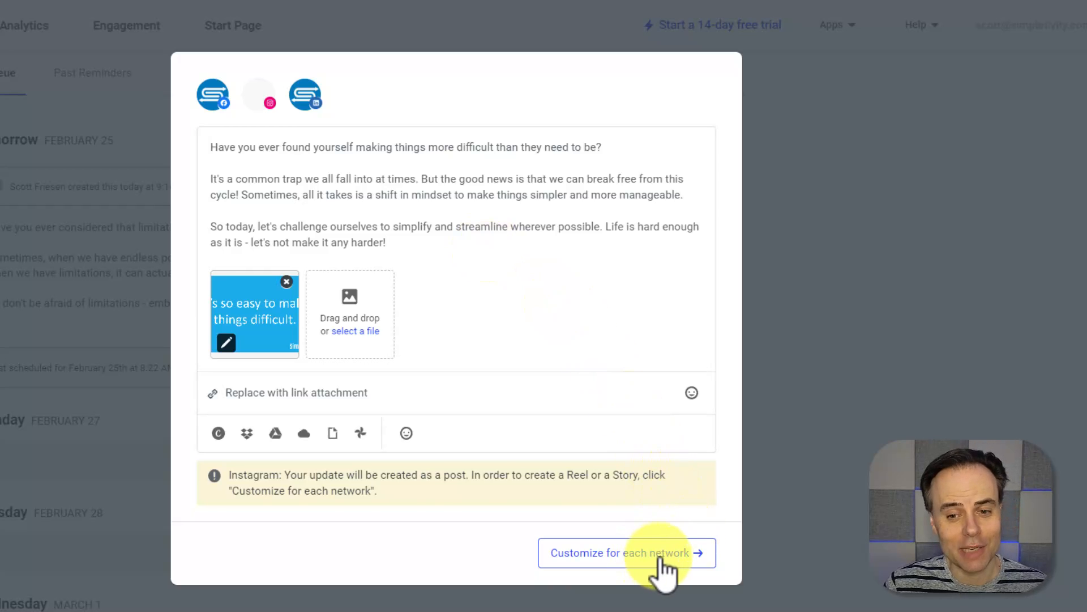
click(620, 553)
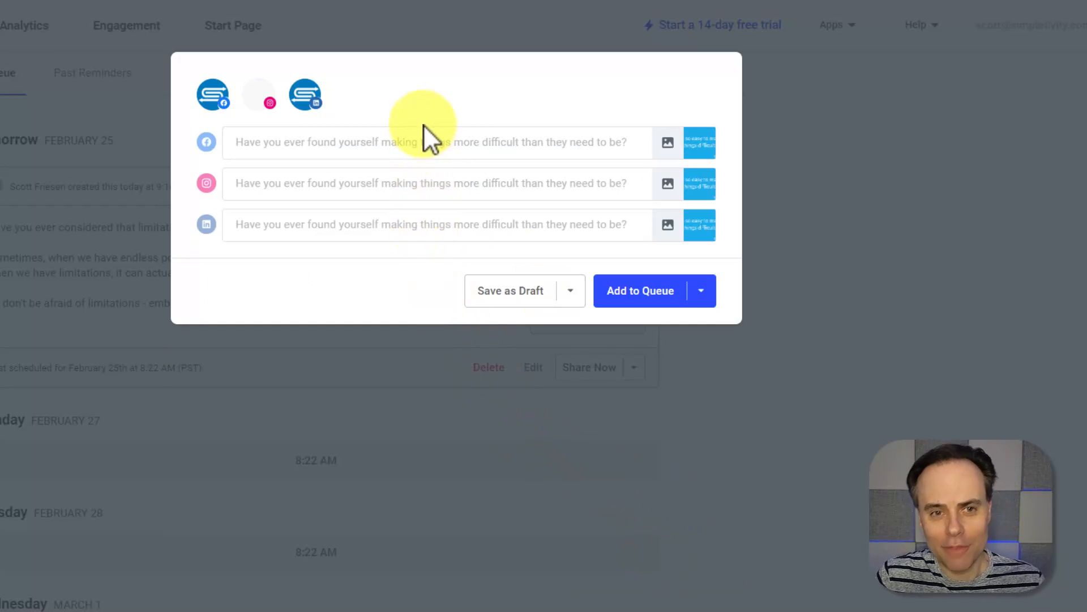
mouse_move(454, 97)
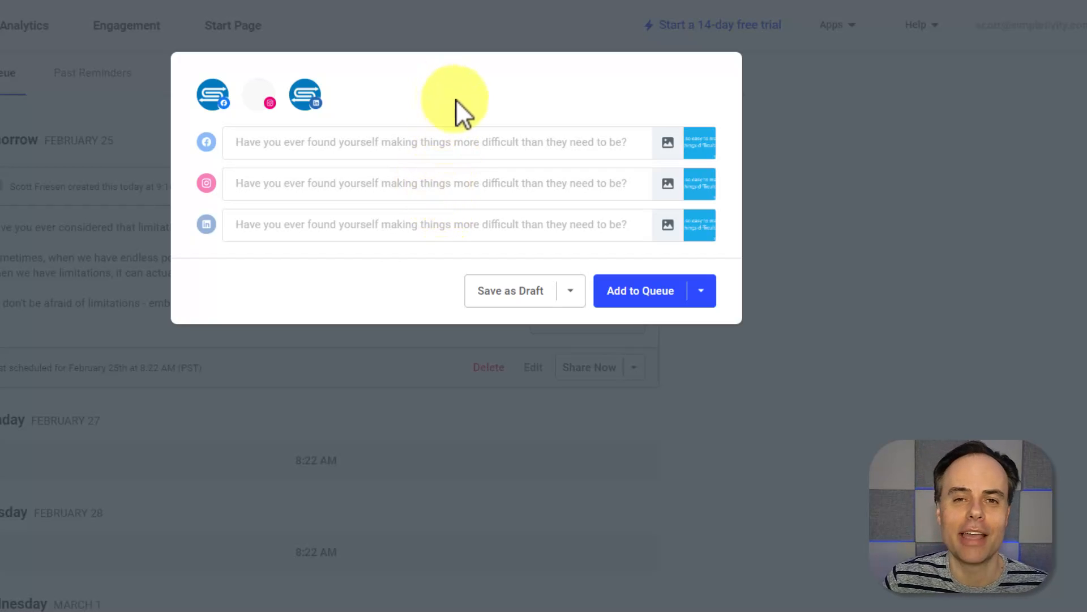
Add the new post to the queue for Monday, February 27 at 8:22 AM
click(700, 290)
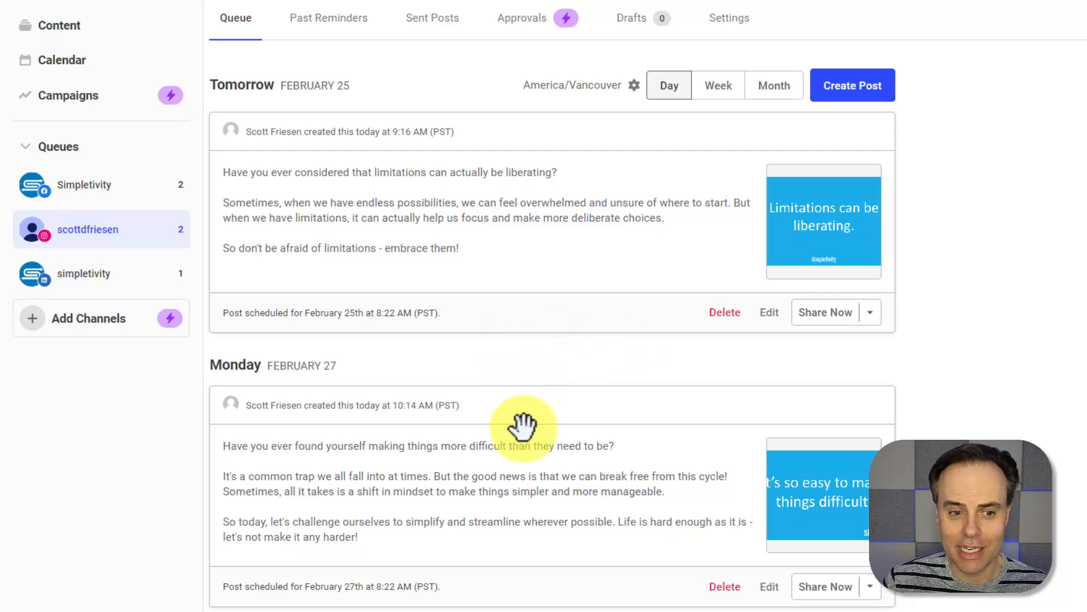
mouse_move(583, 507)
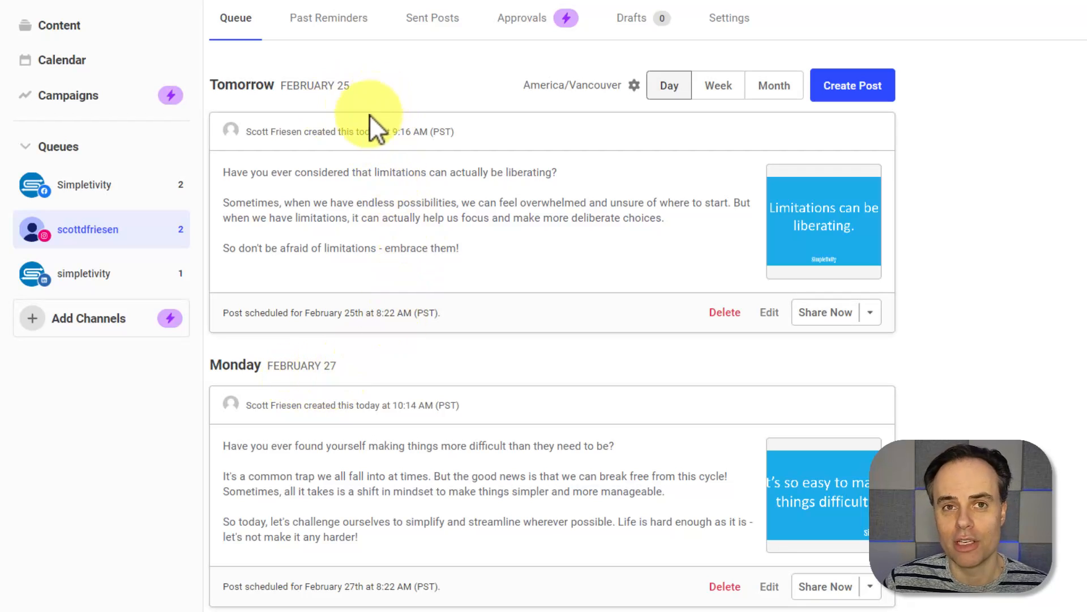
mouse_move(943, 247)
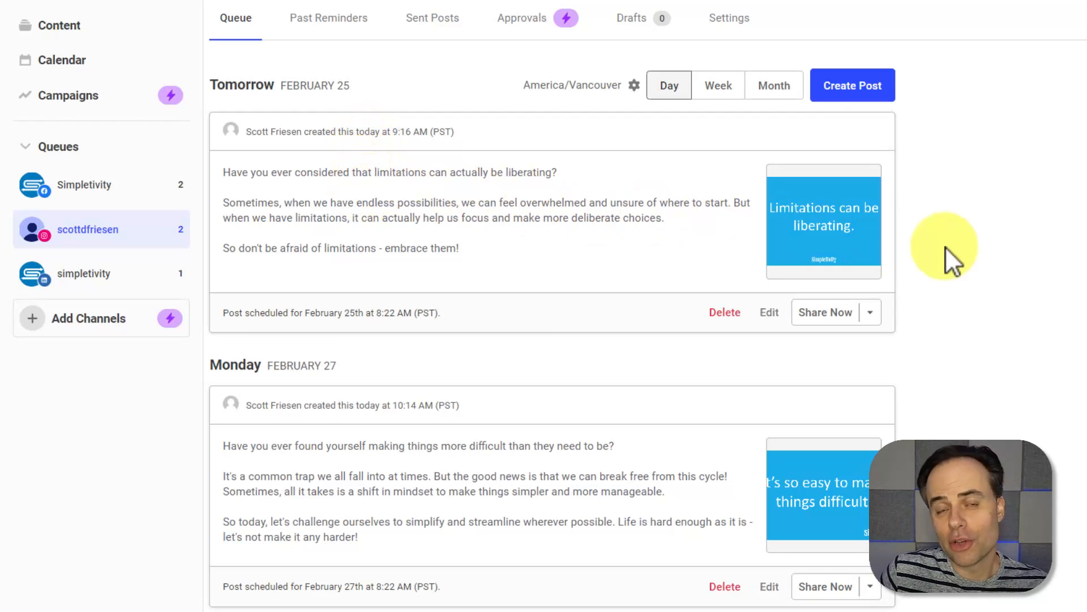